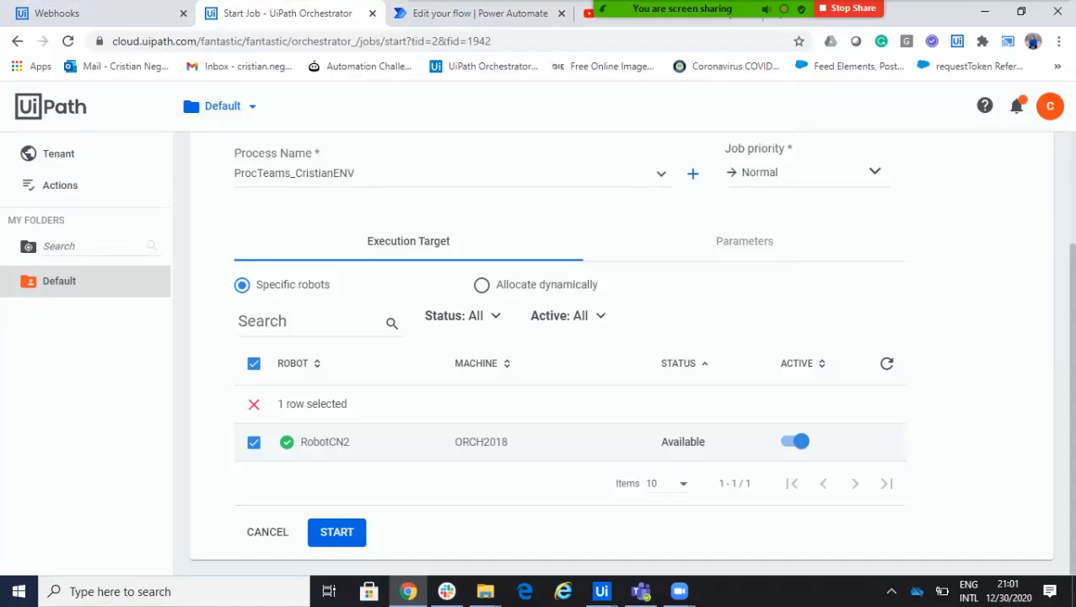
Step: Start the ProcTeams_CristianENV job on robot RobotCN2
{"action": "left_click", "coordinate": [336, 532]}
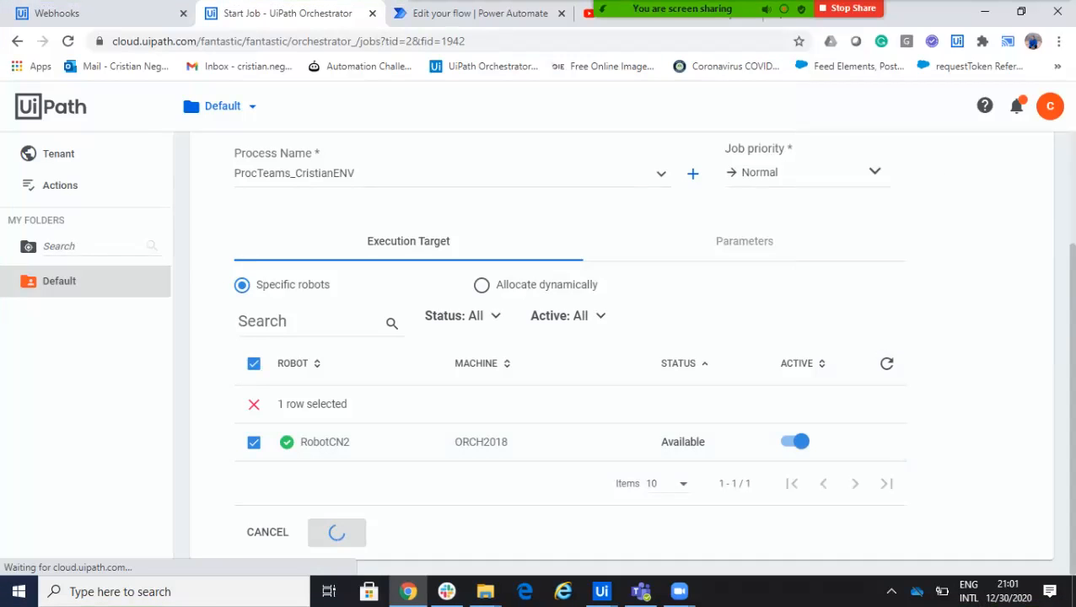
{"action": "left_click", "coordinate": [337, 532]}
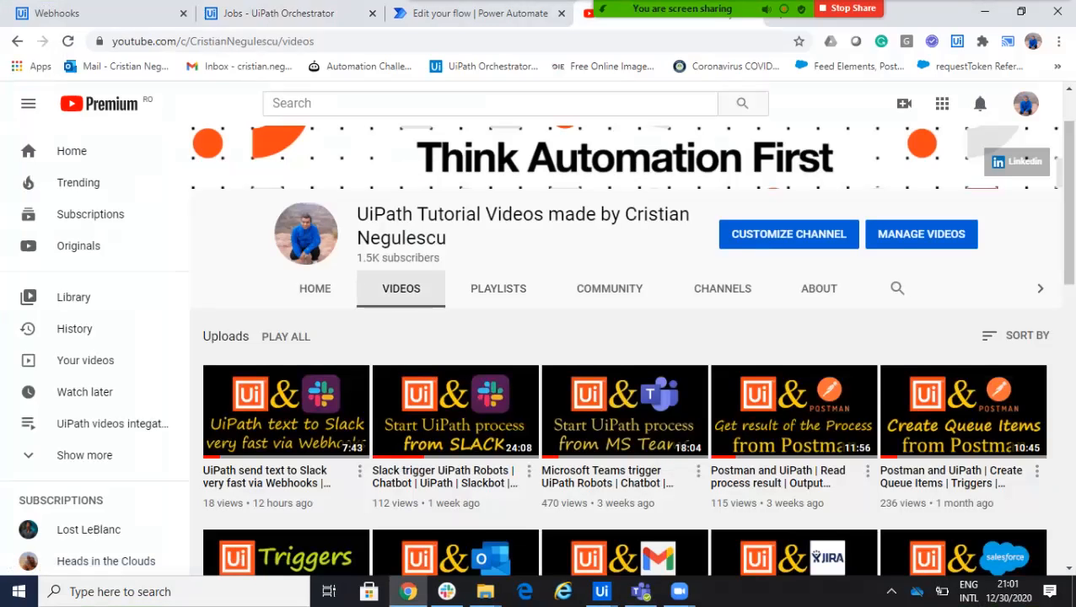
{"action": "scroll", "scroll_direction": "down", "scroll_amount": 3}
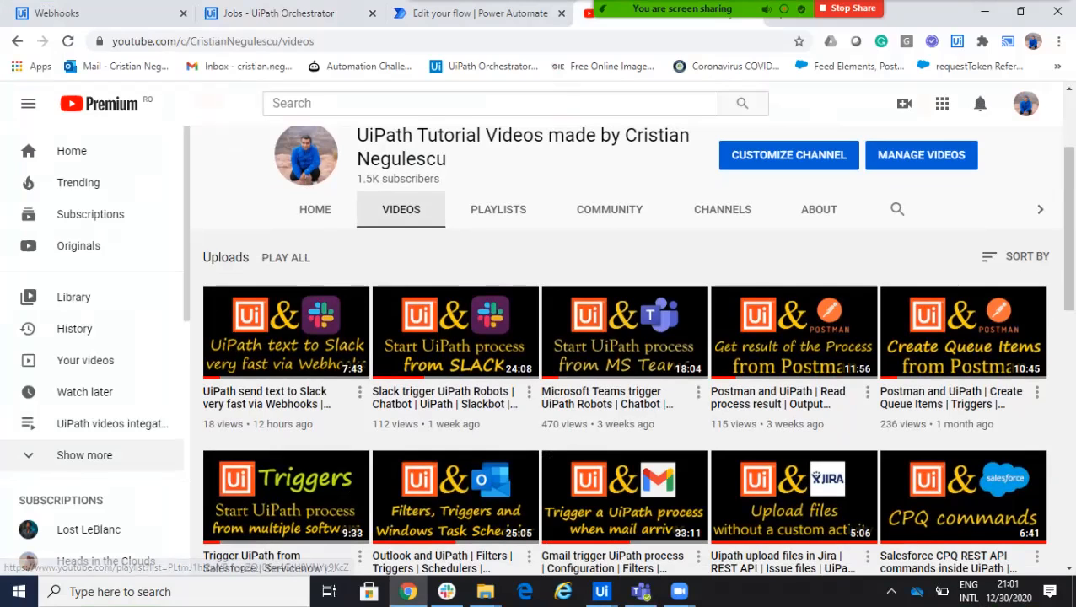
{"action": "mouse_move", "coordinate": [624, 332]}
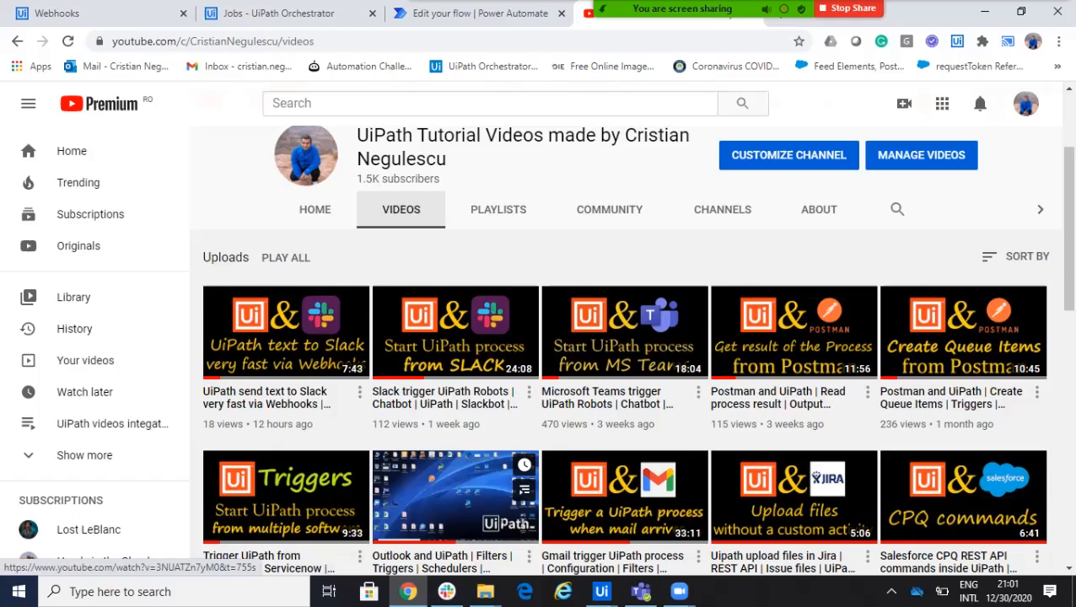
{"action": "mouse_move", "coordinate": [624, 331]}
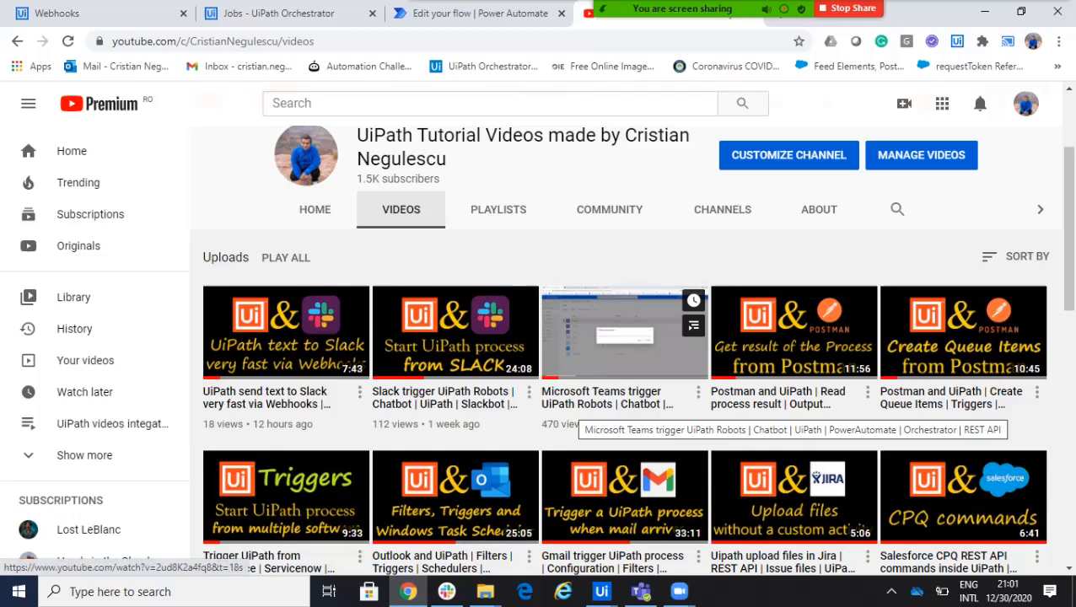
{"action": "left_click", "coordinate": [658, 13]}
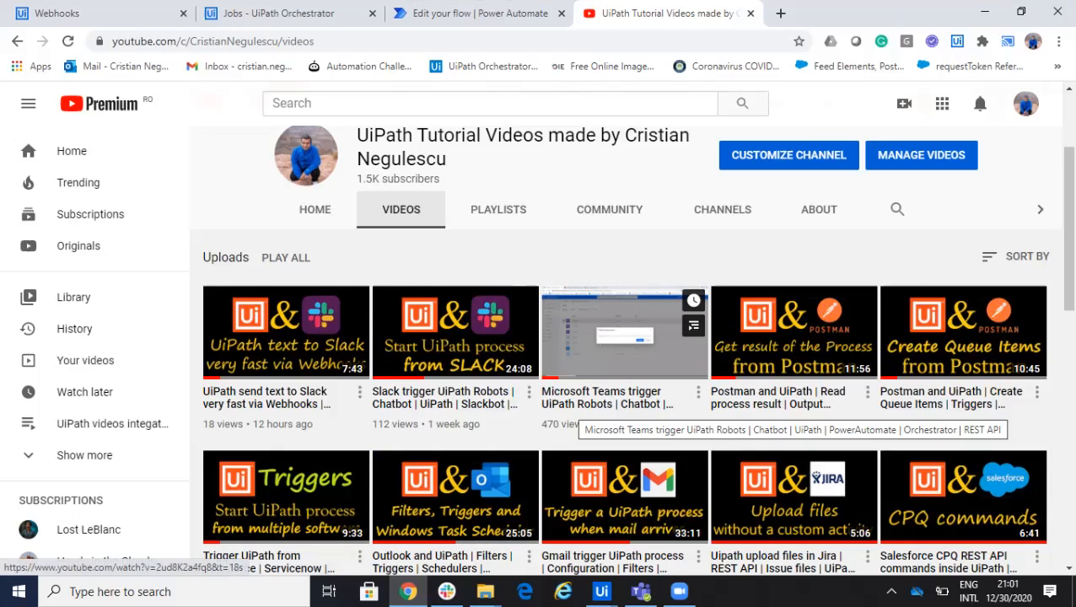
{"action": "left_click", "coordinate": [278, 12]}
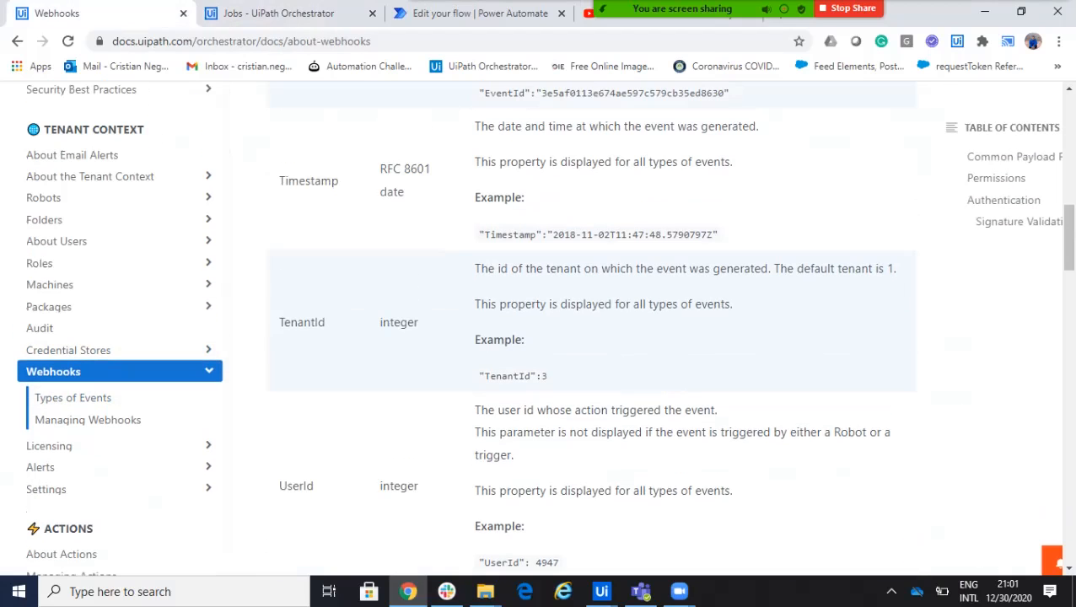
Step: Read the job.created JSON payload example on the Types of Events docs page
{"action": "scroll", "scroll_direction": "up", "scroll_amount": 3}
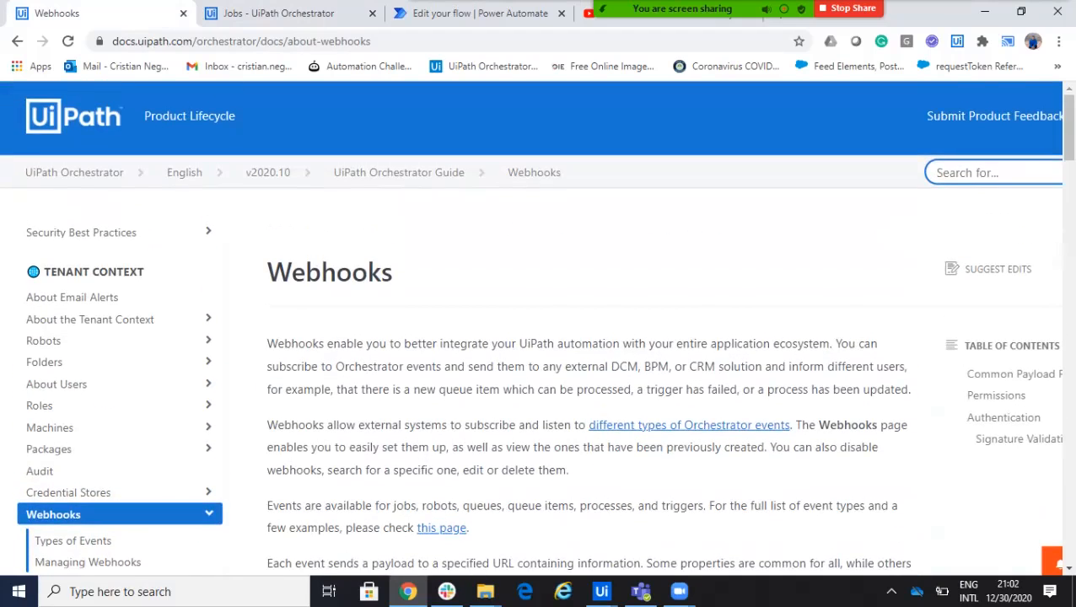
{"action": "scroll", "scroll_direction": "down", "scroll_amount": 3}
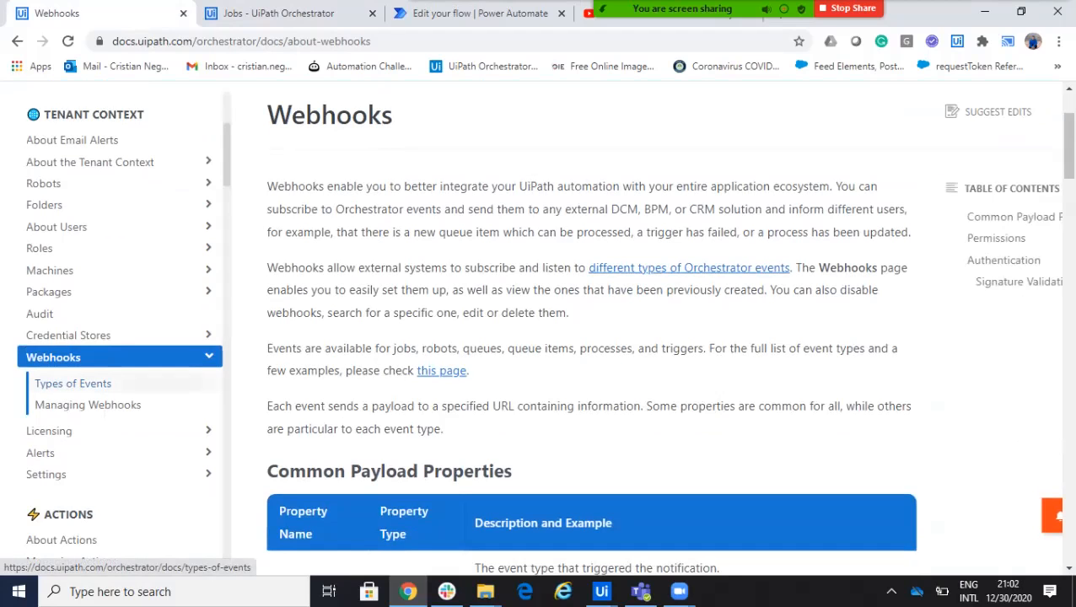
{"action": "left_click", "coordinate": [73, 383]}
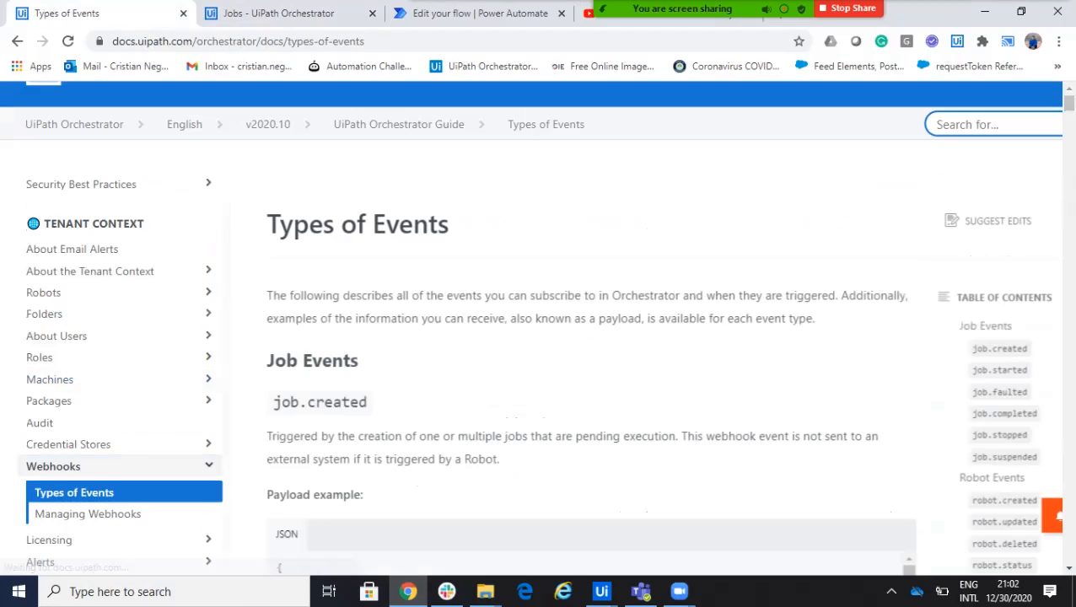
{"action": "scroll", "scroll_direction": "down", "scroll_amount": 3}
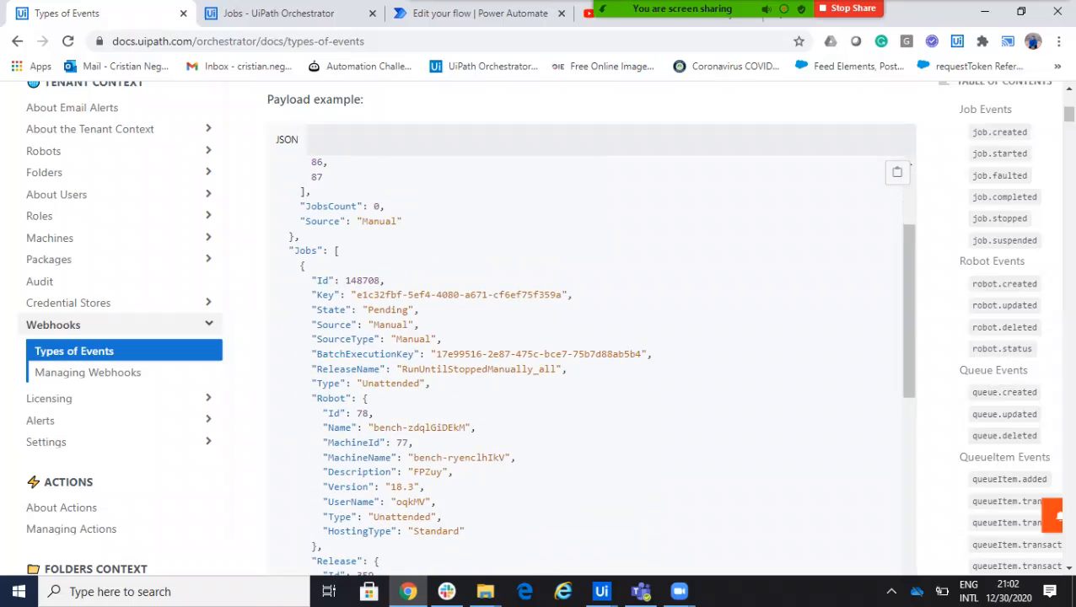
{"action": "scroll", "scroll_direction": "down", "scroll_amount": 3}
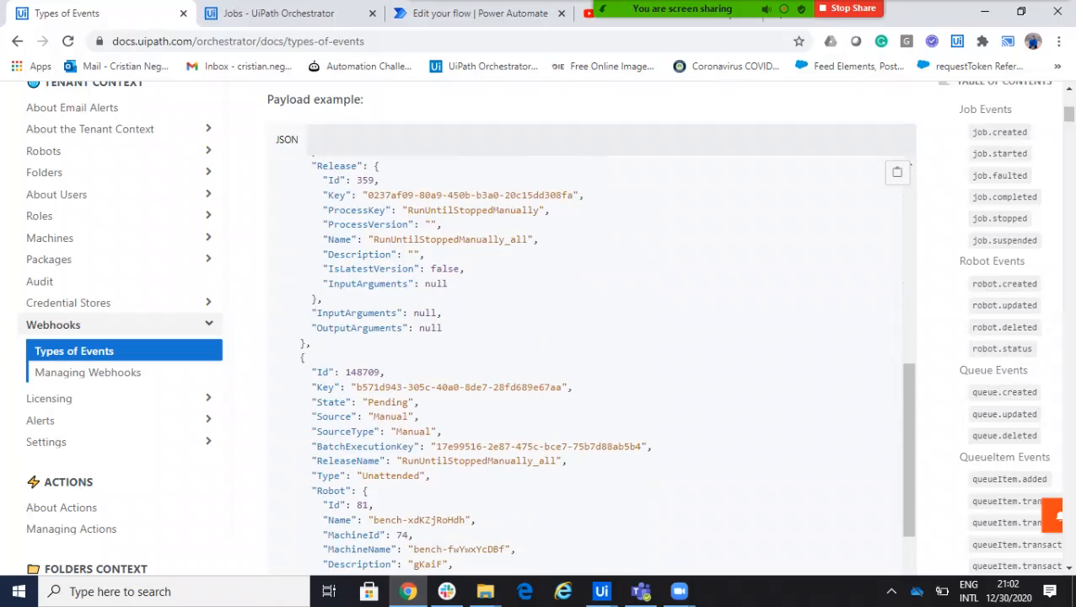
{"action": "scroll", "scroll_direction": "down", "scroll_amount": 3}
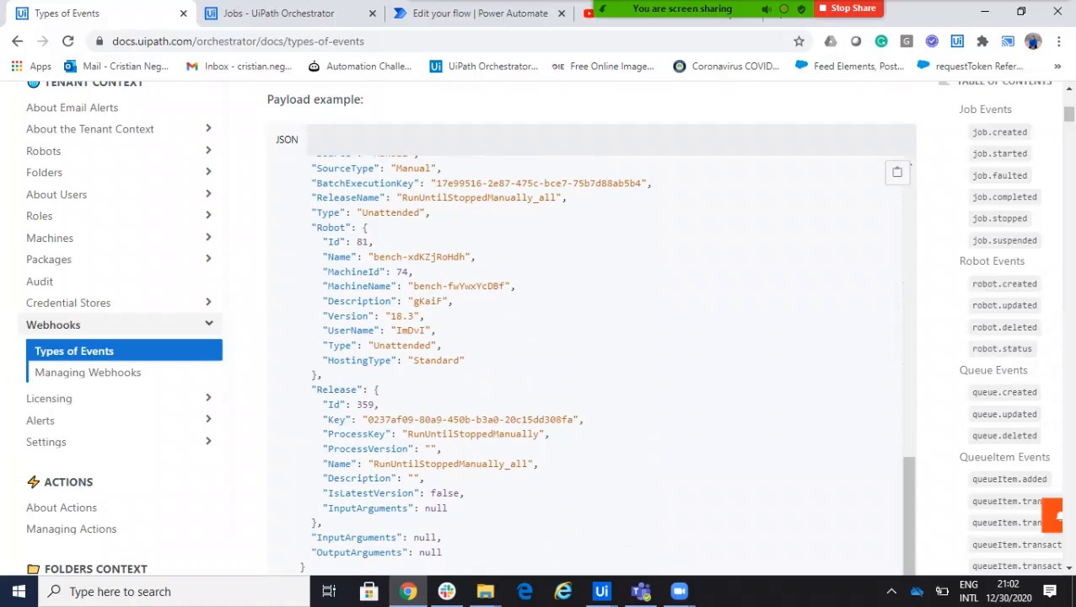
{"action": "scroll", "scroll_direction": "down", "scroll_amount": 3}
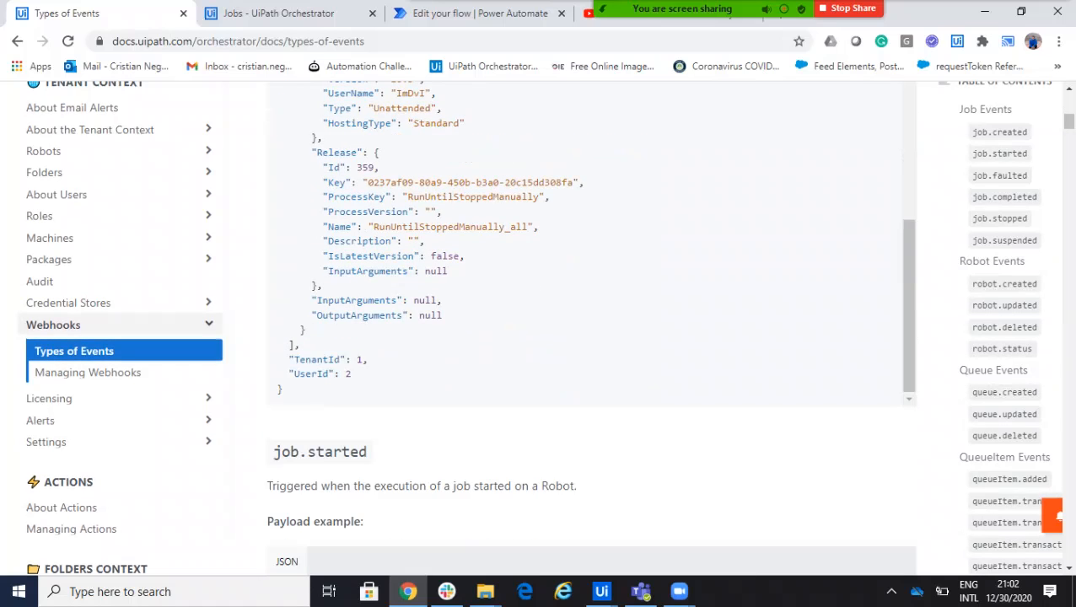
{"action": "left_click", "coordinate": [279, 13]}
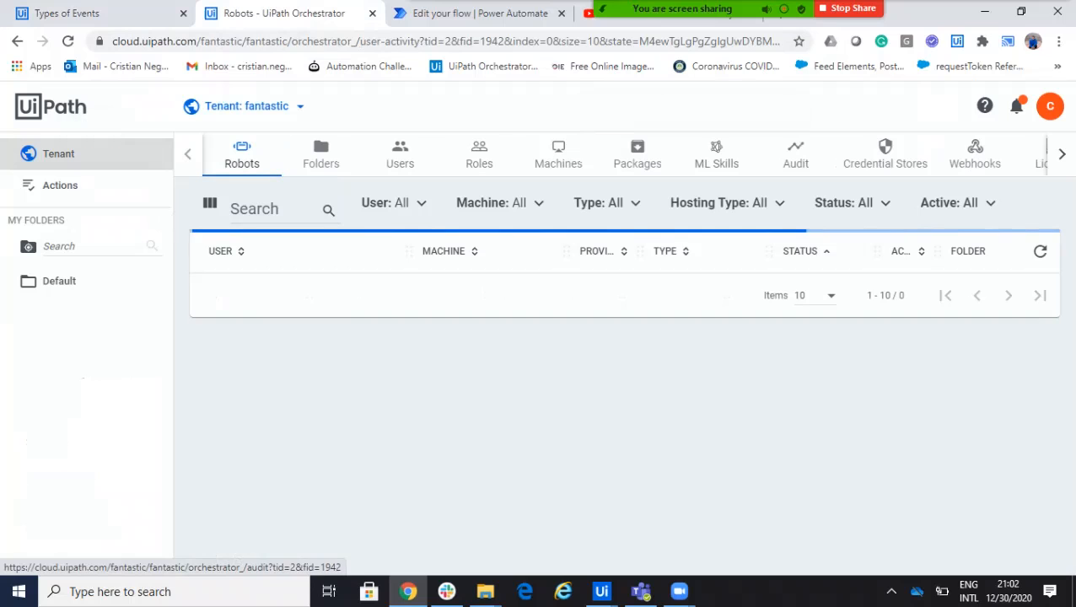
Step: Add a webhook subscribed to individual events, selecting the whole Job event category
{"action": "left_click", "coordinate": [975, 154]}
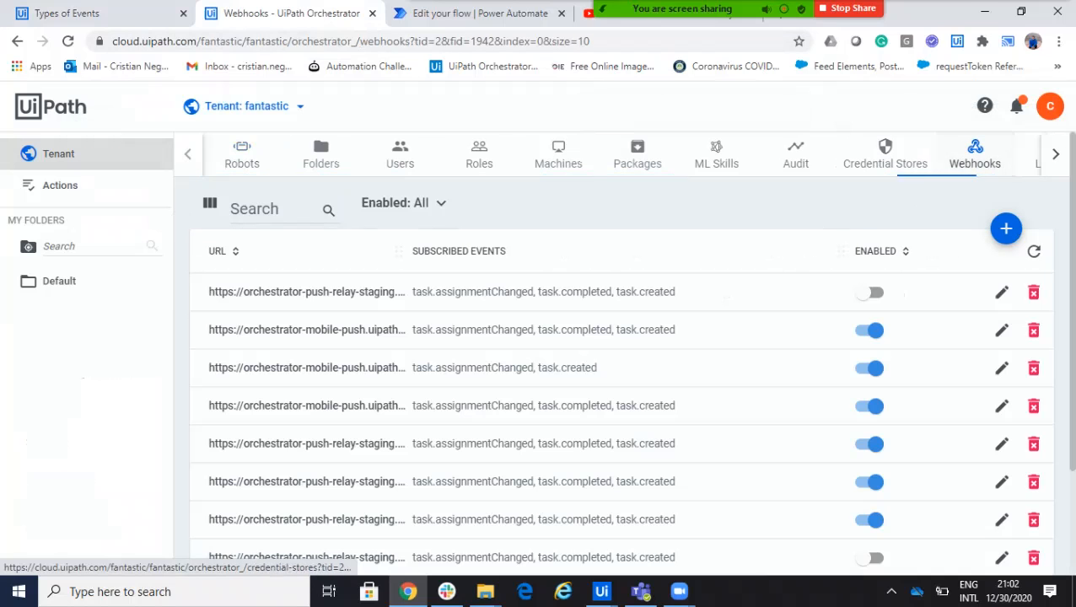
{"action": "mouse_move", "coordinate": [1006, 228]}
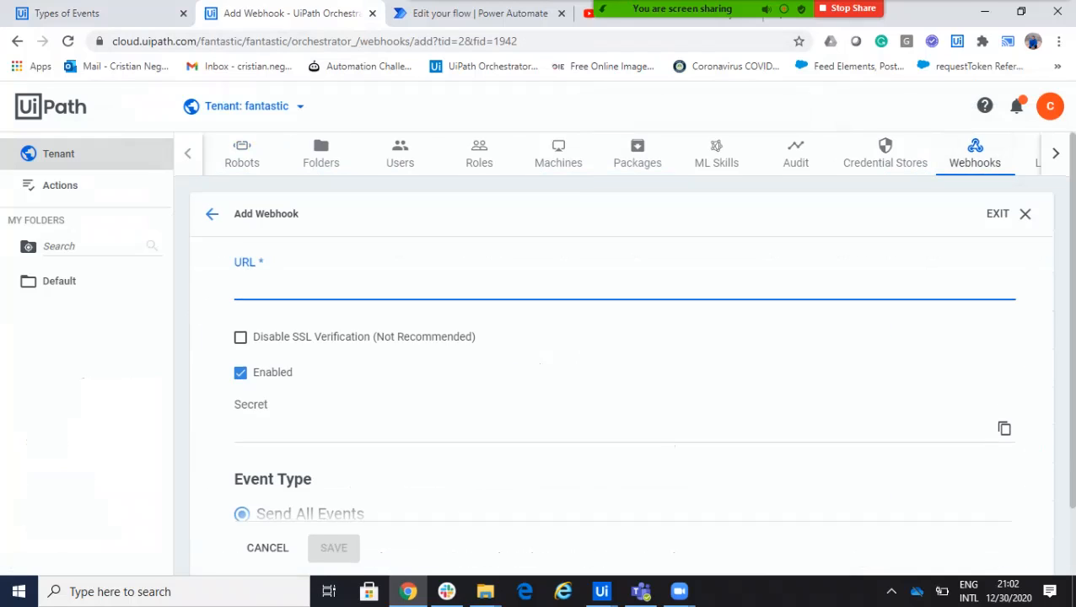
{"action": "scroll", "scroll_direction": "down", "scroll_amount": 3}
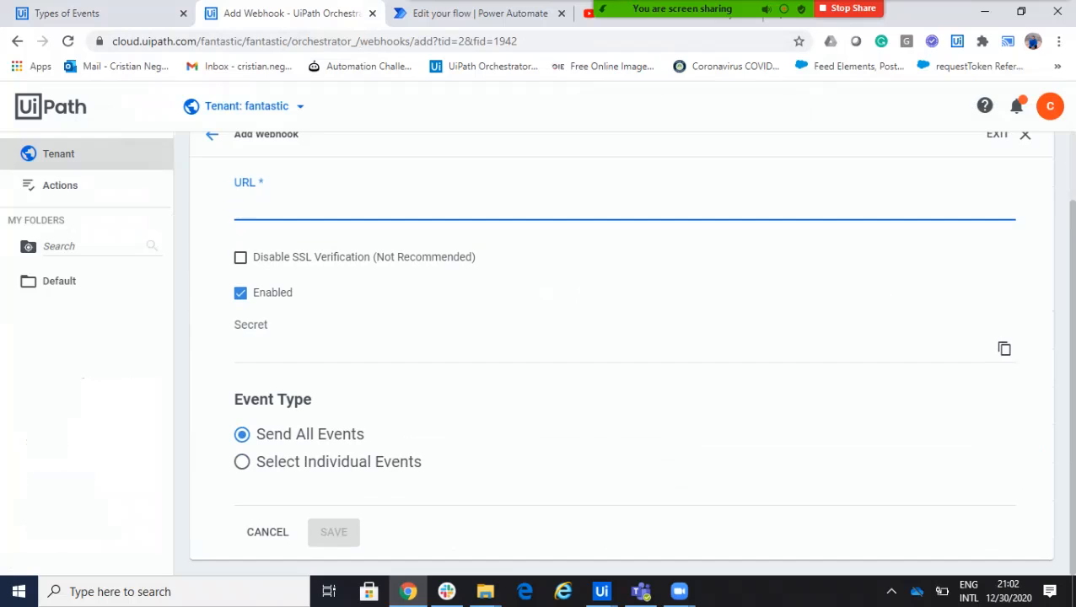
{"action": "left_click", "coordinate": [243, 462]}
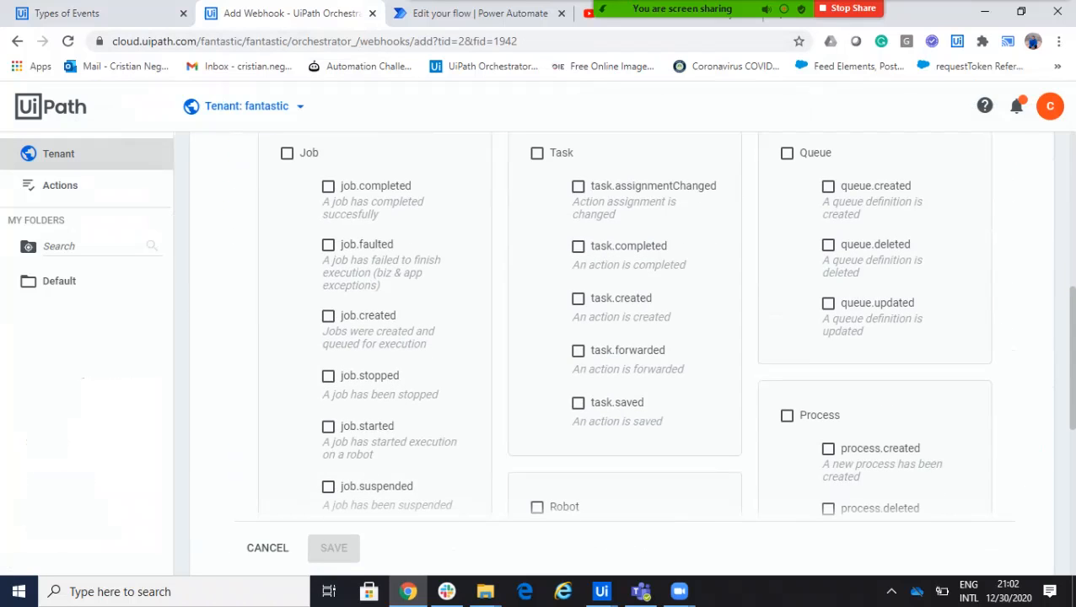
{"action": "scroll", "scroll_direction": "down", "scroll_amount": 3}
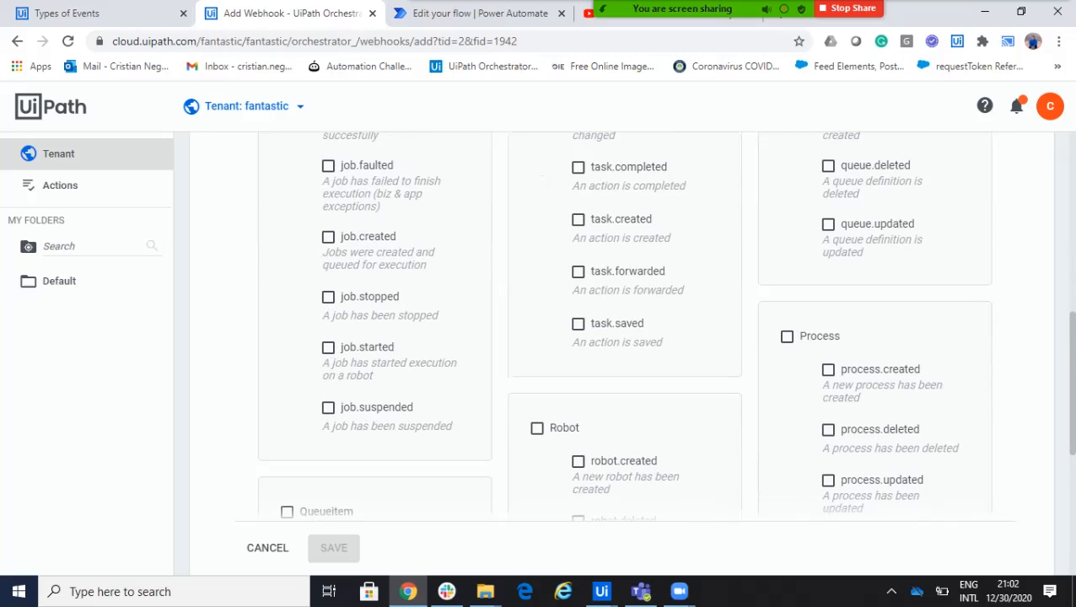
{"action": "scroll", "scroll_direction": "down", "scroll_amount": 3}
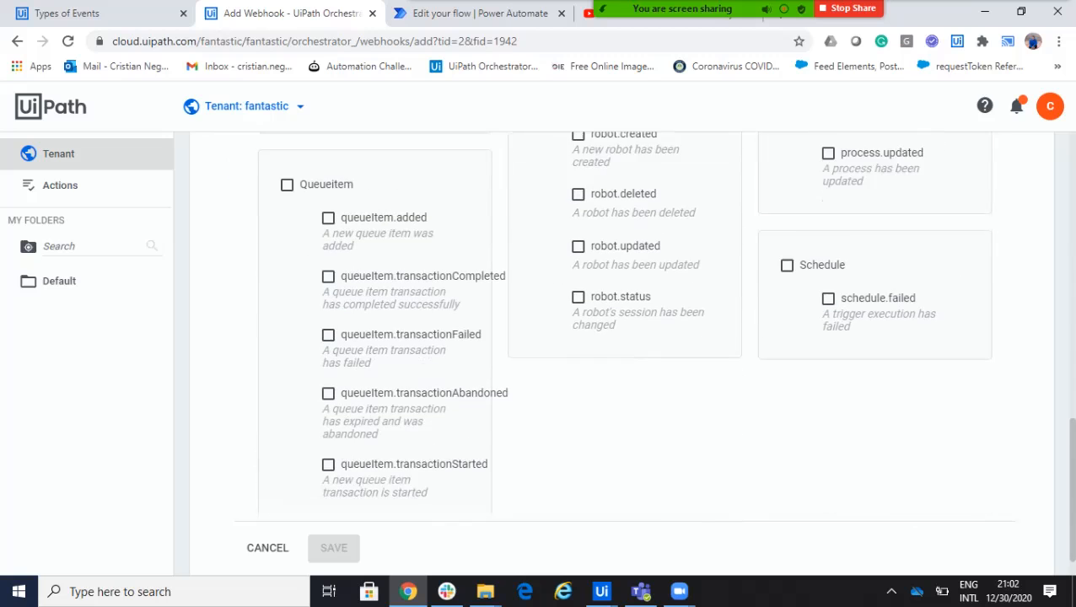
{"action": "scroll", "scroll_direction": "up", "scroll_amount": 3}
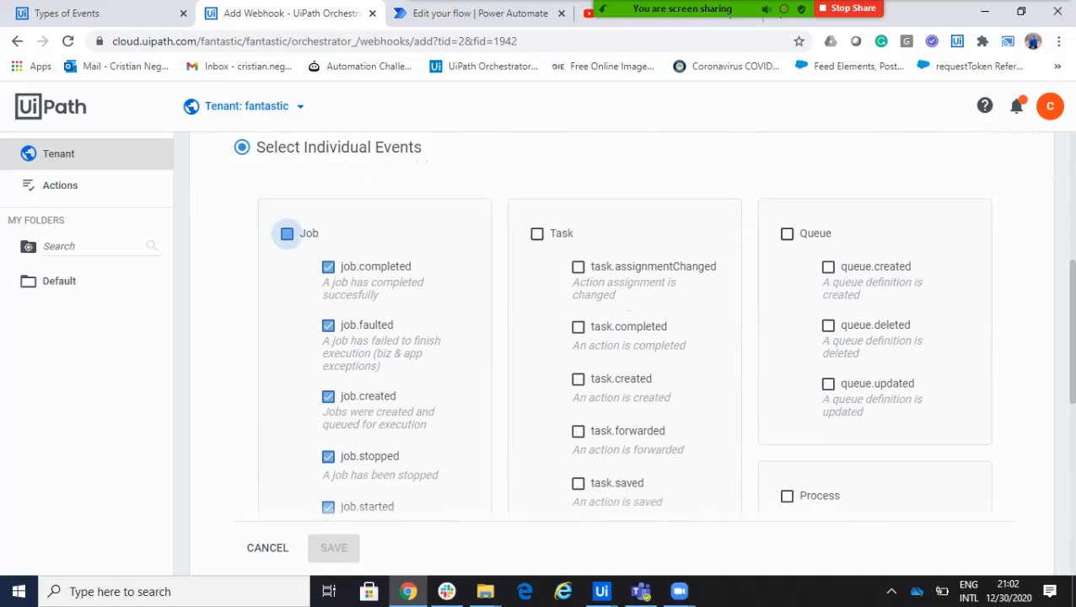
{"action": "left_click", "coordinate": [287, 234]}
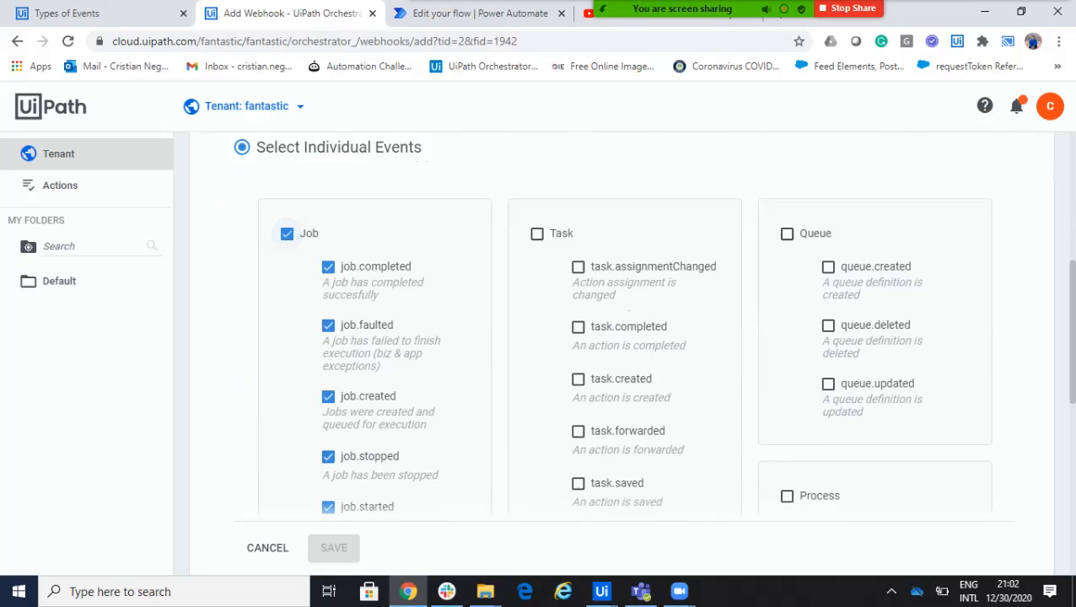
{"action": "scroll", "scroll_direction": "down", "scroll_amount": 3}
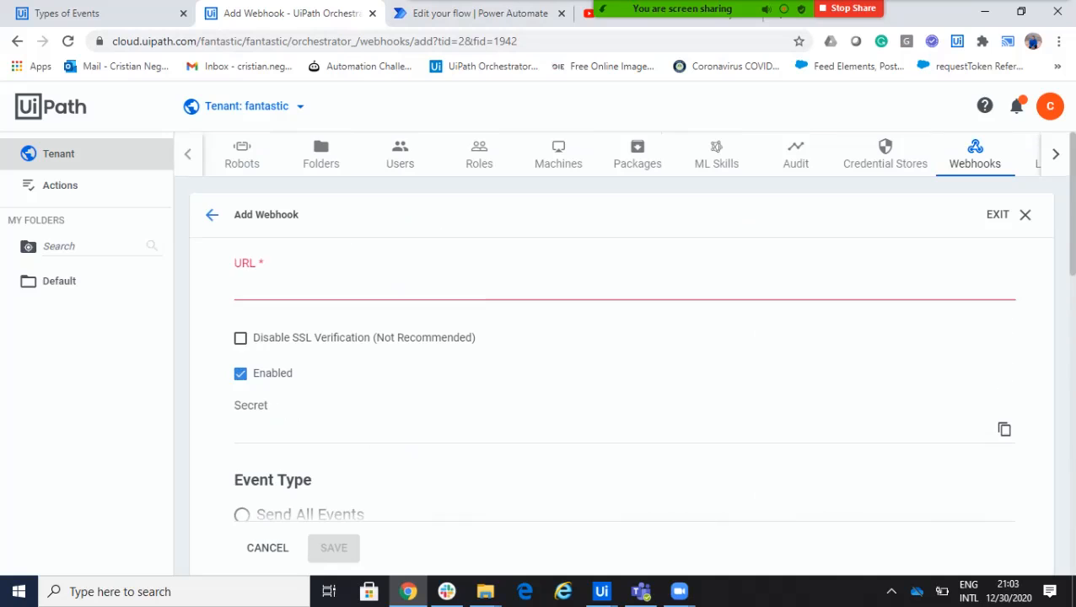
{"action": "mouse_move", "coordinate": [479, 13]}
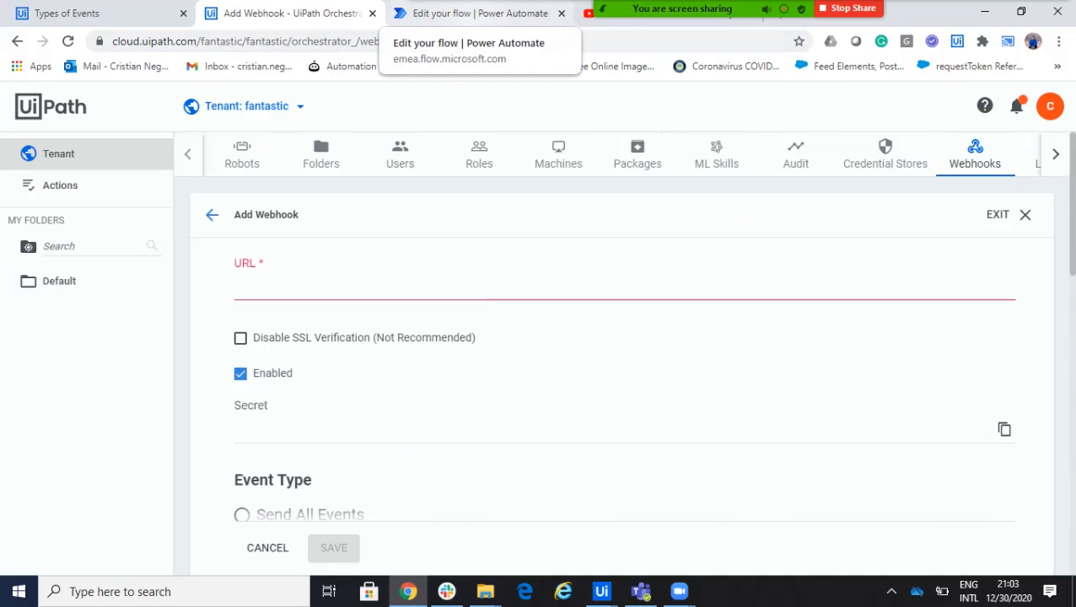
Step: In My flows, view the http flow's actions menu, then show the new-flow options
{"action": "left_click", "coordinate": [472, 12]}
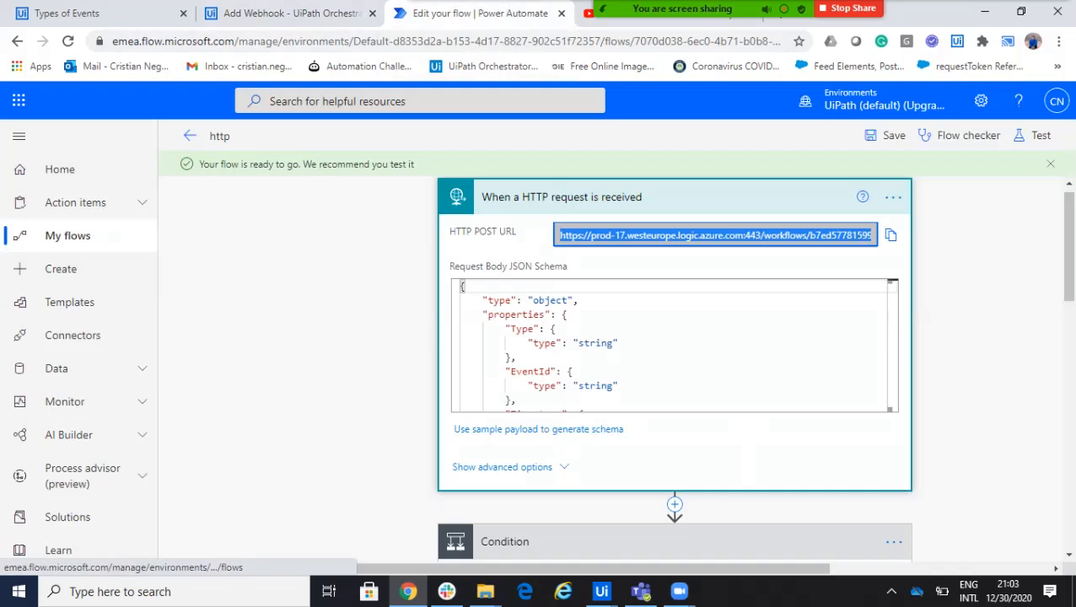
{"action": "left_click", "coordinate": [189, 135]}
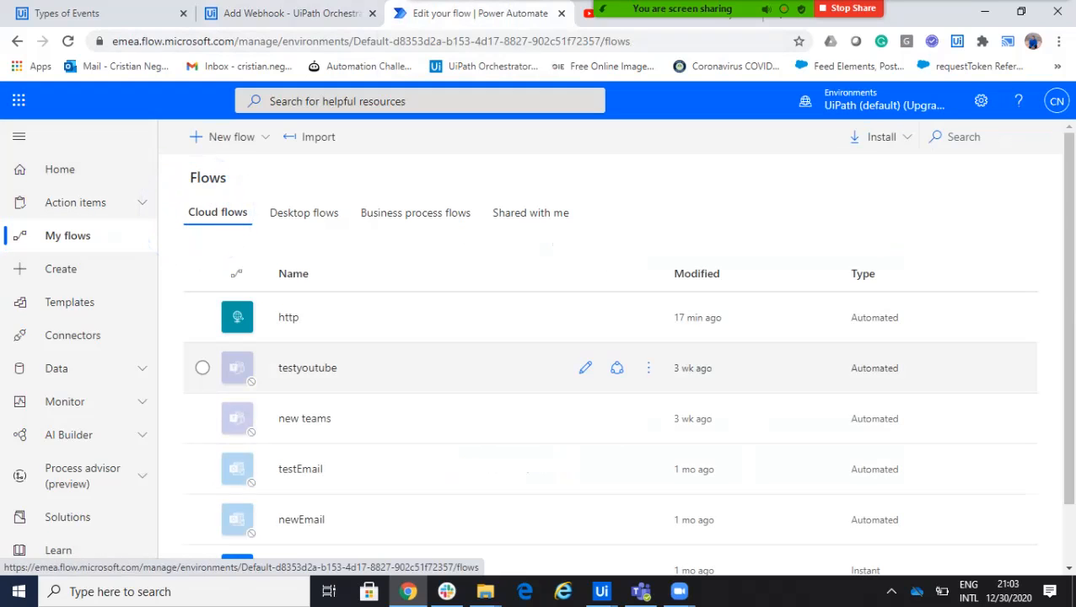
{"action": "left_click", "coordinate": [648, 316]}
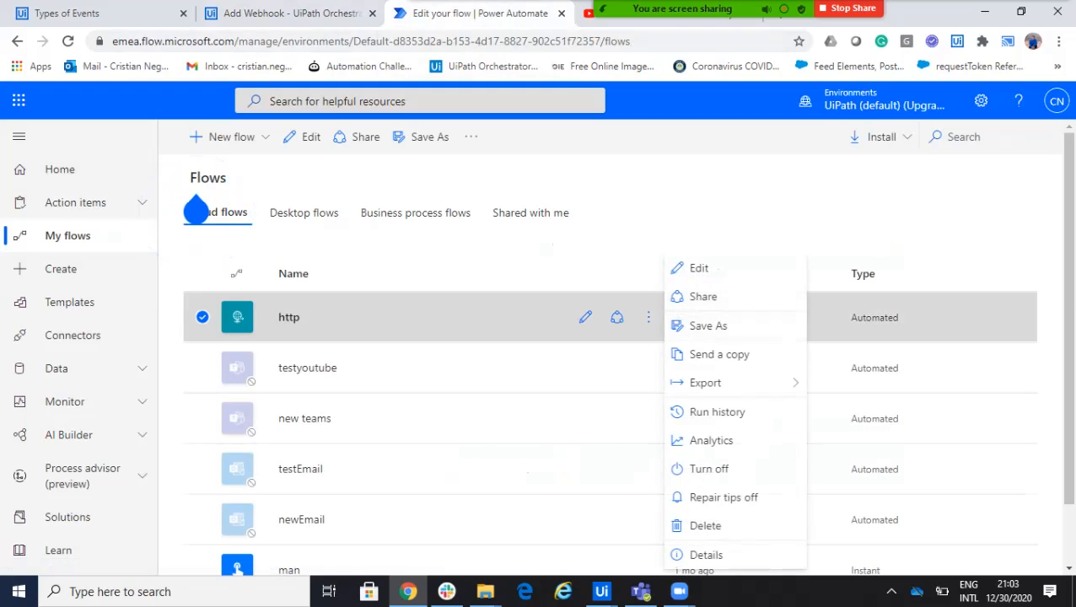
{"action": "mouse_move", "coordinate": [709, 469]}
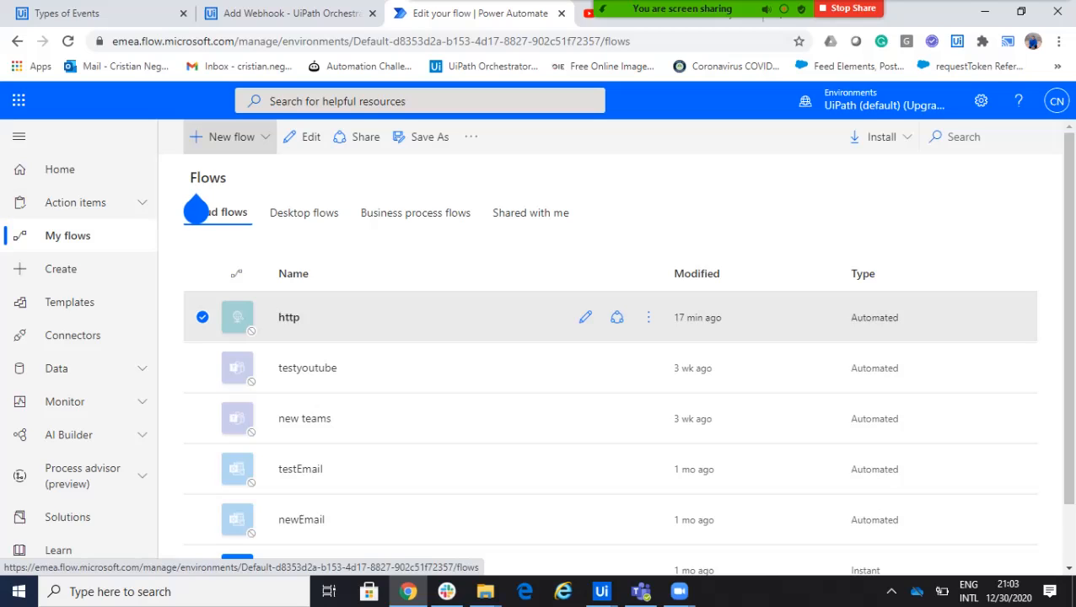
{"action": "left_click", "coordinate": [228, 137]}
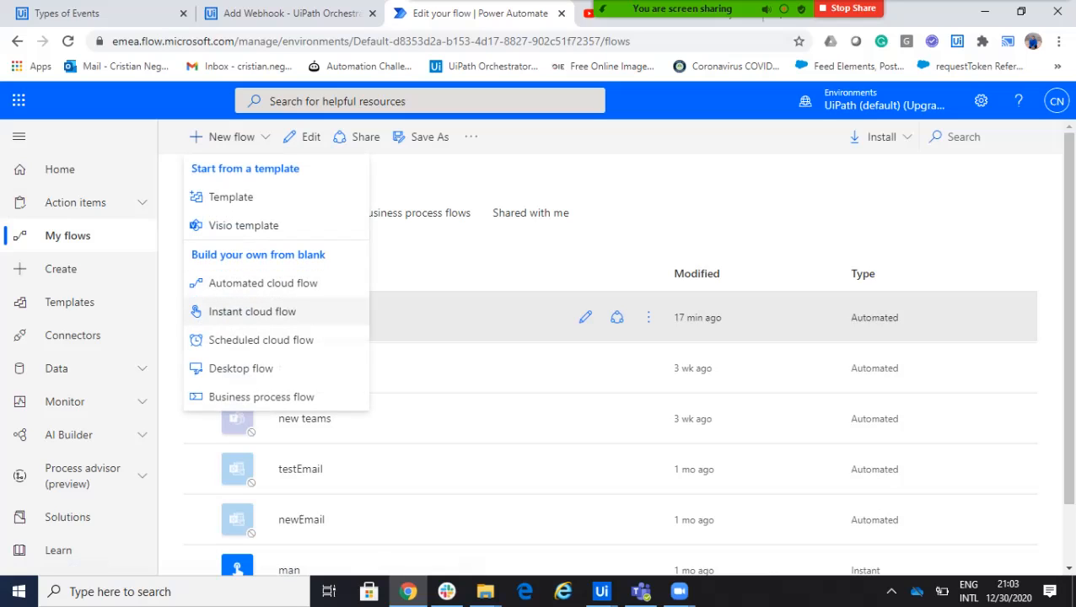
Step: Start an instant cloud flow and name it TestORchestrator
{"action": "left_click", "coordinate": [252, 311]}
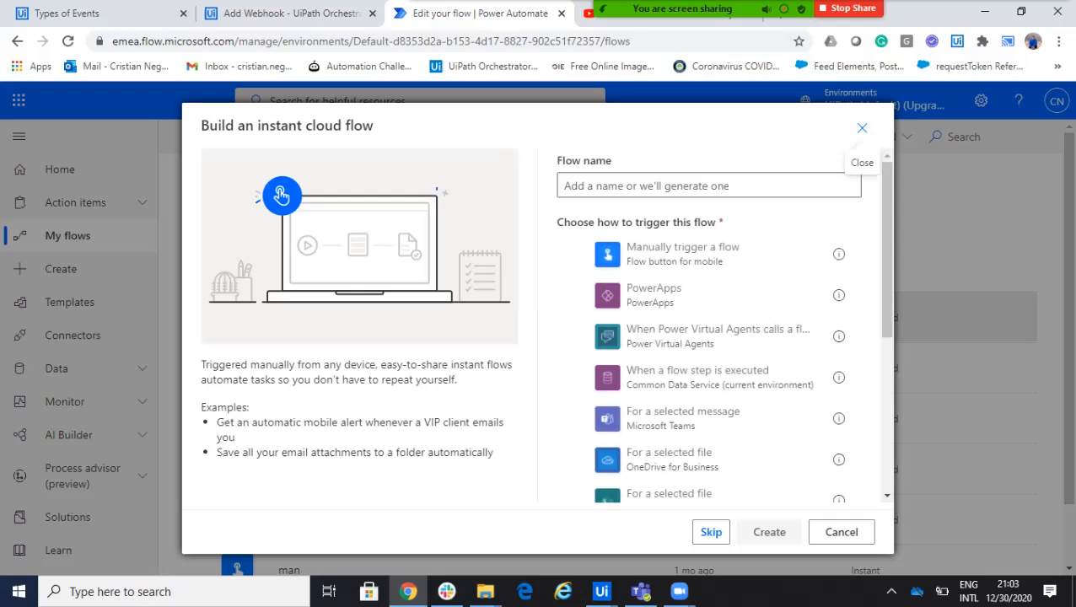
{"action": "left_click", "coordinate": [708, 184]}
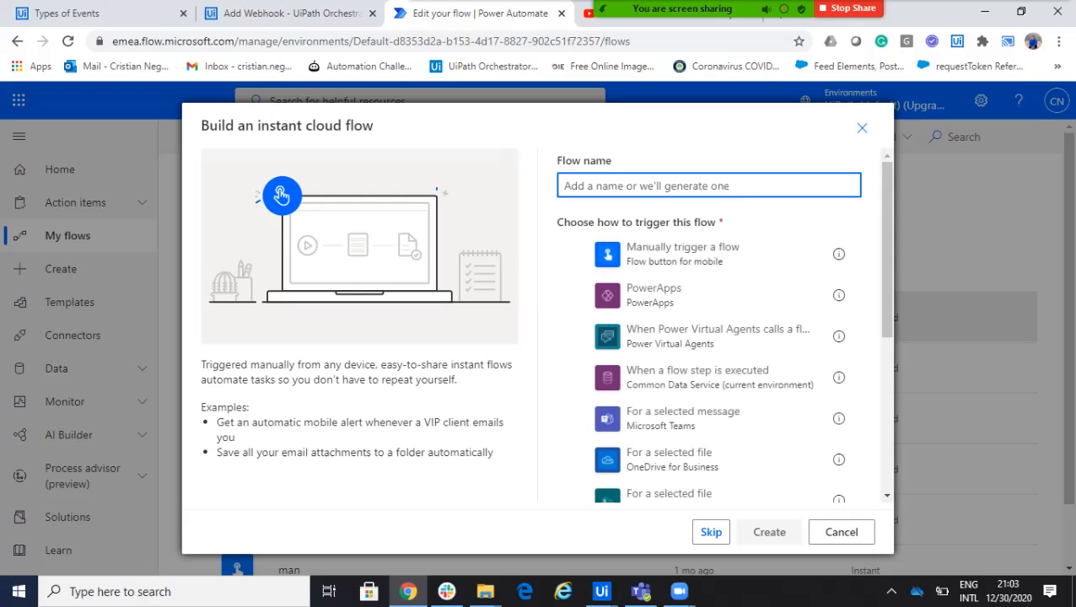
{"action": "type", "text": "h"}
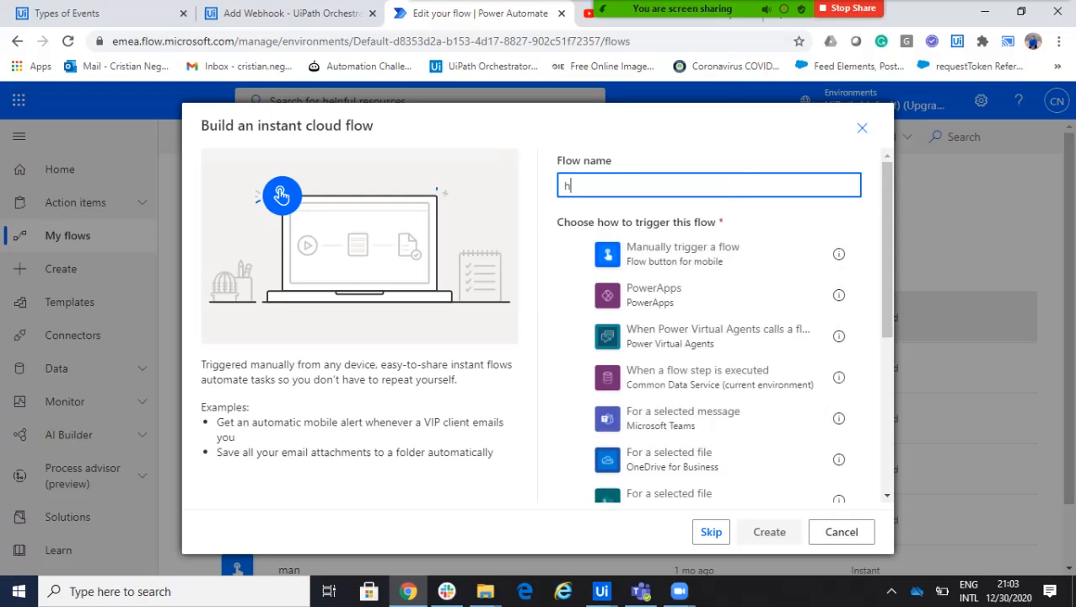
{"action": "type", "text": "ttp"}
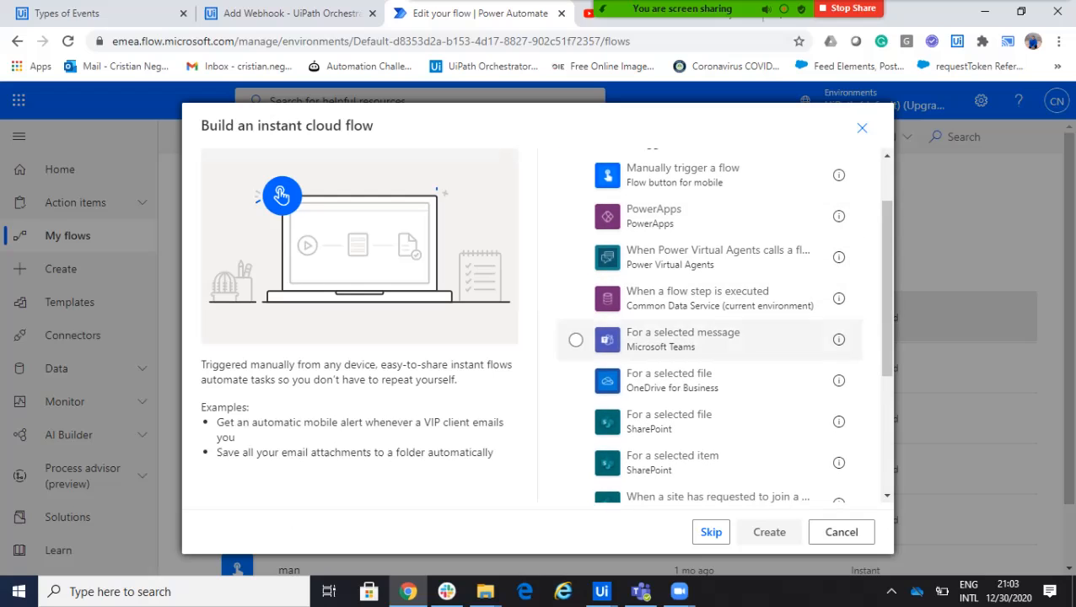
{"action": "scroll", "scroll_direction": "down", "scroll_amount": 3}
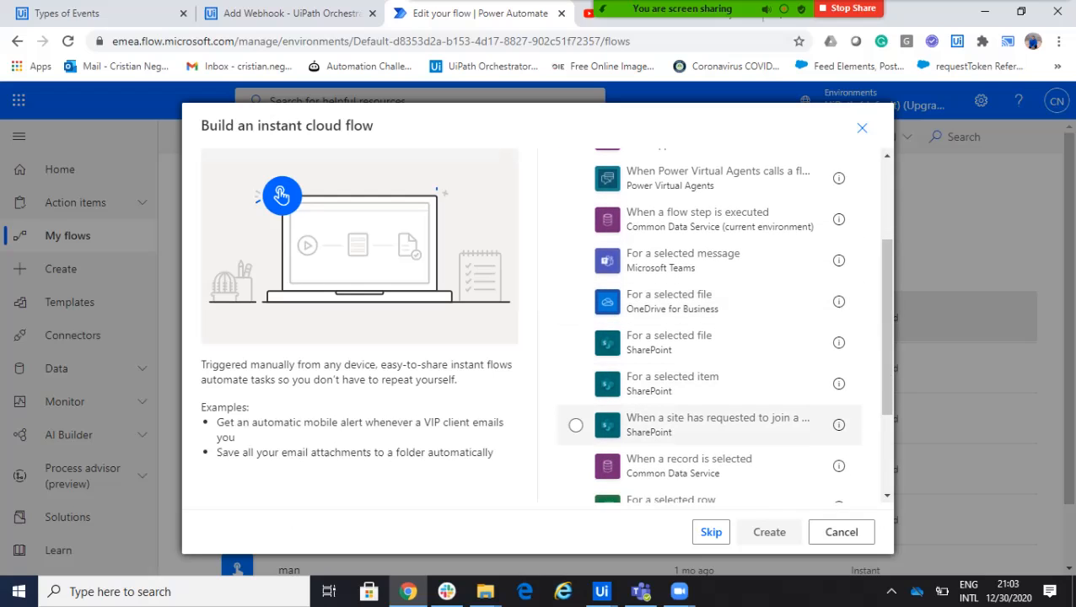
{"action": "mouse_move", "coordinate": [717, 424]}
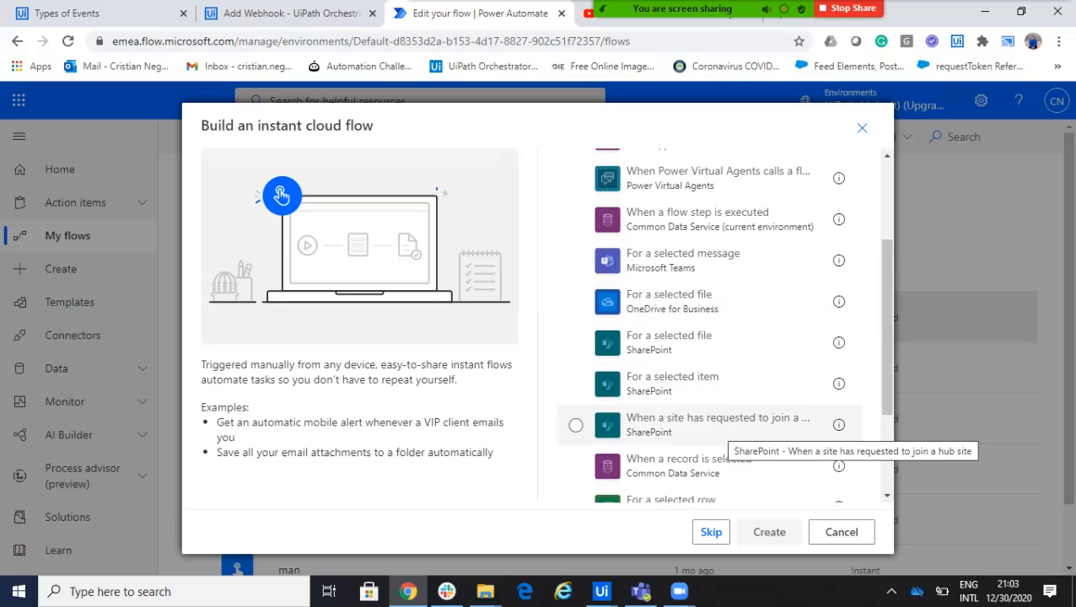
{"action": "scroll", "scroll_direction": "down", "scroll_amount": 3}
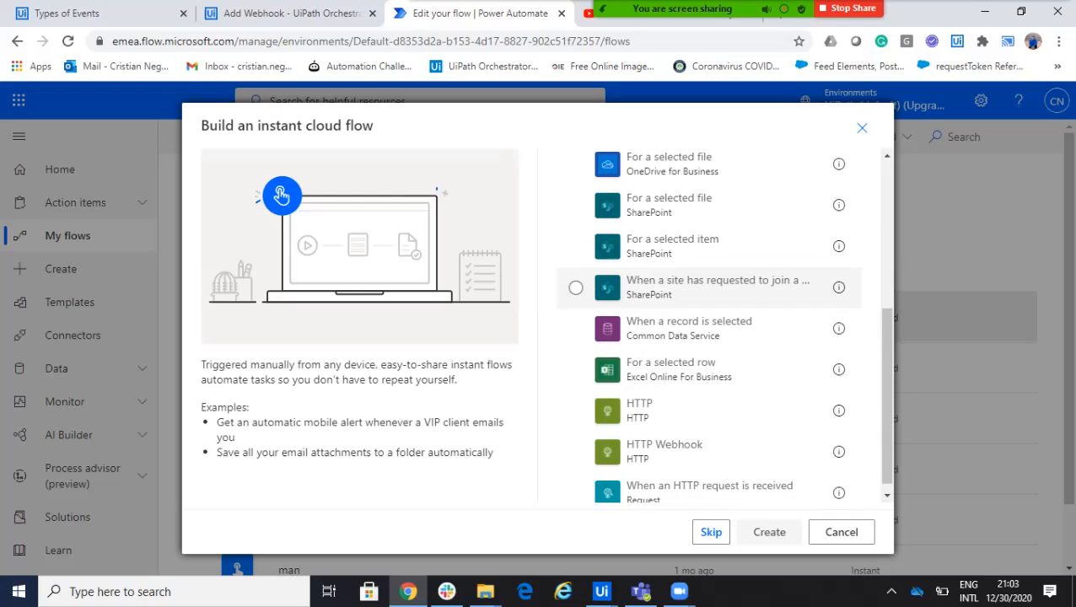
{"action": "scroll", "scroll_direction": "down", "scroll_amount": 3}
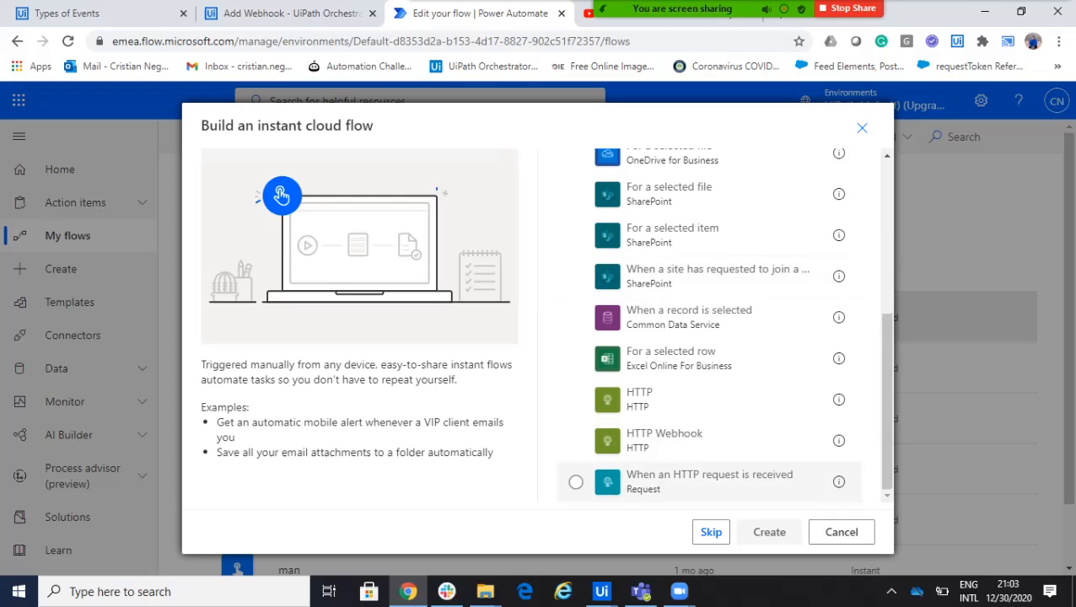
{"action": "type", "text": "http"}
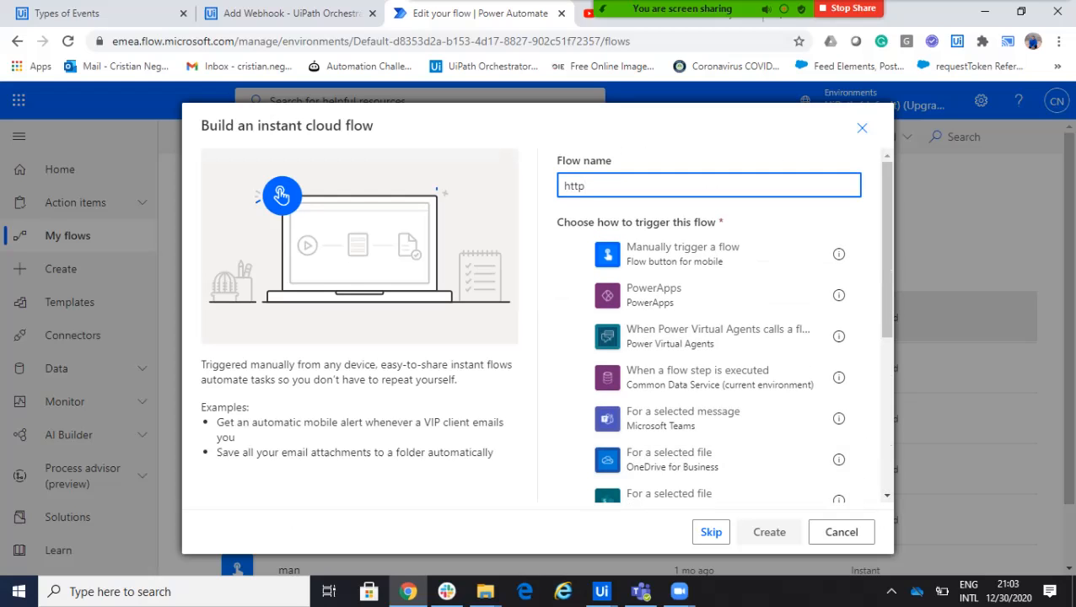
{"action": "type", "text": "TestORchestra"}
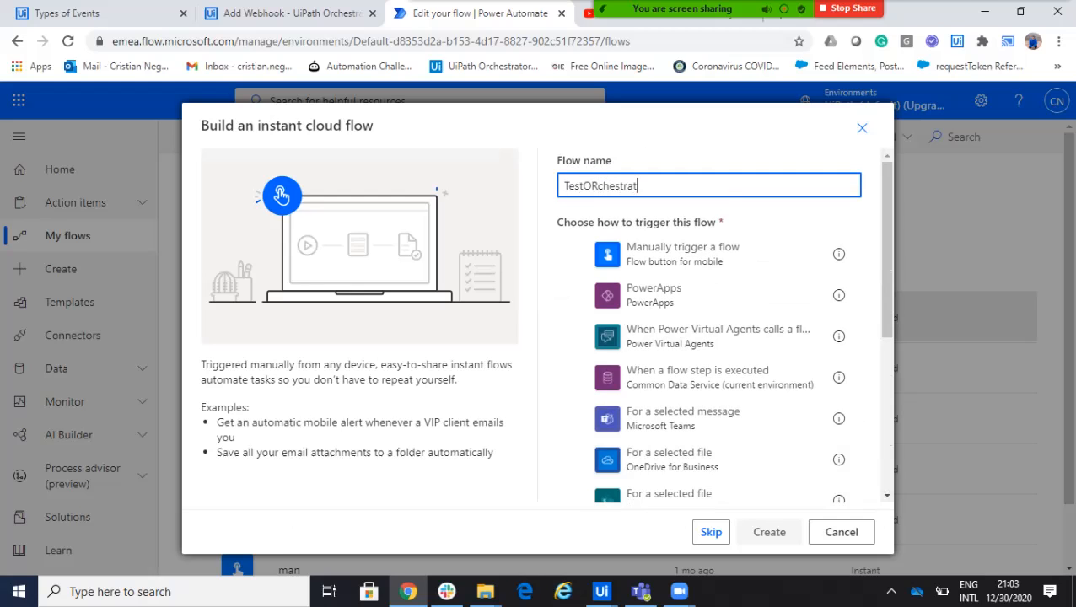
Step: Choose the 'When an HTTP request is received' trigger and create the flow
{"action": "scroll", "scroll_direction": "down", "scroll_amount": 3}
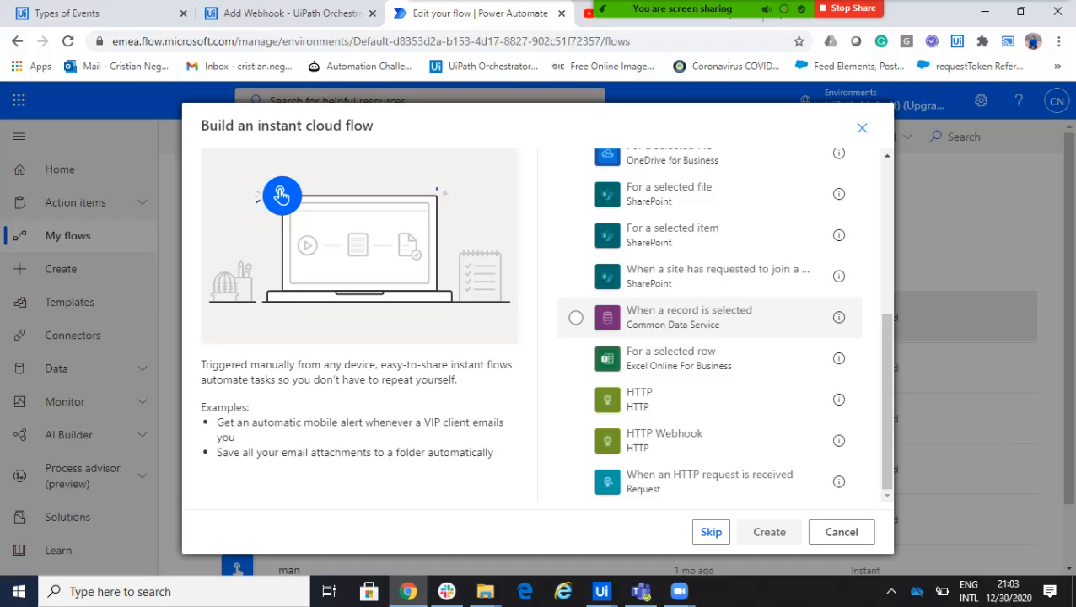
{"action": "mouse_move", "coordinate": [709, 481]}
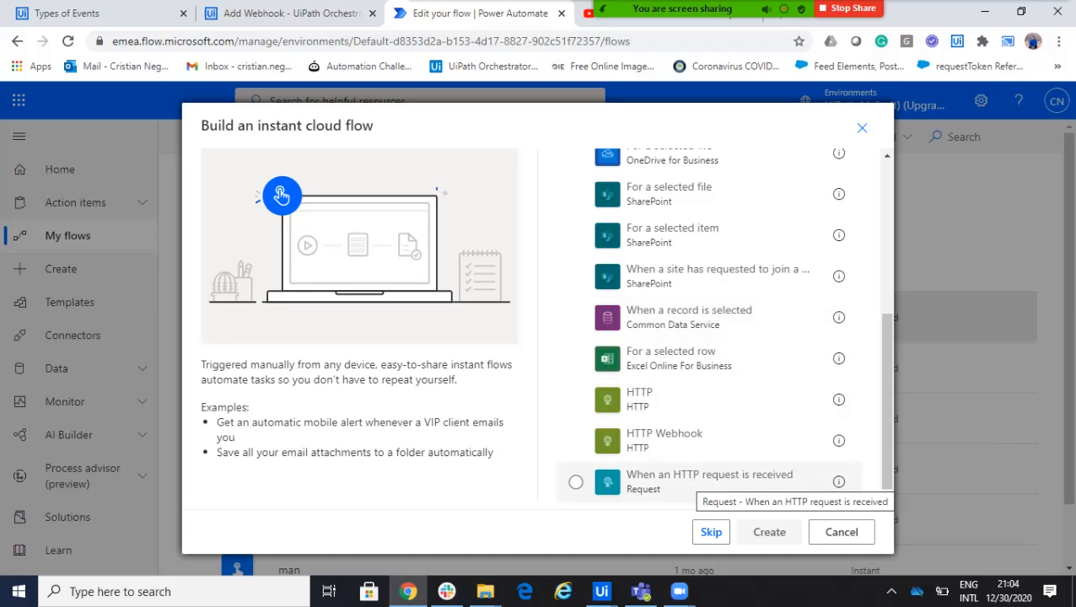
{"action": "left_click", "coordinate": [576, 482]}
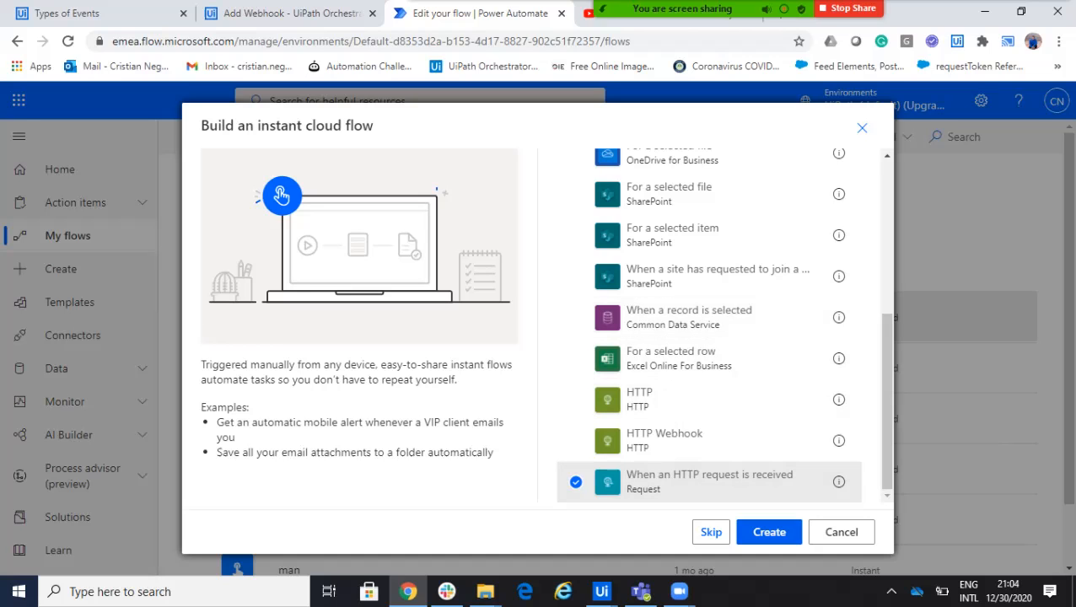
{"action": "left_click", "coordinate": [769, 532]}
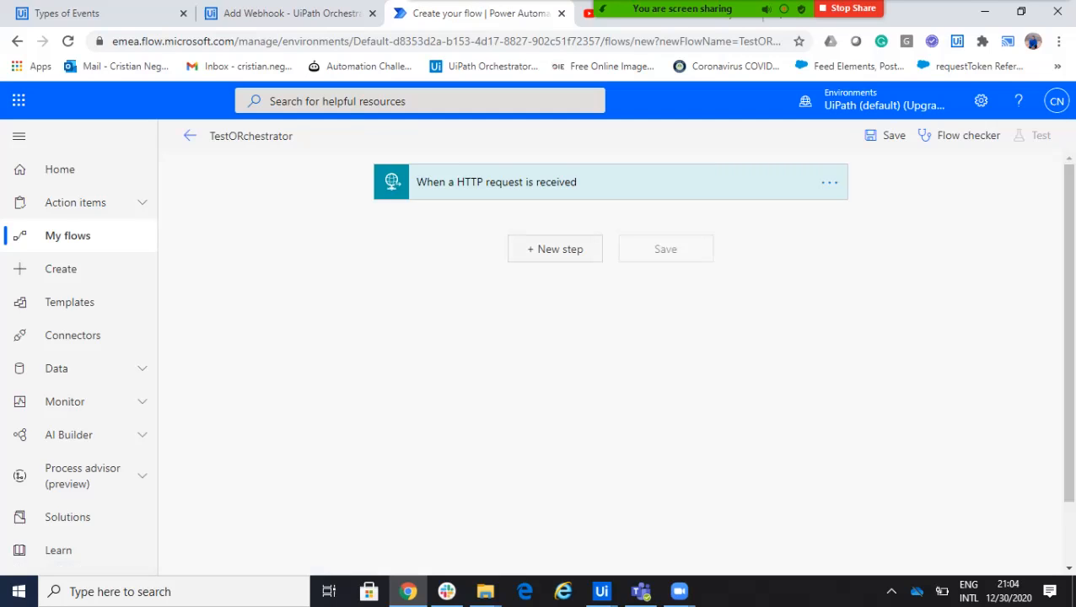
Step: Add a Microsoft Teams 'Post a message (V3)' step after the HTTP trigger
{"action": "left_click", "coordinate": [555, 248]}
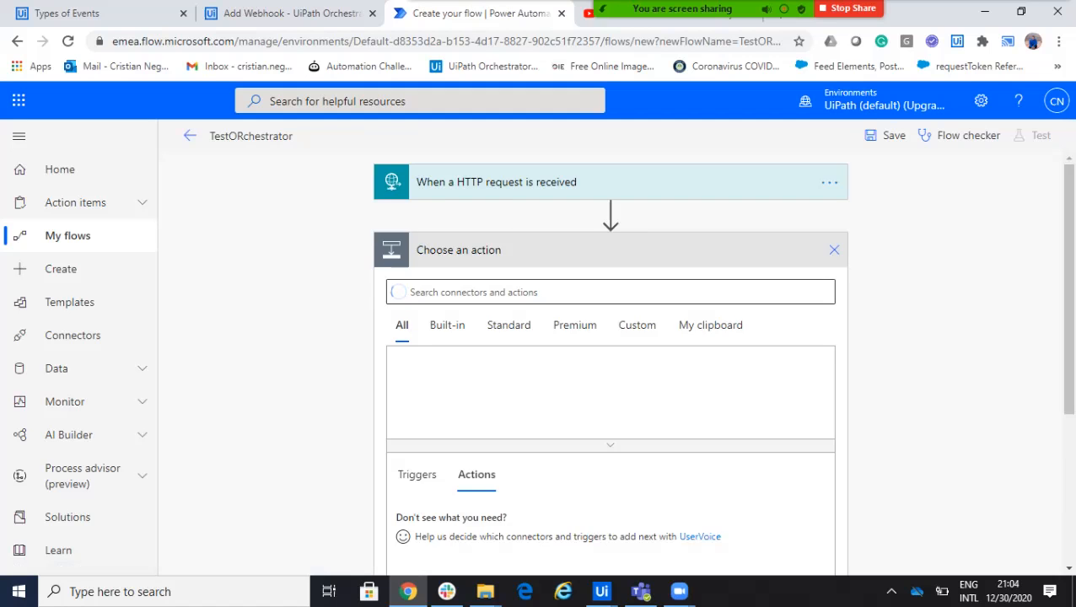
{"action": "type", "text": "team"}
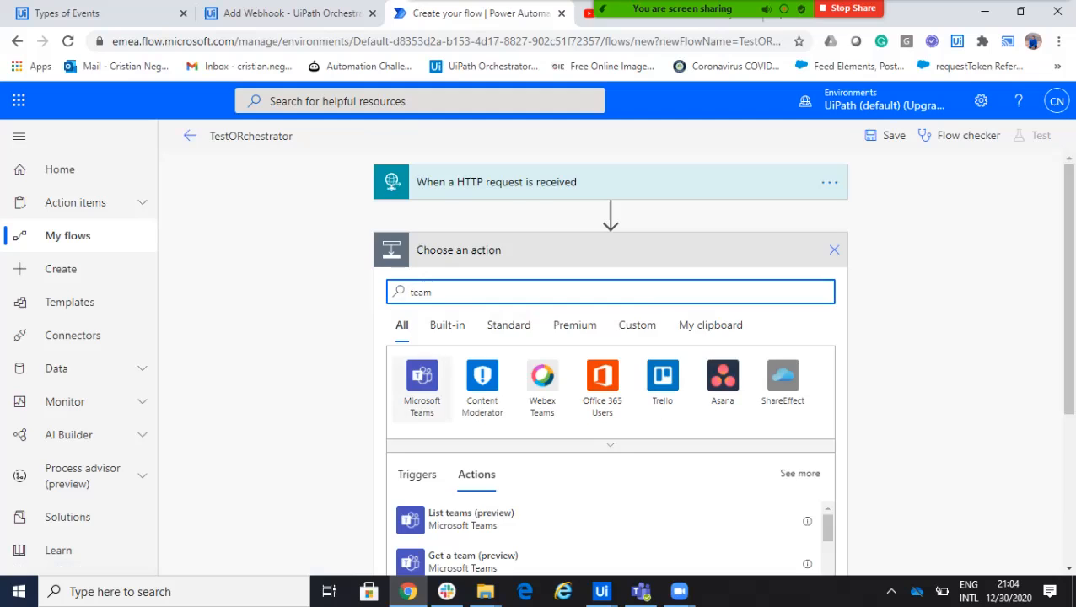
{"action": "left_click", "coordinate": [422, 376]}
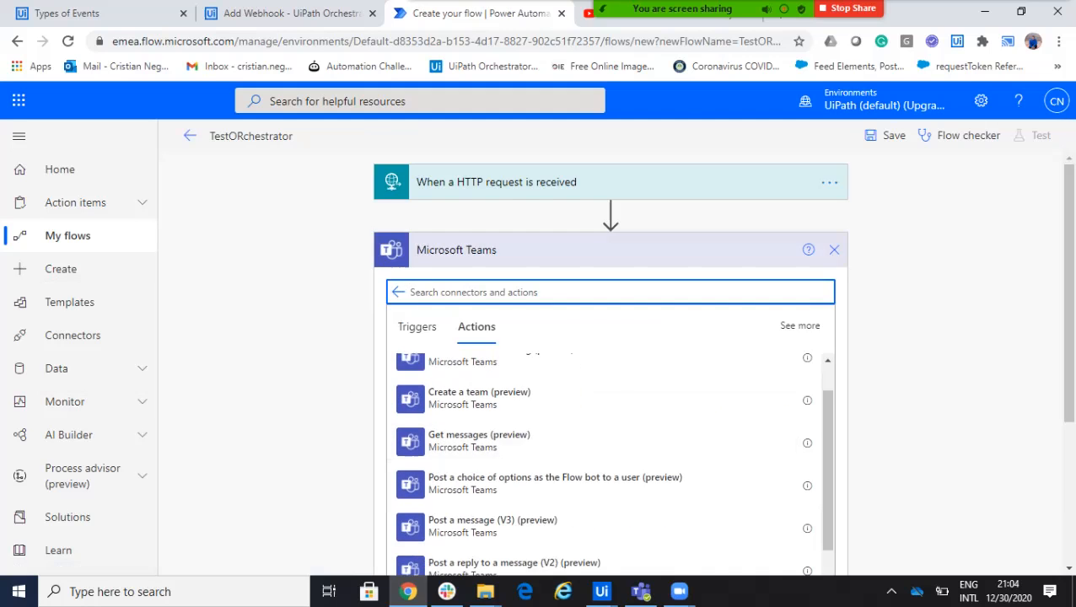
{"action": "scroll", "scroll_direction": "down", "scroll_amount": 3}
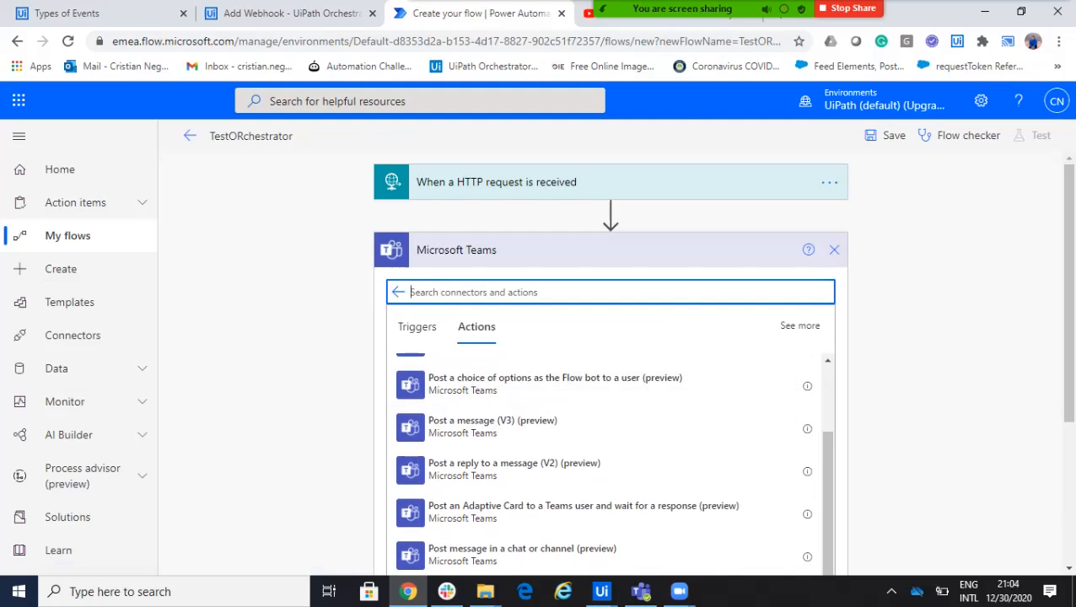
{"action": "left_click", "coordinate": [493, 426]}
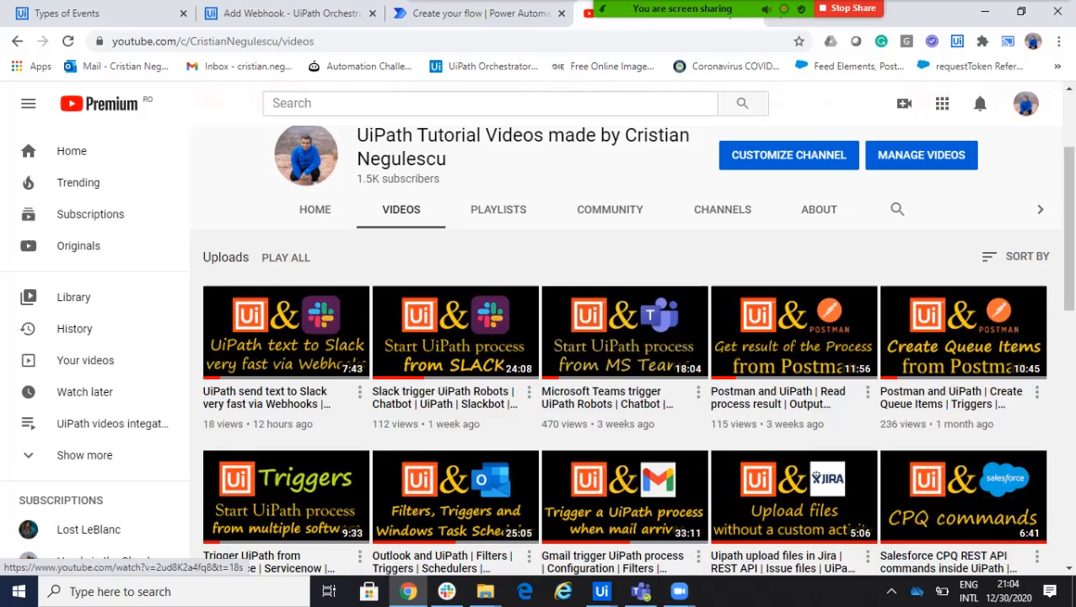
{"action": "left_click", "coordinate": [479, 13]}
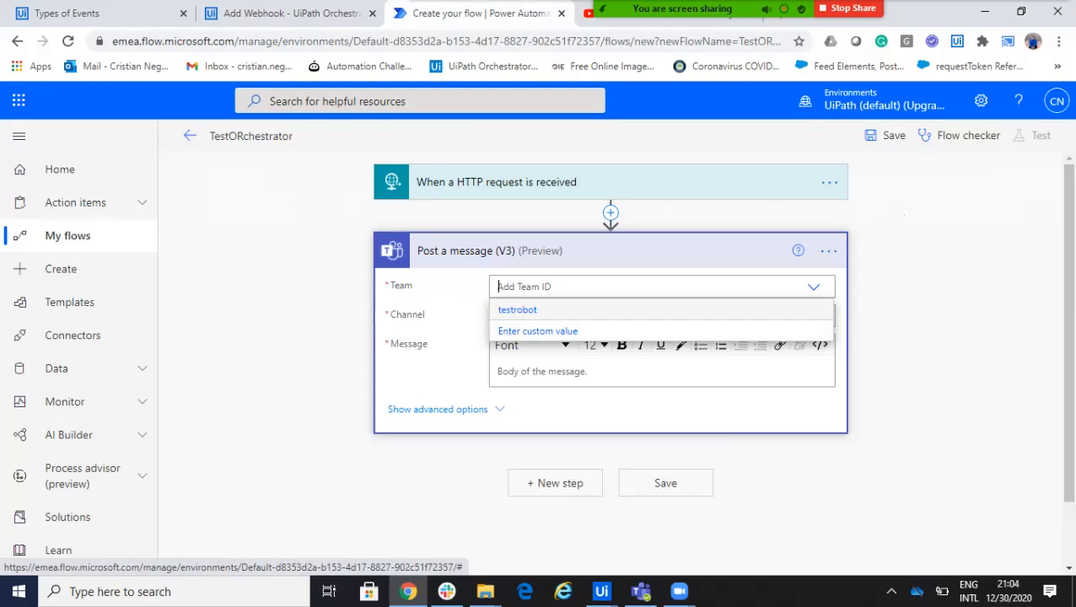
Step: Post to team testrobot, channel General, with message 'I received from ORchestrator'
{"action": "left_click", "coordinate": [517, 309]}
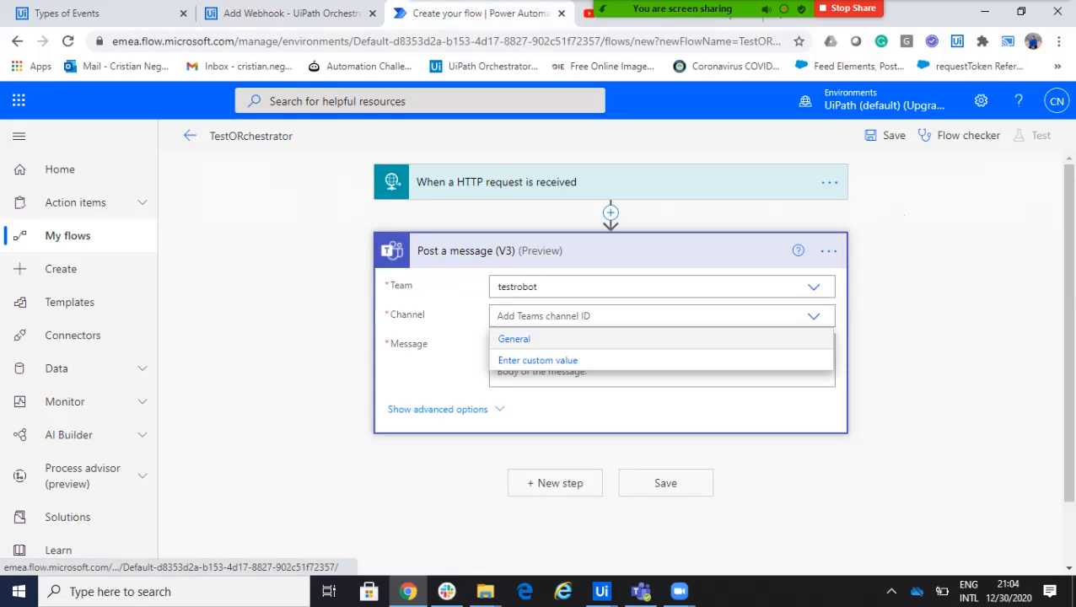
{"action": "left_click", "coordinate": [513, 338]}
{"action": "type", "text": "I e"}
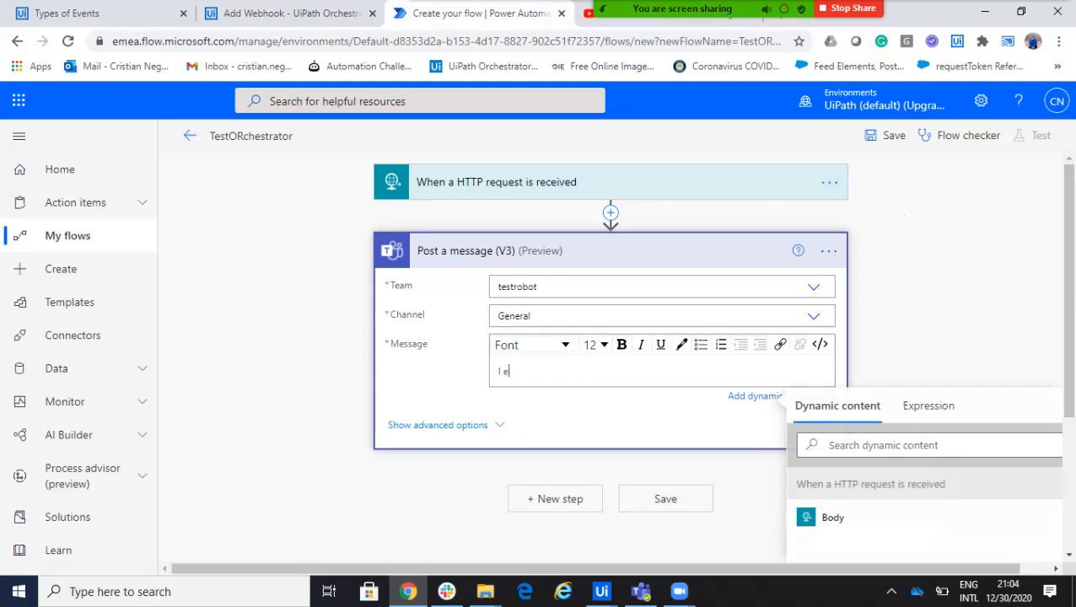
{"action": "type", "text": "received"}
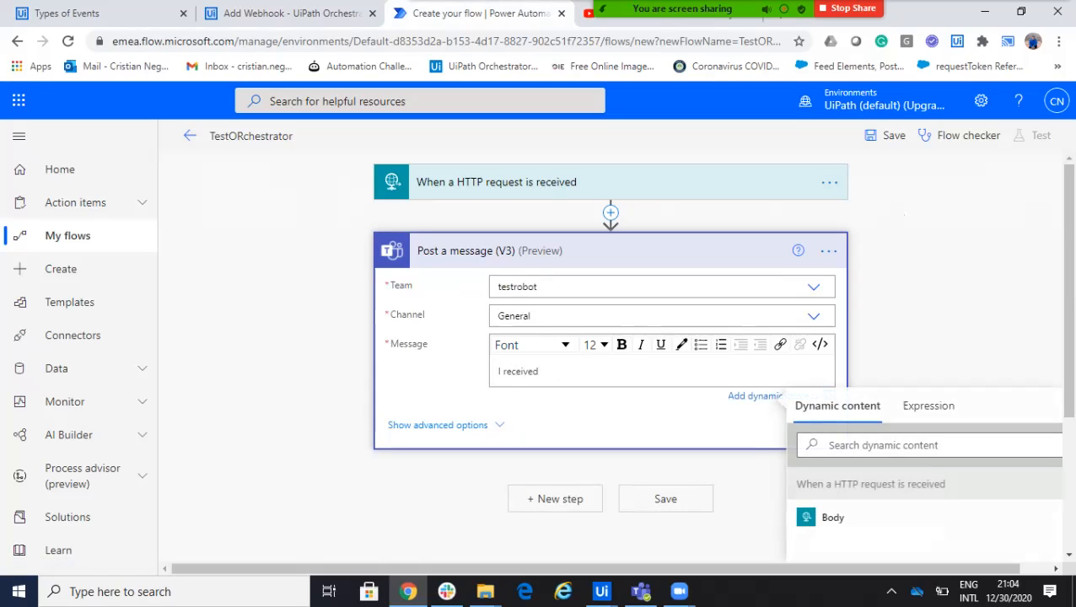
{"action": "type", "text": "from ORchestr"}
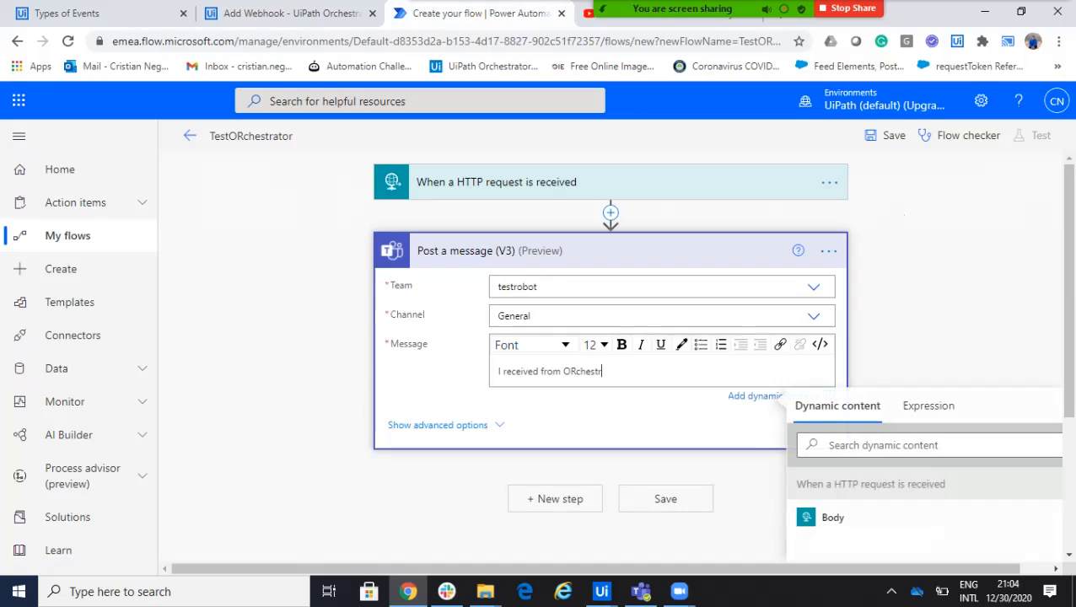
{"action": "type", "text": "ator"}
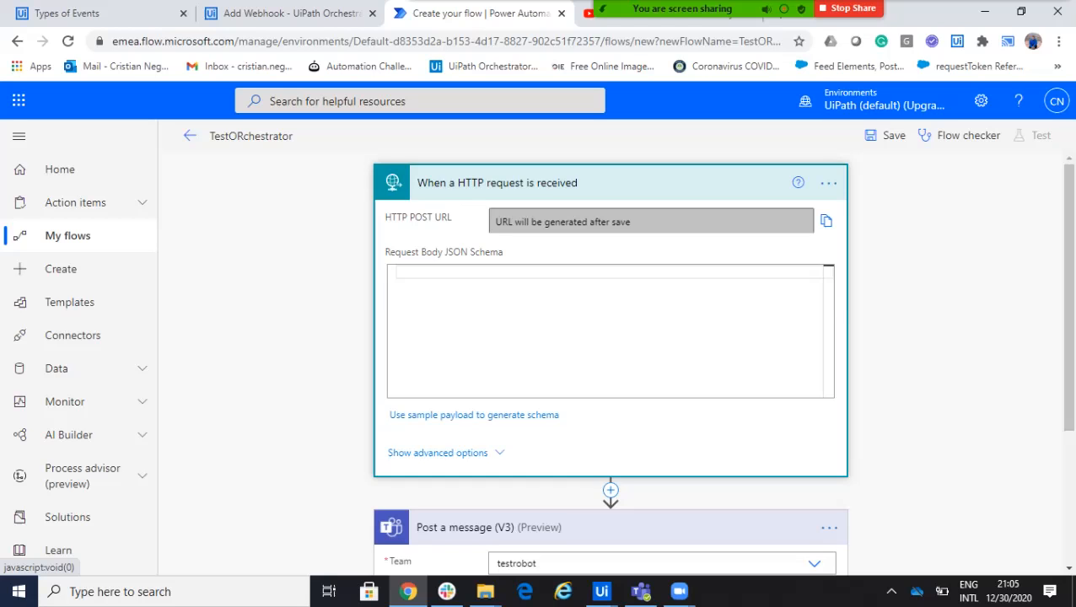
Step: Copy the job.completed example payload from the Types of Events documentation
{"action": "left_click", "coordinate": [93, 13]}
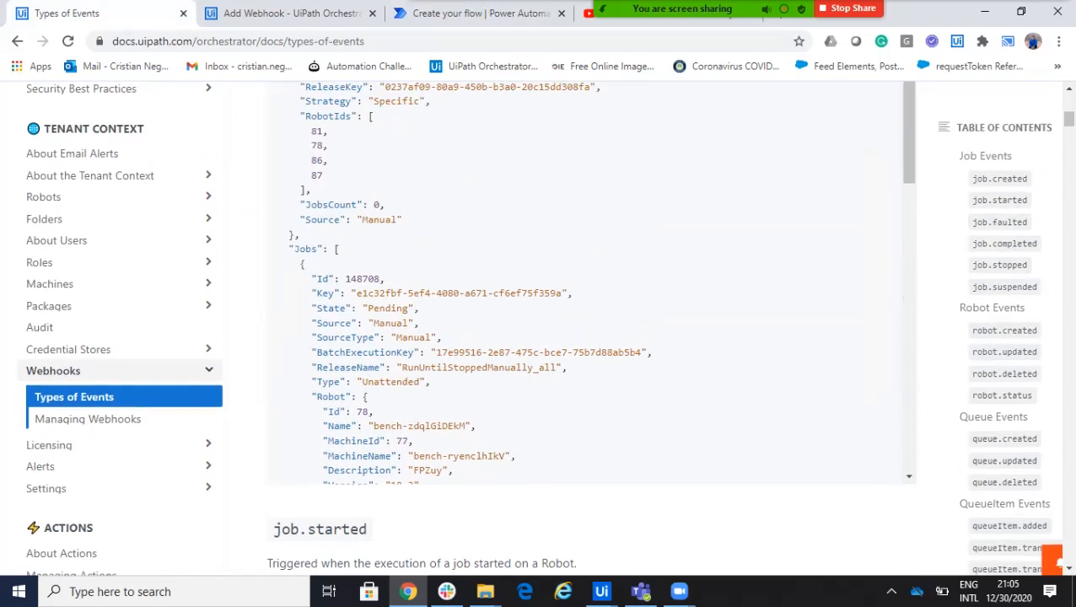
{"action": "scroll", "scroll_direction": "down", "scroll_amount": 3}
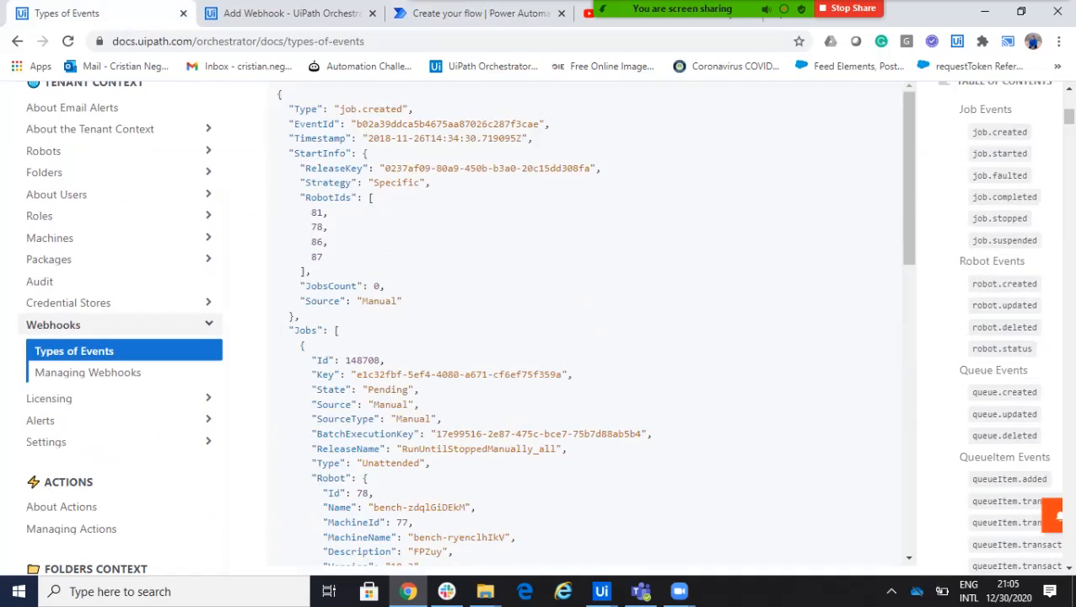
{"action": "left_click", "coordinate": [999, 153]}
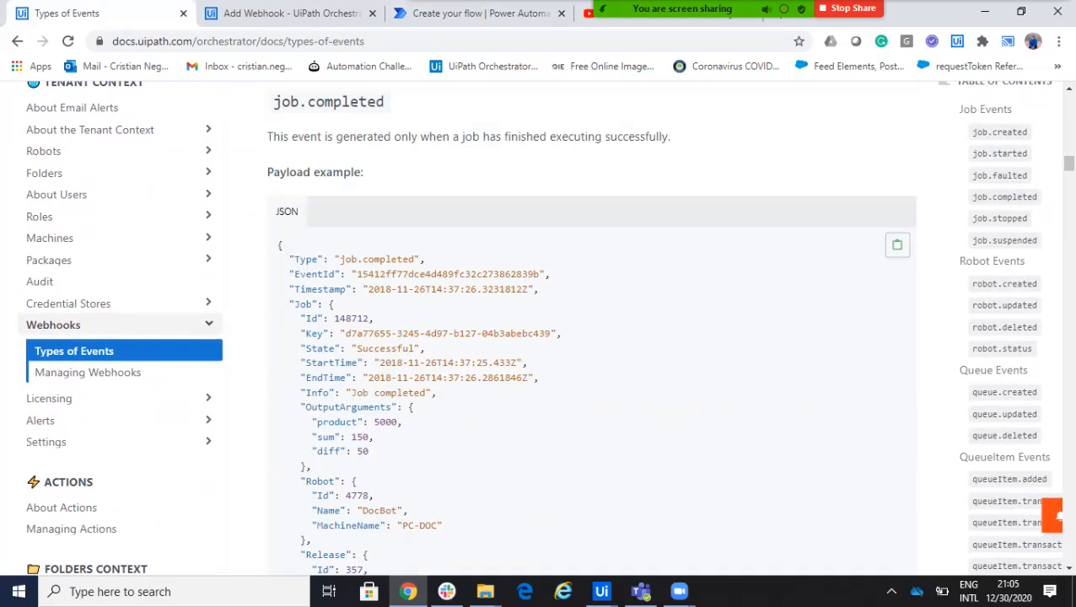
{"action": "left_click", "coordinate": [287, 12]}
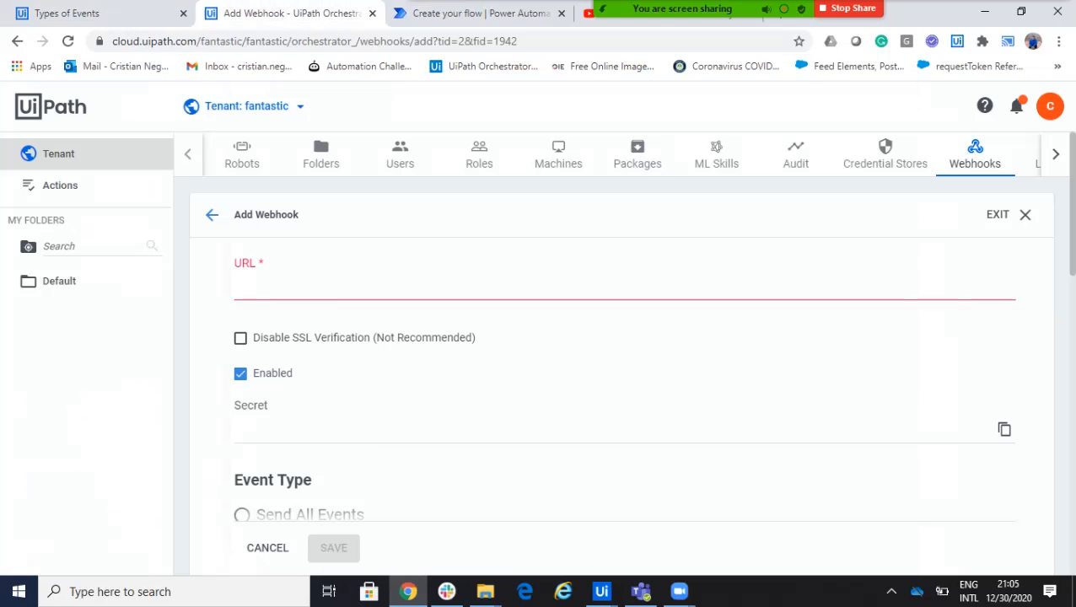
Step: Generate the HTTP trigger's request body schema from the pasted job.completed payload
{"action": "left_click", "coordinate": [481, 13]}
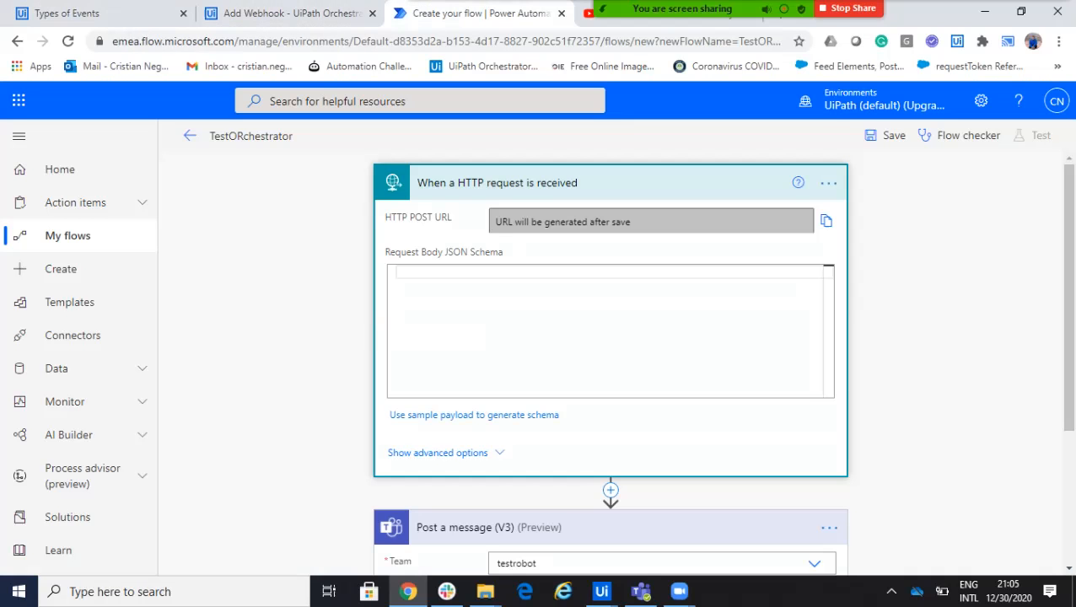
{"action": "left_click", "coordinate": [474, 415]}
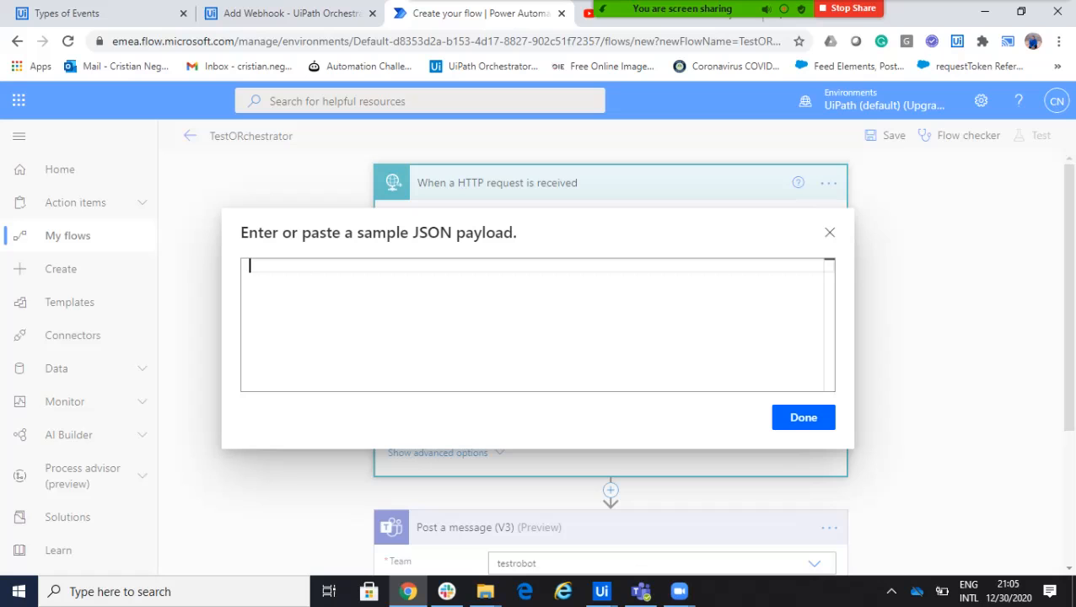
{"action": "type", "text": "{\"Release\":{\"Id\":357,\"Key\":\"6205f5a8-d762-4feb-98ec-d43534ef9f89\",\"ProcessKey\":\"Args_AddNumbers\"},\"TenantId\":1,\"OrganizationUnitId\":1}"}
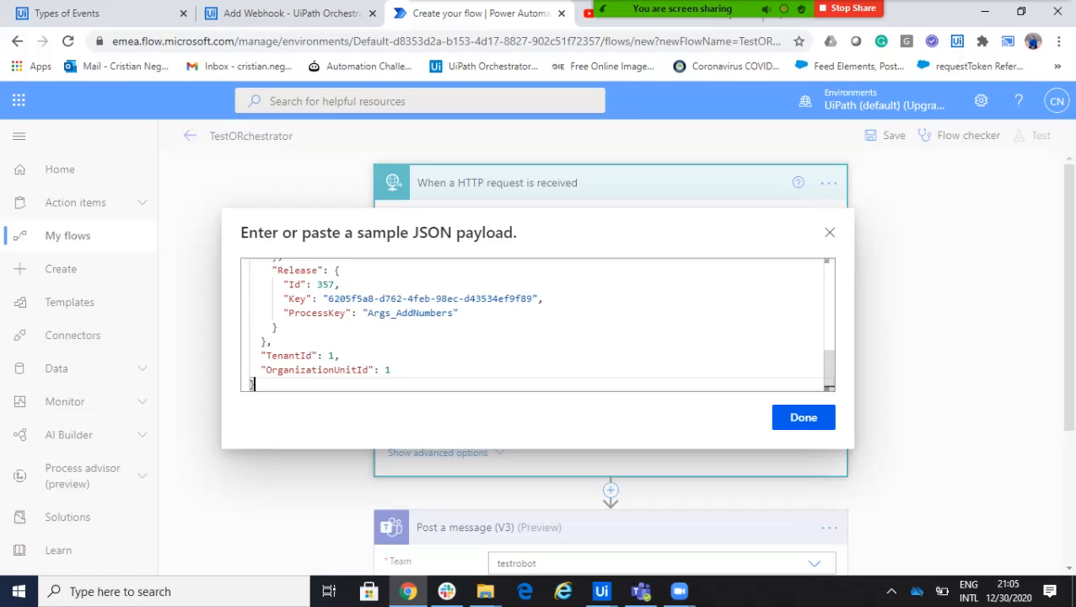
{"action": "left_click", "coordinate": [802, 416]}
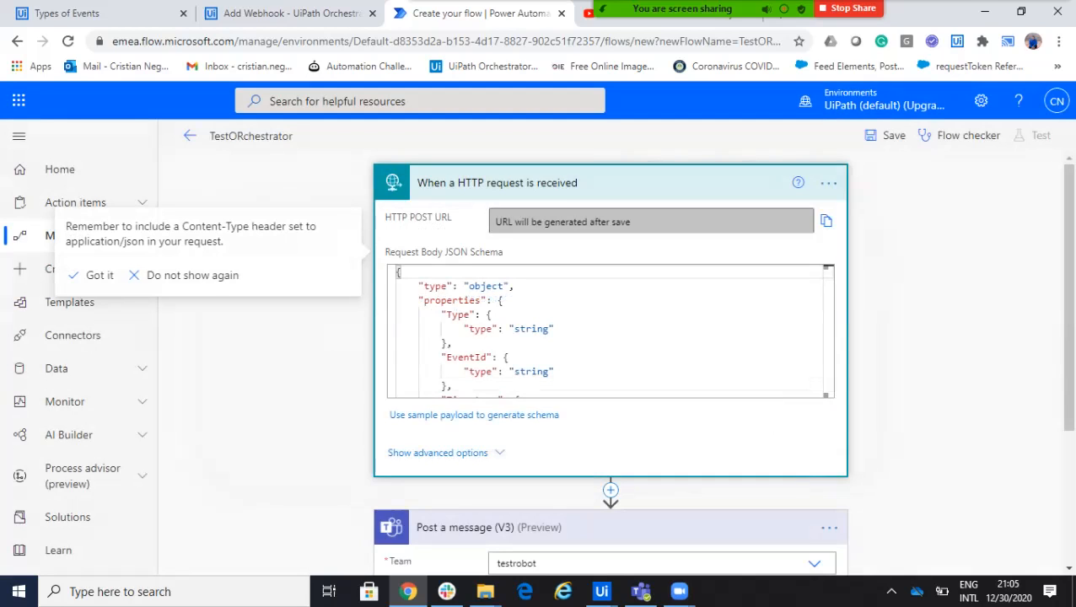
{"action": "left_click", "coordinate": [98, 275]}
{"action": "type", "text": "I received from ORchestrator"}
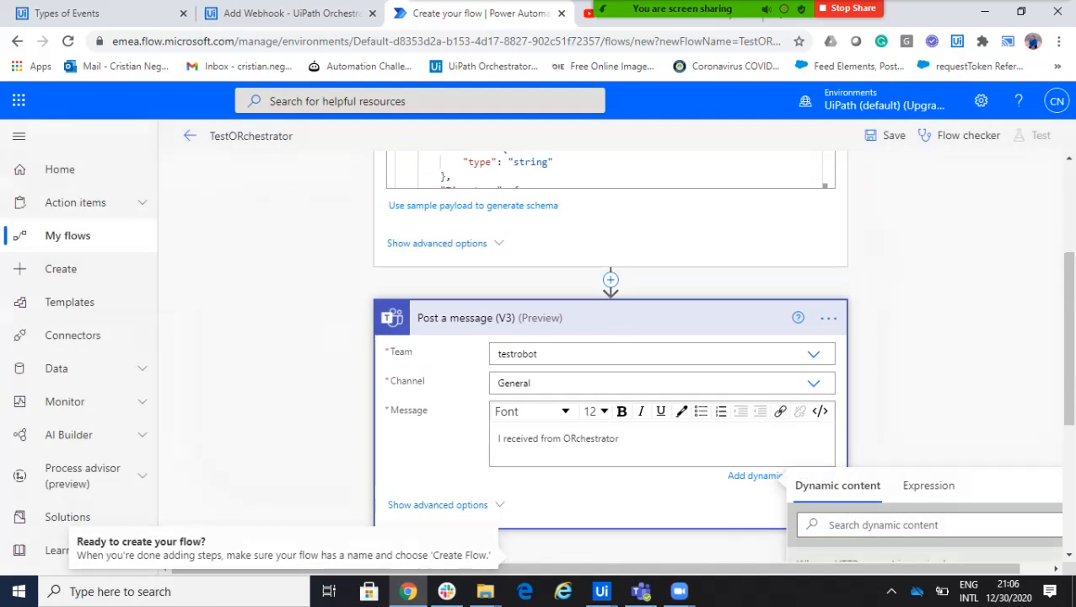
Step: Insert the Type, State and MachineName dynamic fields into the Teams message
{"action": "left_click", "coordinate": [928, 525]}
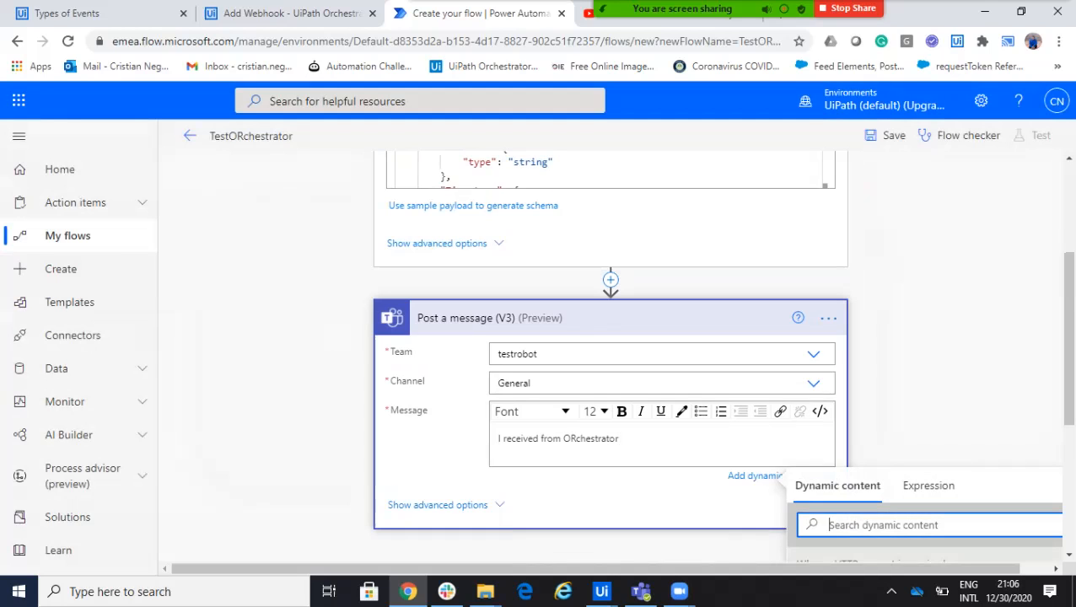
{"action": "type", "text": "Type"}
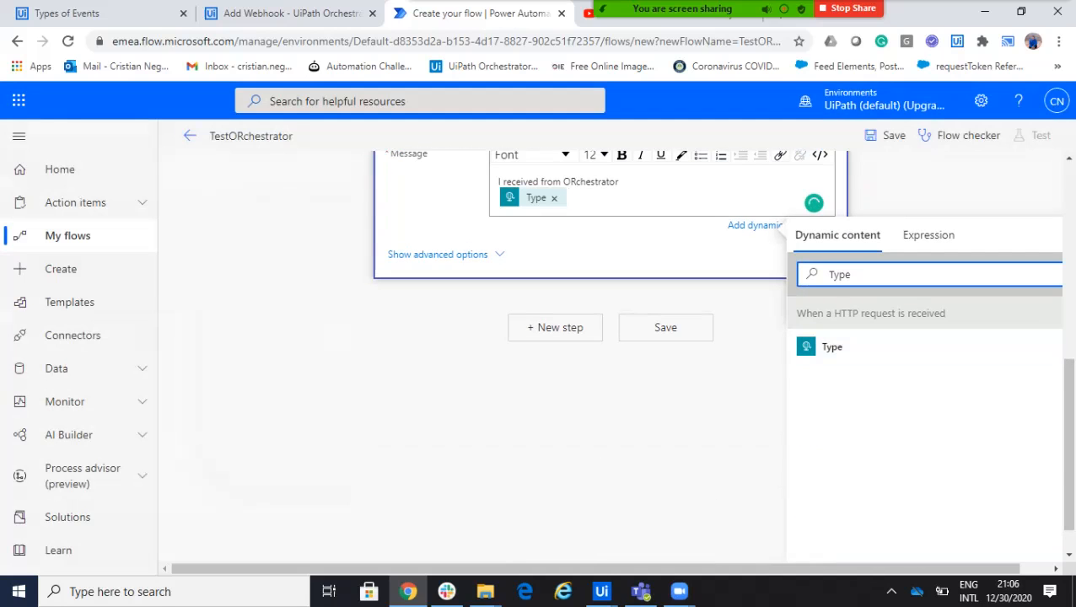
{"action": "type", "text": "sta"}
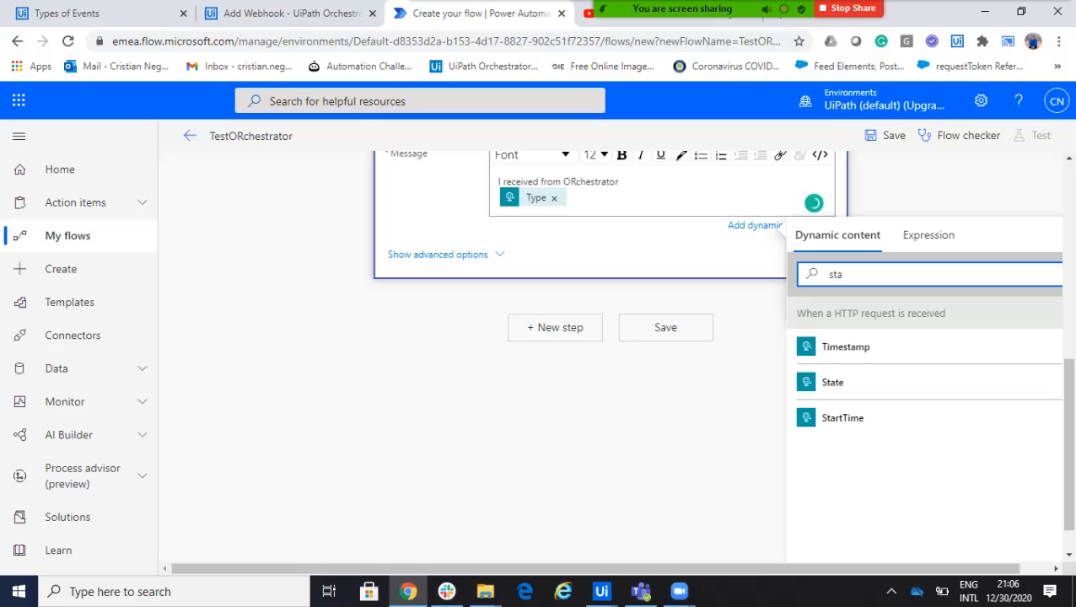
{"action": "left_click", "coordinate": [833, 382]}
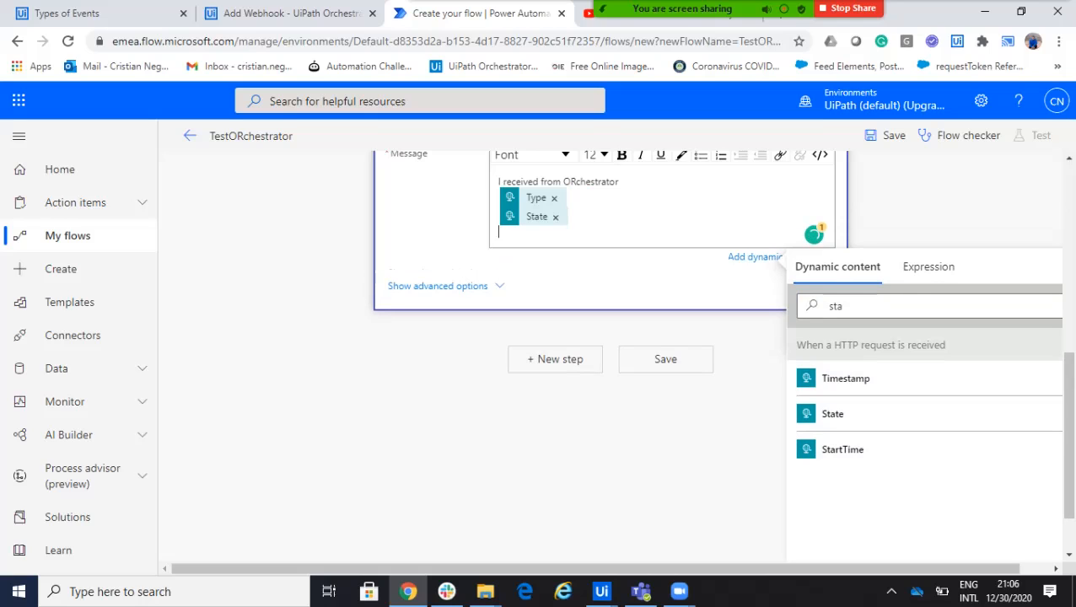
{"action": "left_click", "coordinate": [928, 306]}
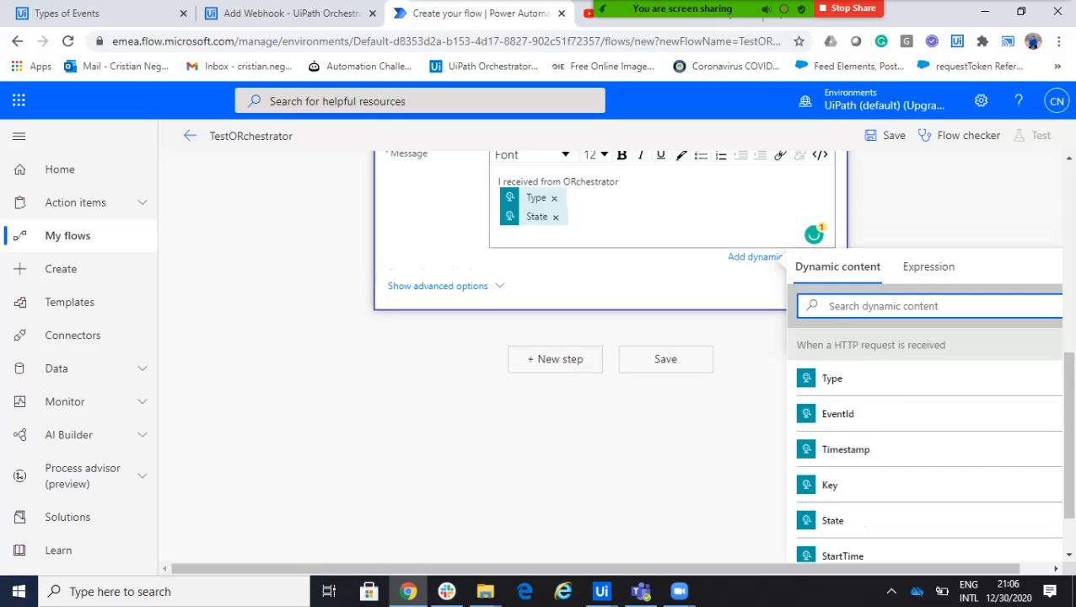
{"action": "type", "text": "mach"}
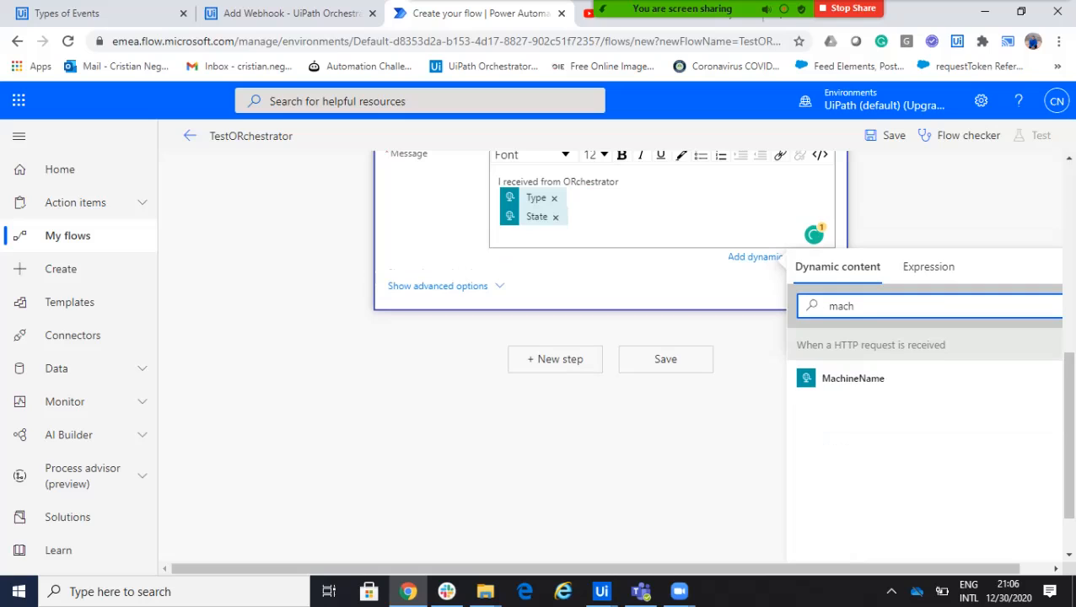
{"action": "left_click", "coordinate": [853, 378]}
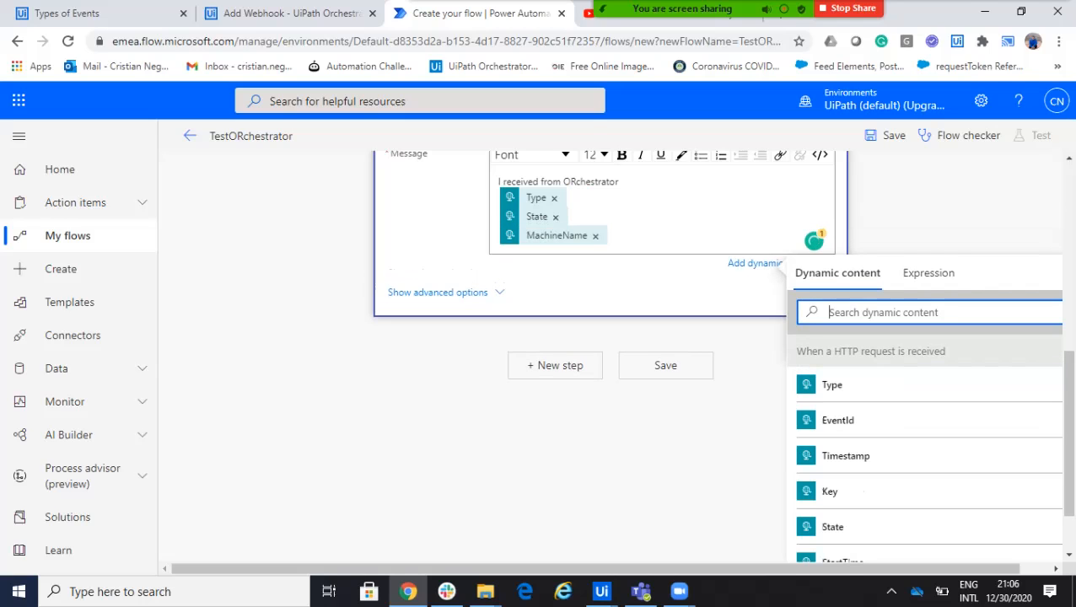
{"action": "type", "text": "ro"}
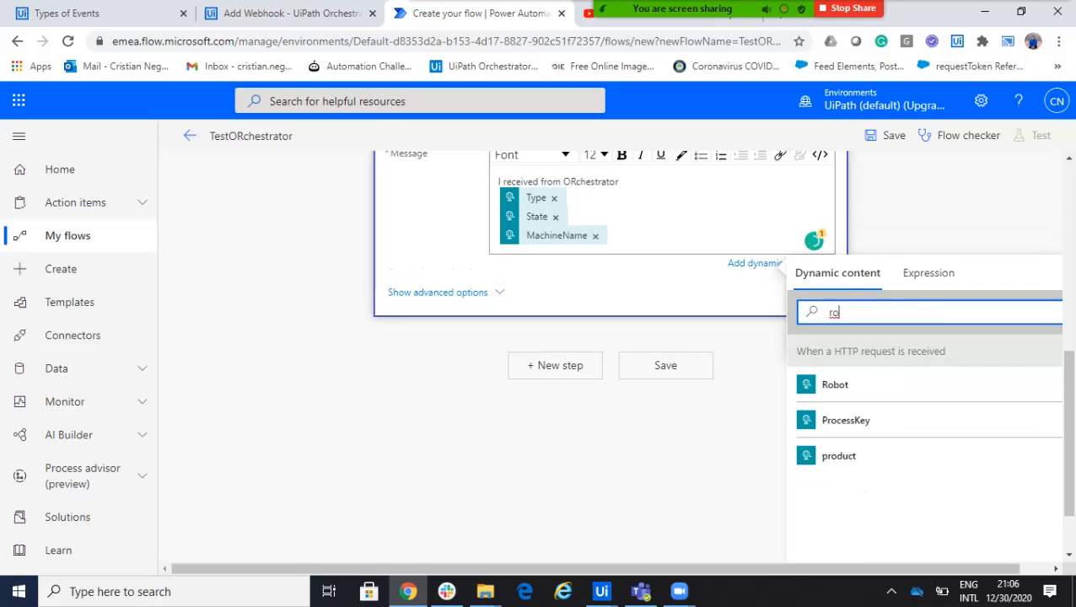
{"action": "type", "text": "name"}
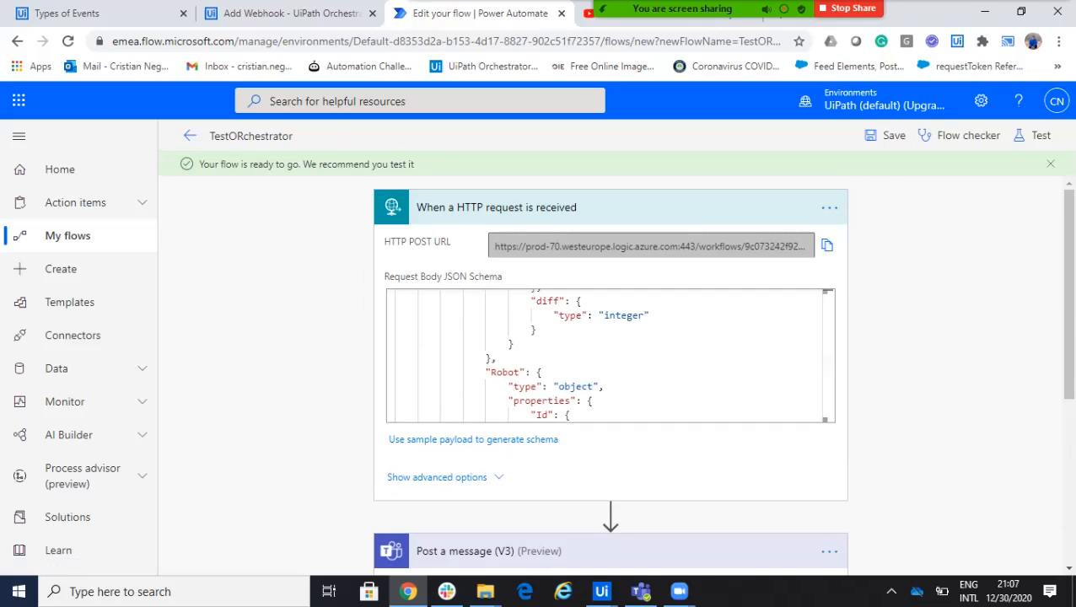
Step: Copy the flow's HTTP POST URL into the new Orchestrator webhook's URL field
{"action": "left_click", "coordinate": [287, 13]}
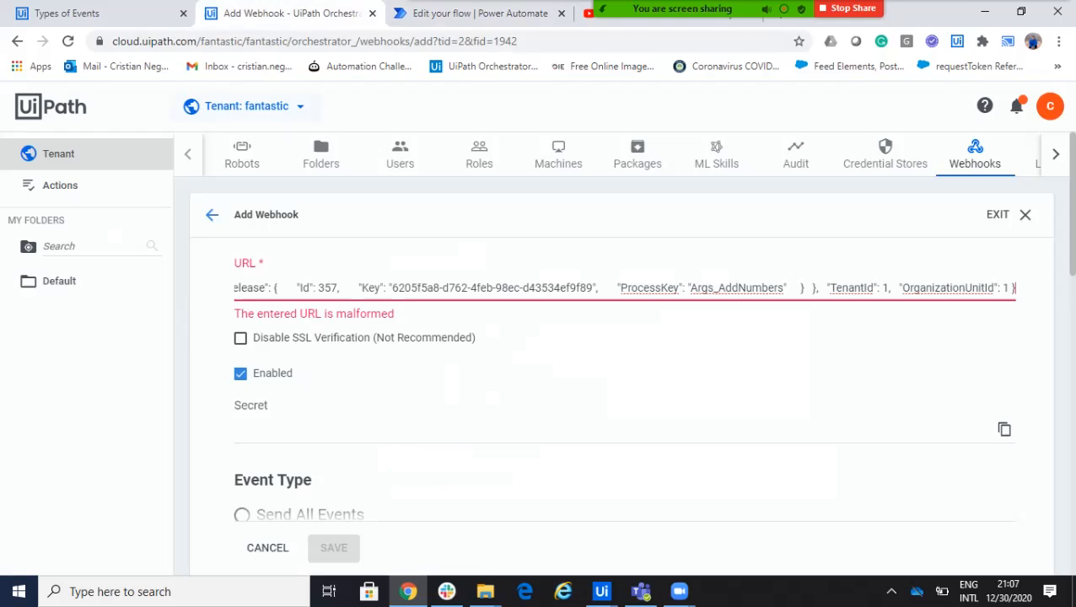
{"action": "left_click", "coordinate": [479, 13]}
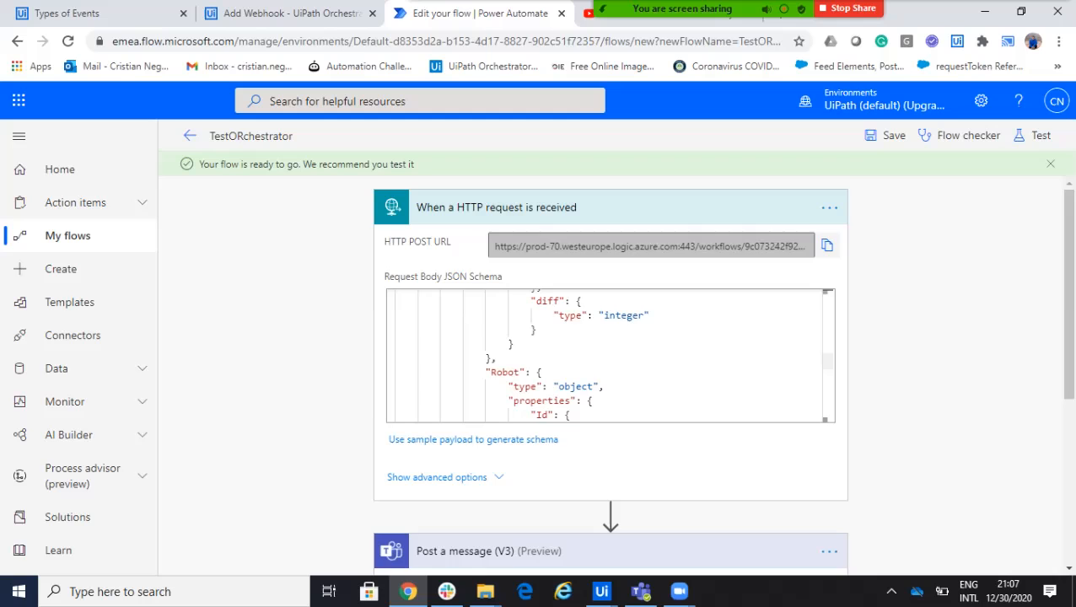
{"action": "left_click", "coordinate": [287, 12]}
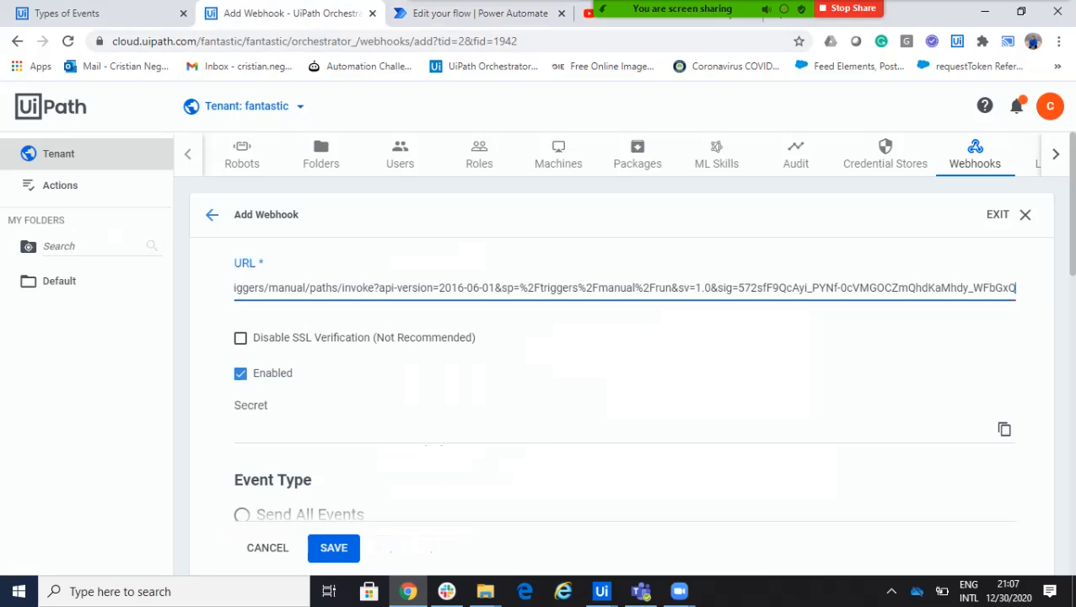
{"action": "scroll", "scroll_direction": "down", "scroll_amount": 3}
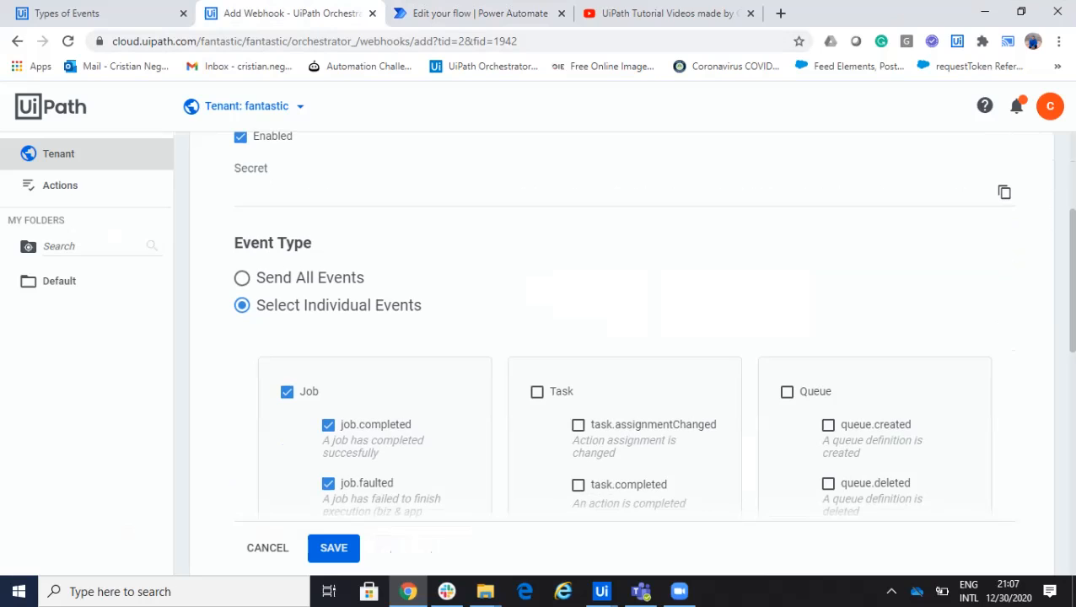
Step: Save the job.completed/job.faulted webhook and open the Default folder overview
{"action": "left_click", "coordinate": [333, 548]}
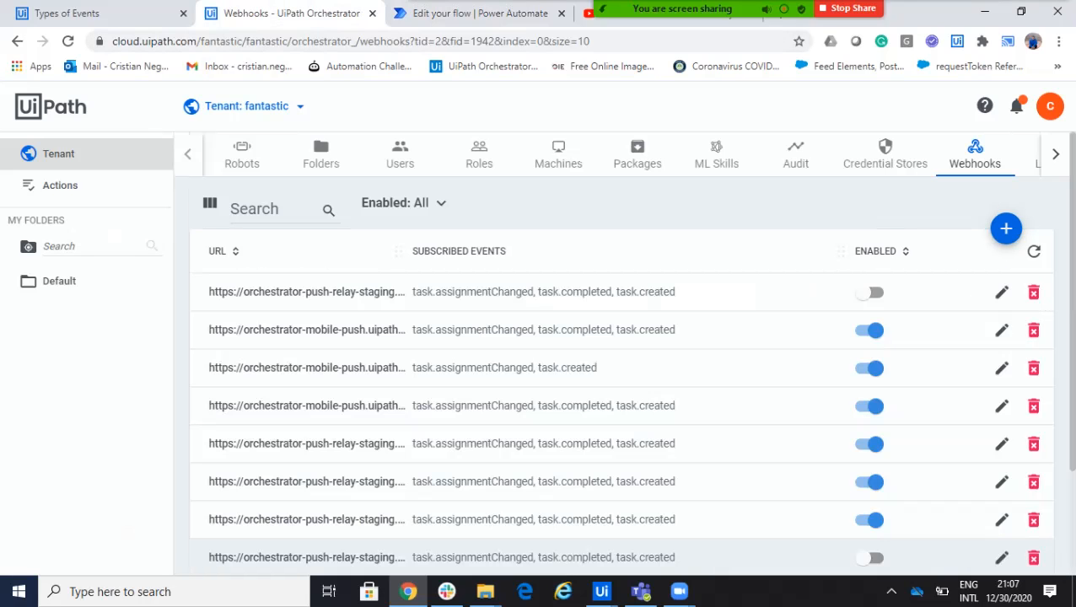
{"action": "scroll", "scroll_direction": "down", "scroll_amount": 3}
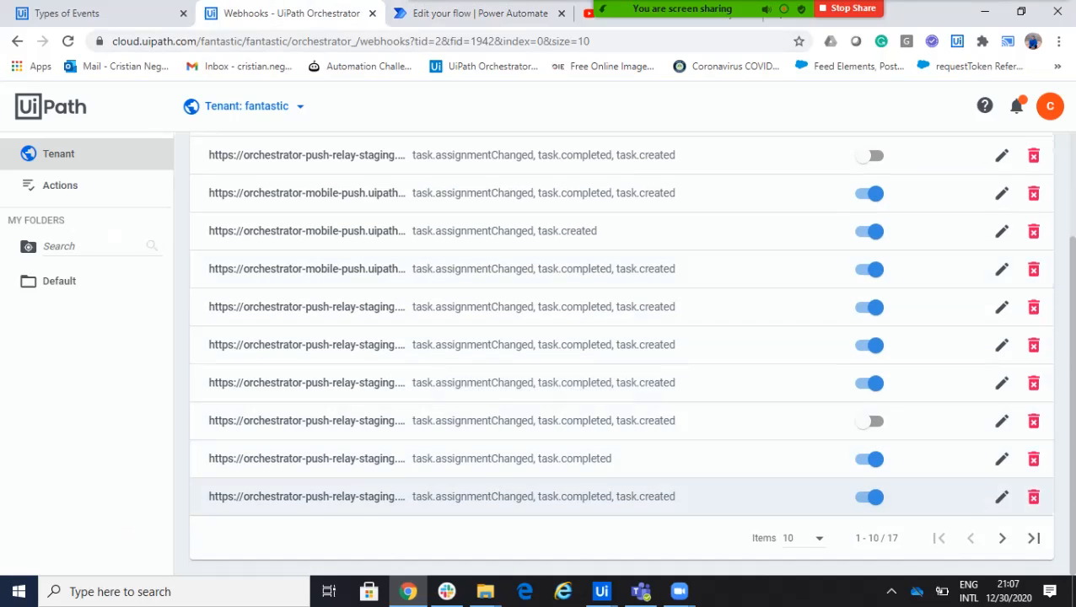
{"action": "left_click", "coordinate": [1002, 538]}
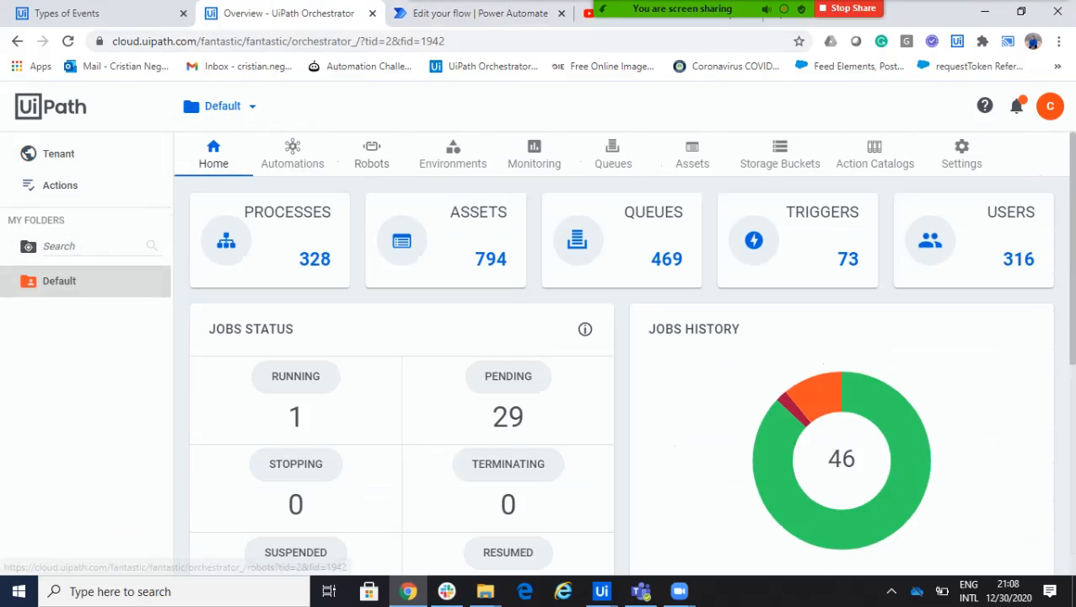
{"action": "mouse_move", "coordinate": [453, 155]}
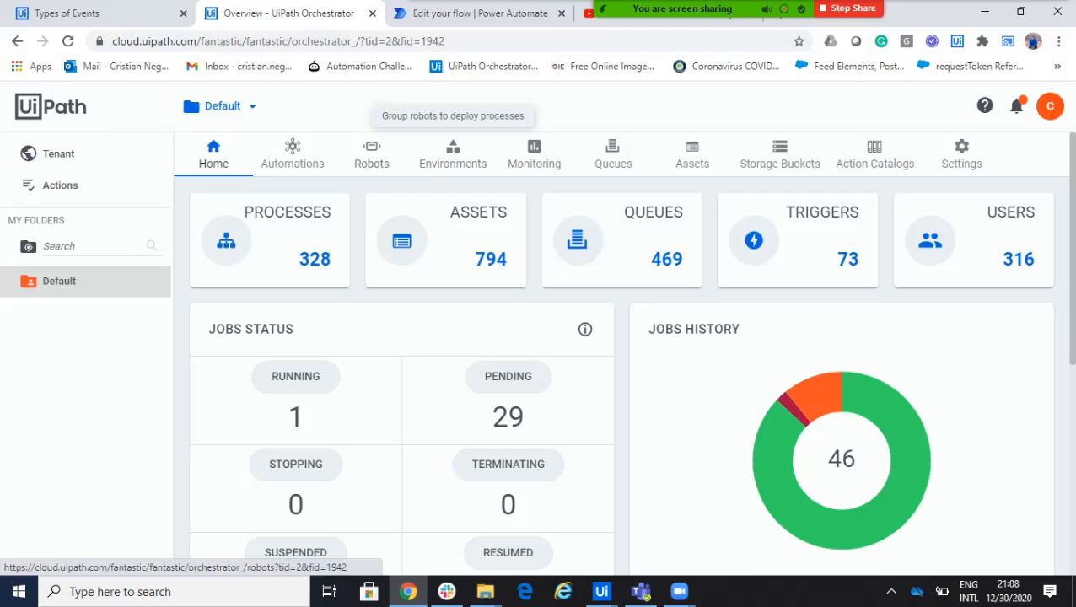
Step: Show the Default folder's Processes list, checking the Power Automate flow in between
{"action": "left_click", "coordinate": [292, 153]}
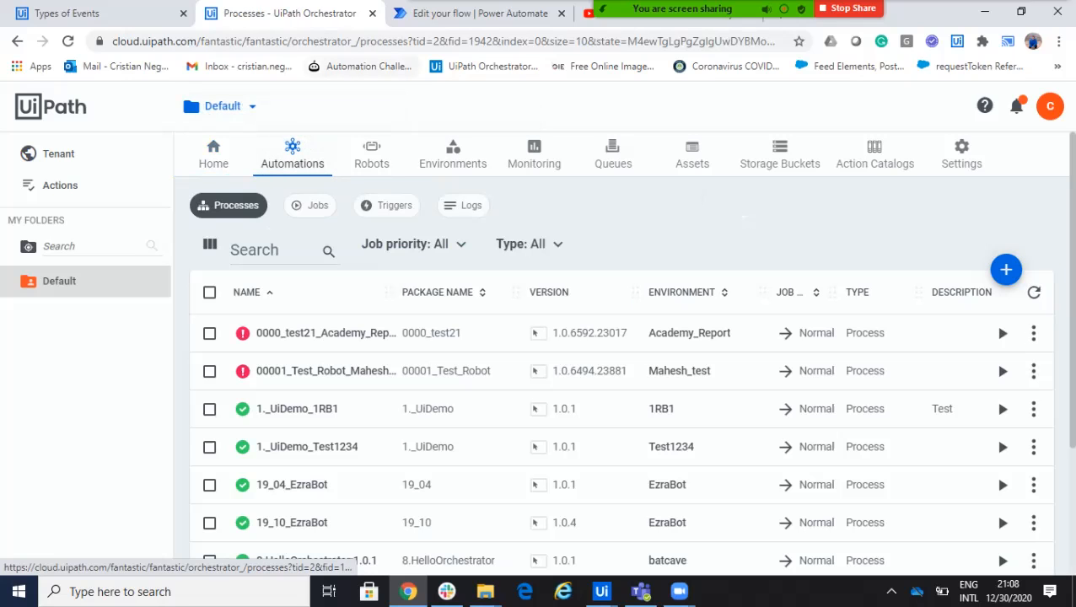
{"action": "left_click", "coordinate": [472, 12]}
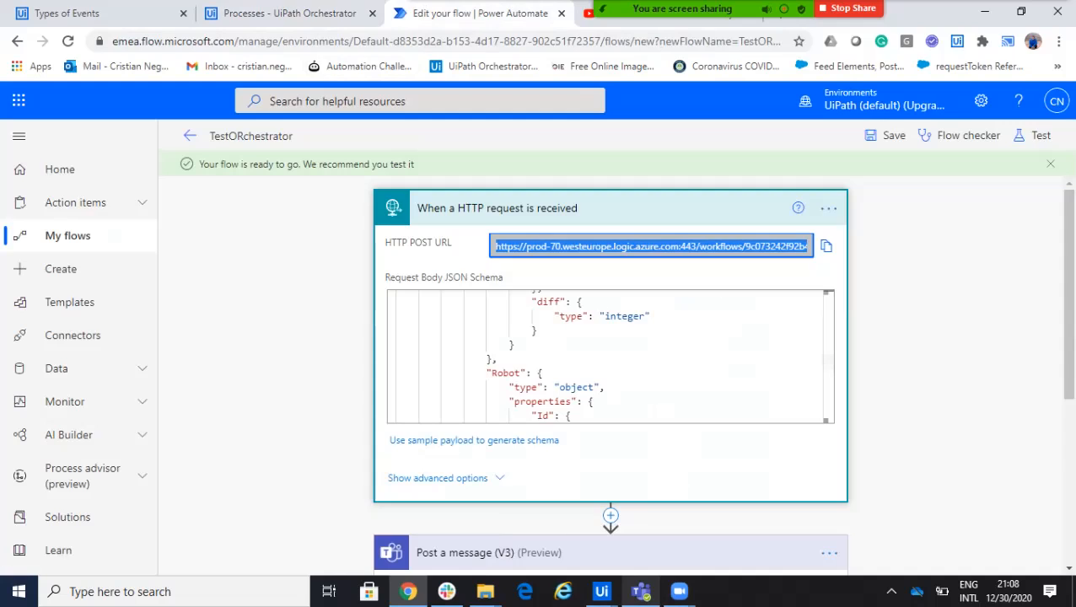
{"action": "left_click", "coordinate": [640, 591]}
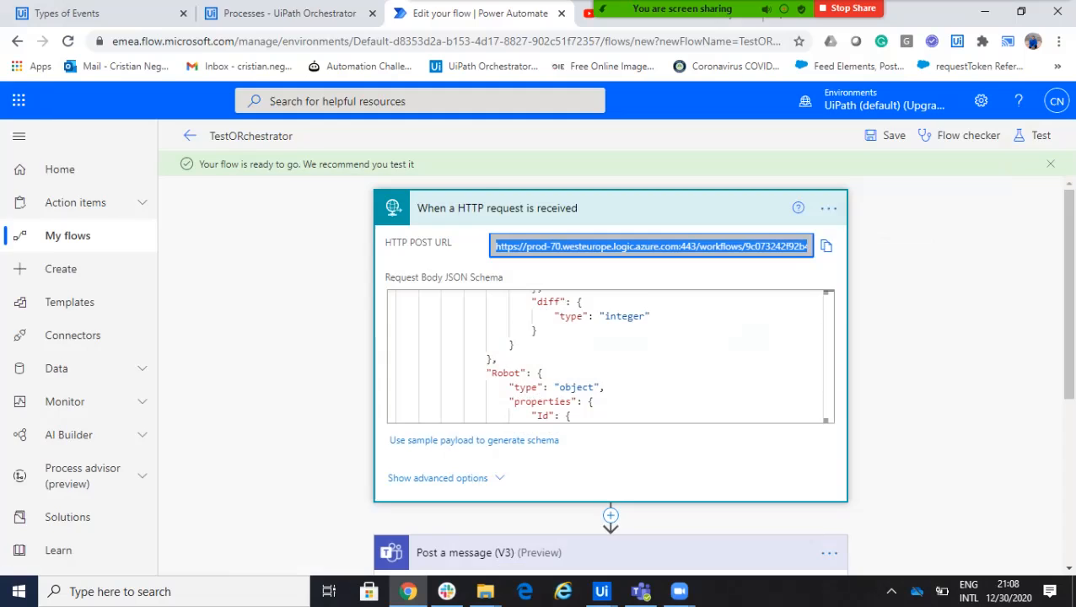
{"action": "left_click", "coordinate": [287, 13]}
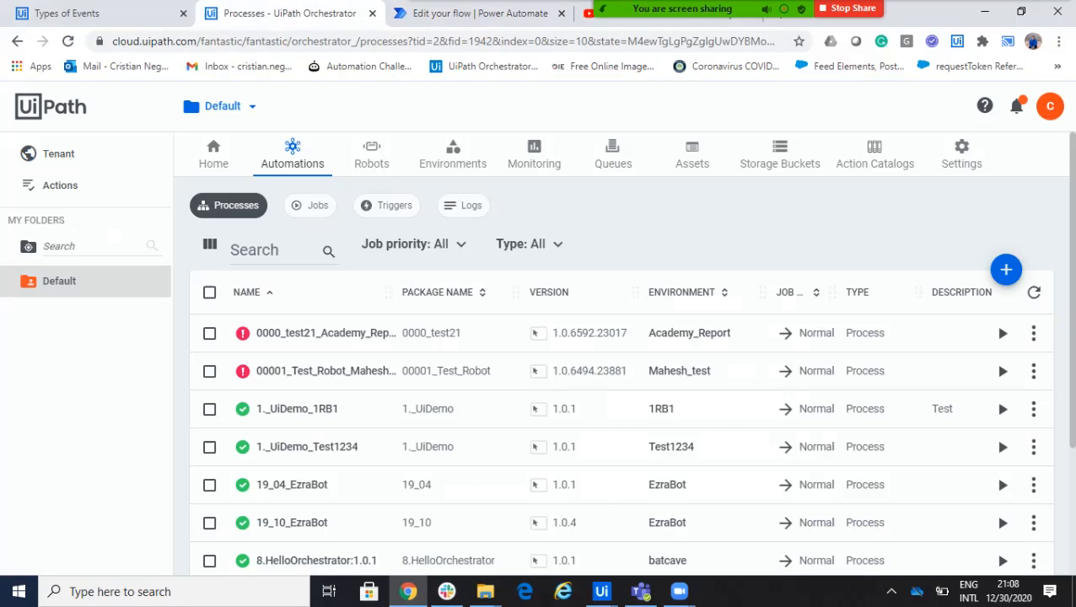
Step: From Jobs, start a new job and search for the ProcTeams_CristianENV process
{"action": "left_click", "coordinate": [318, 205]}
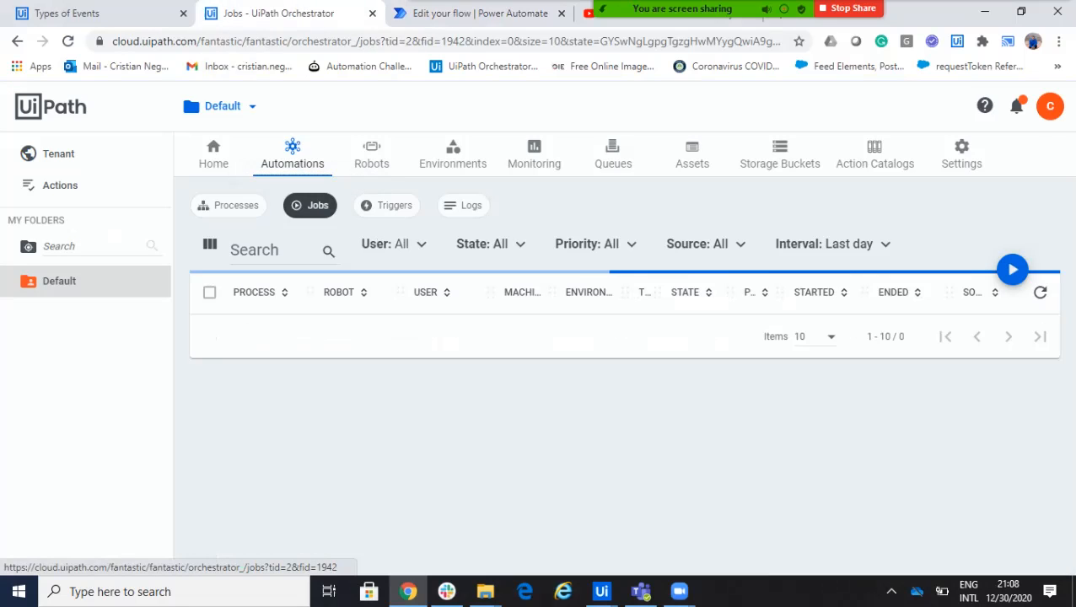
{"action": "left_click", "coordinate": [1013, 269]}
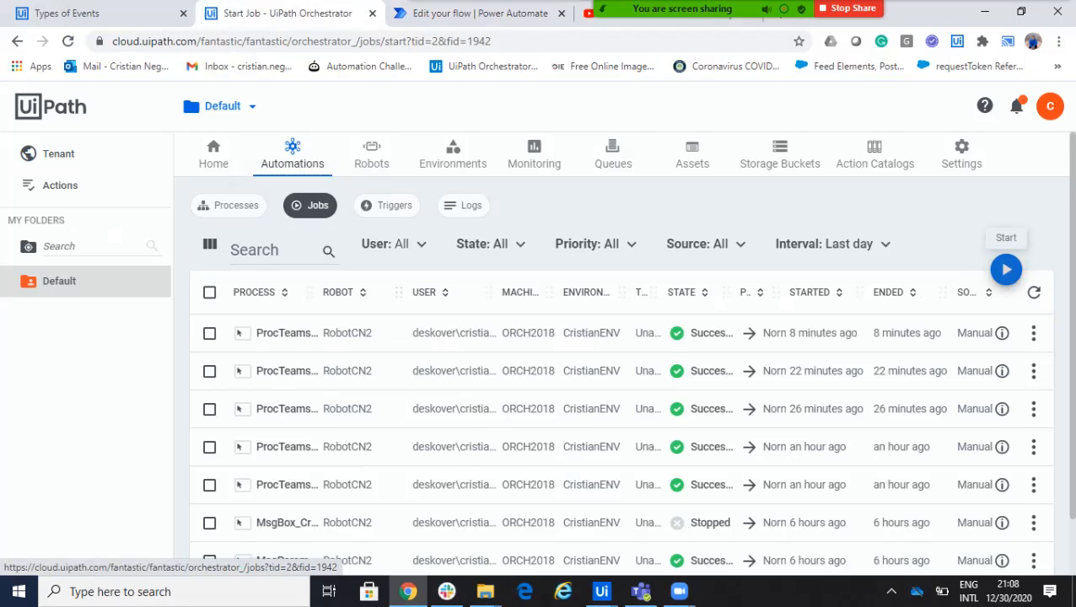
{"action": "left_click", "coordinate": [1006, 269]}
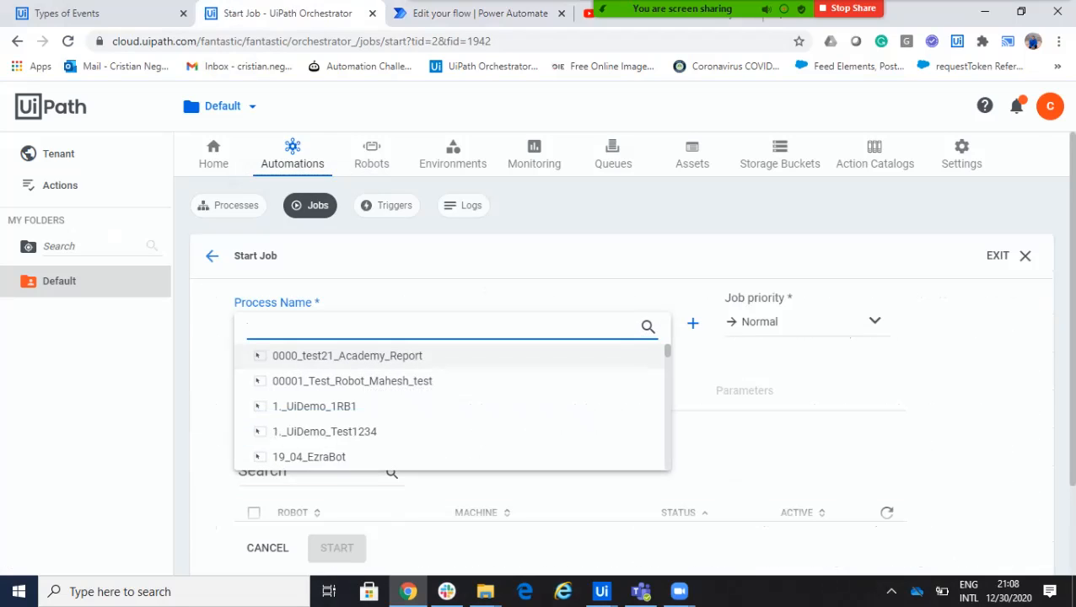
{"action": "type", "text": "por"}
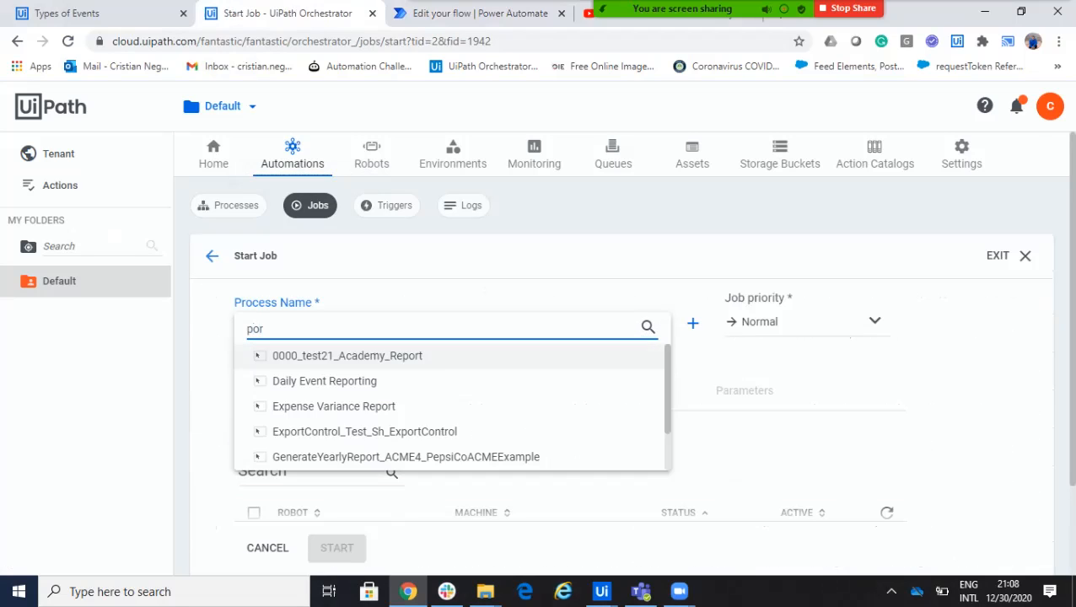
{"action": "type", "text": "proc"}
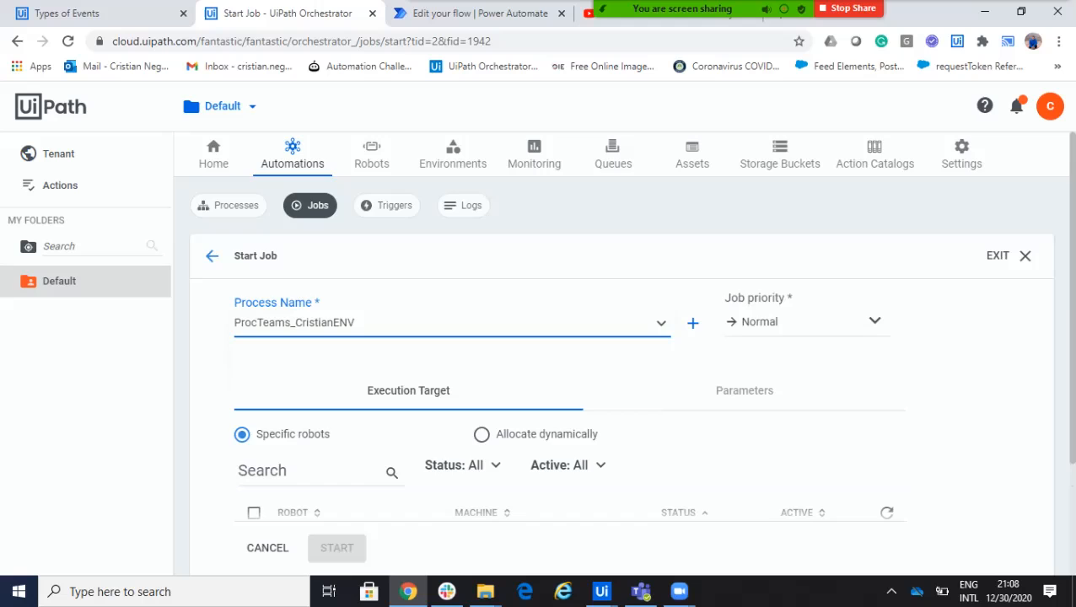
{"action": "scroll", "scroll_direction": "down", "scroll_amount": 3}
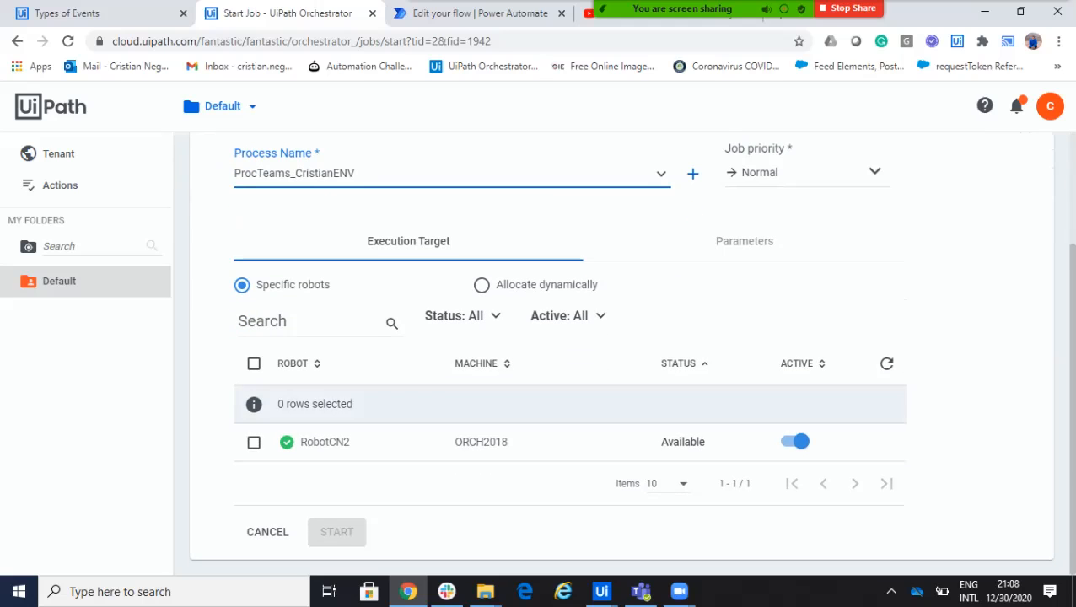
Step: Run the job on RobotCN2, then confirm job.created and job.completed posts in Teams
{"action": "left_click", "coordinate": [254, 442]}
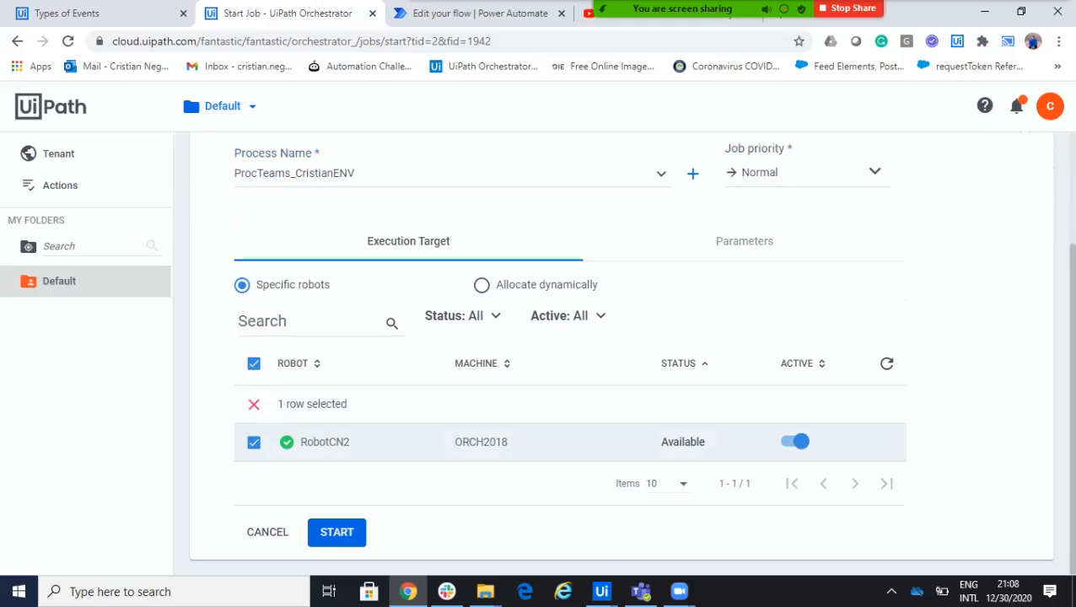
{"action": "left_click", "coordinate": [336, 532]}
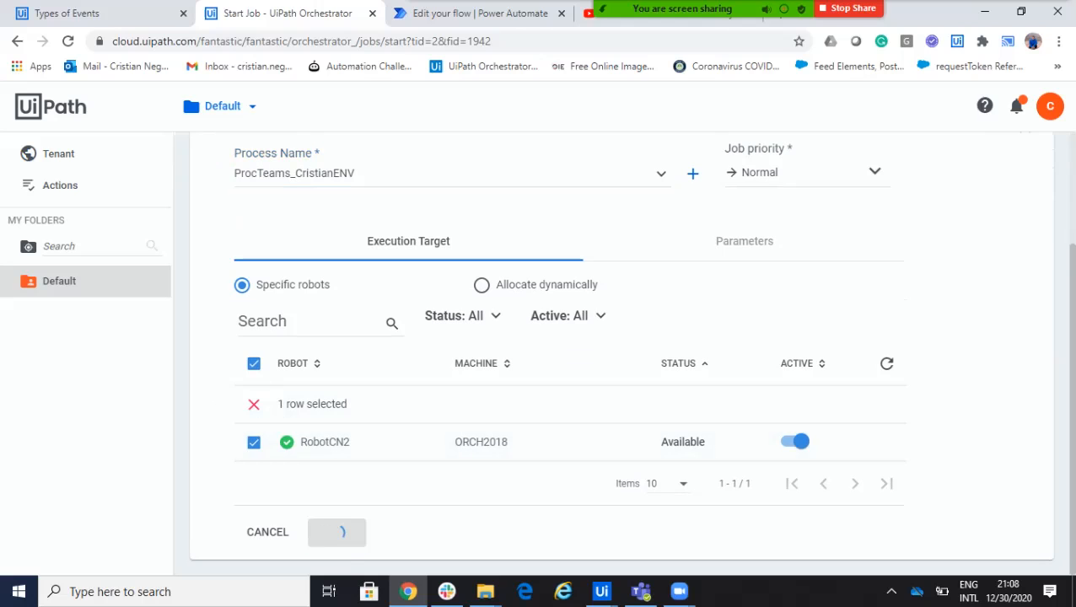
{"action": "left_click", "coordinate": [337, 532]}
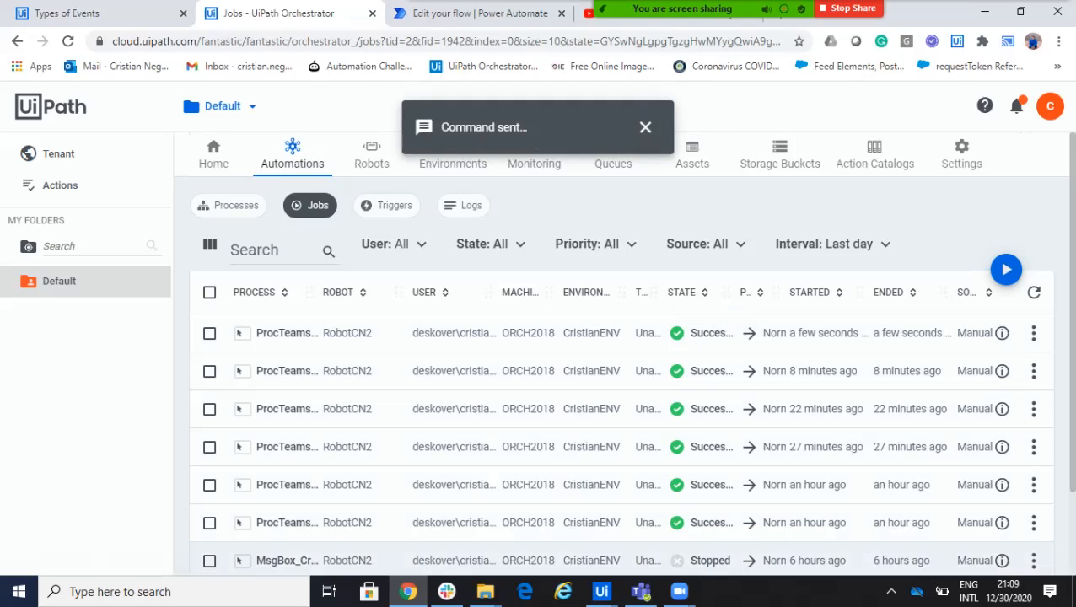
{"action": "left_click", "coordinate": [640, 591]}
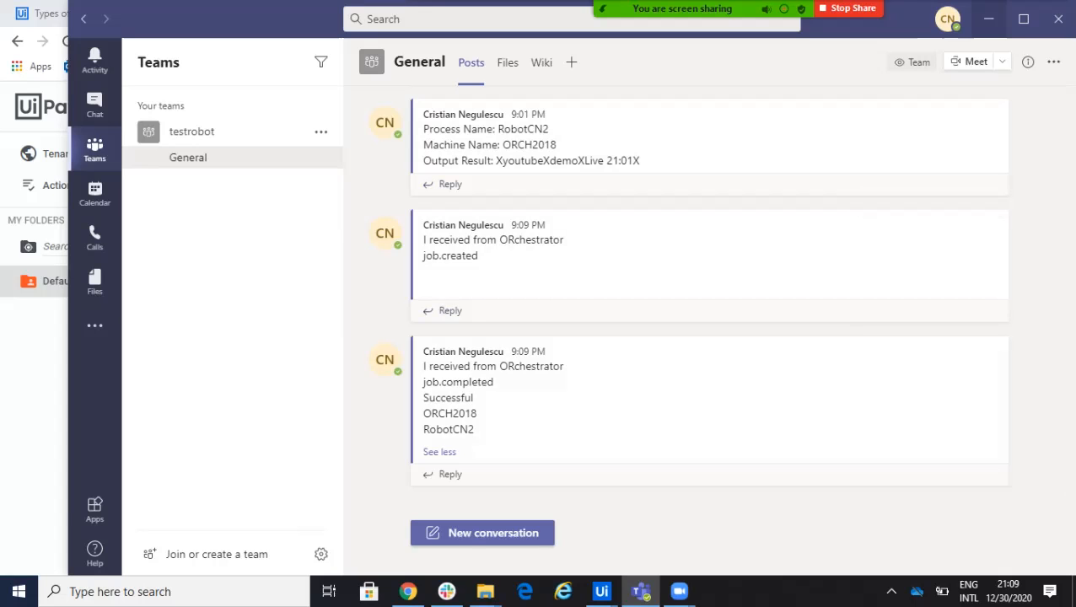
{"action": "left_click", "coordinate": [287, 13]}
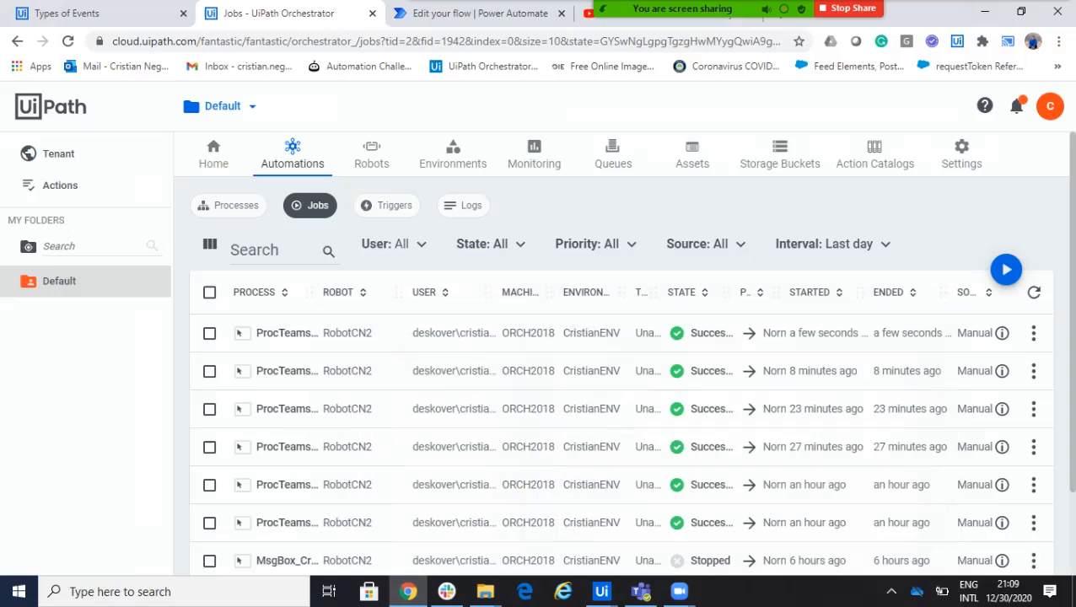
Step: Turn off the TestORchestrator flow and open the http flow in edit mode
{"action": "left_click", "coordinate": [481, 13]}
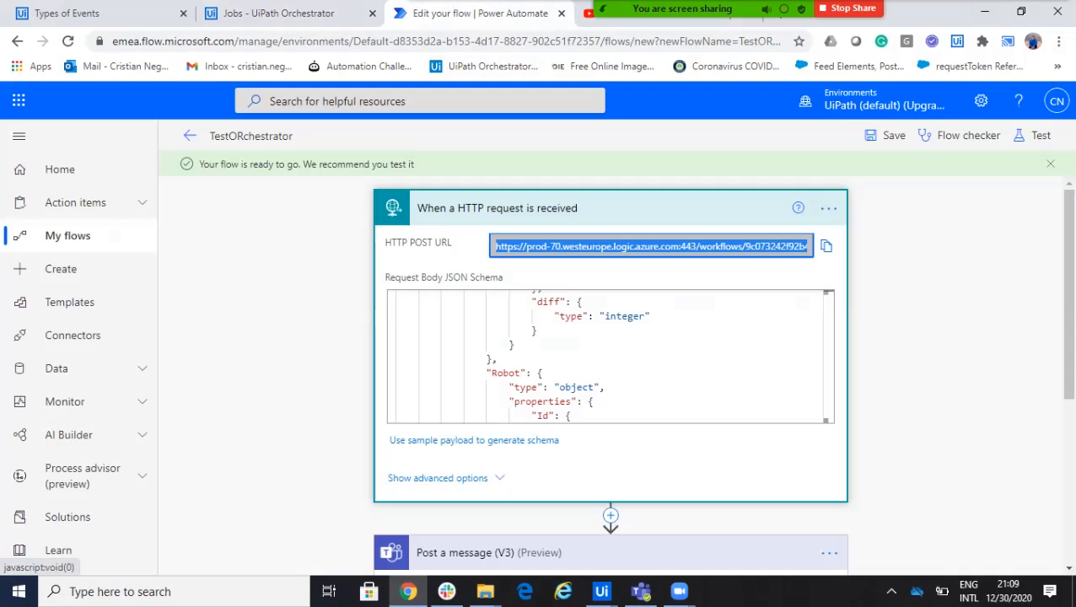
{"action": "mouse_move", "coordinate": [189, 136]}
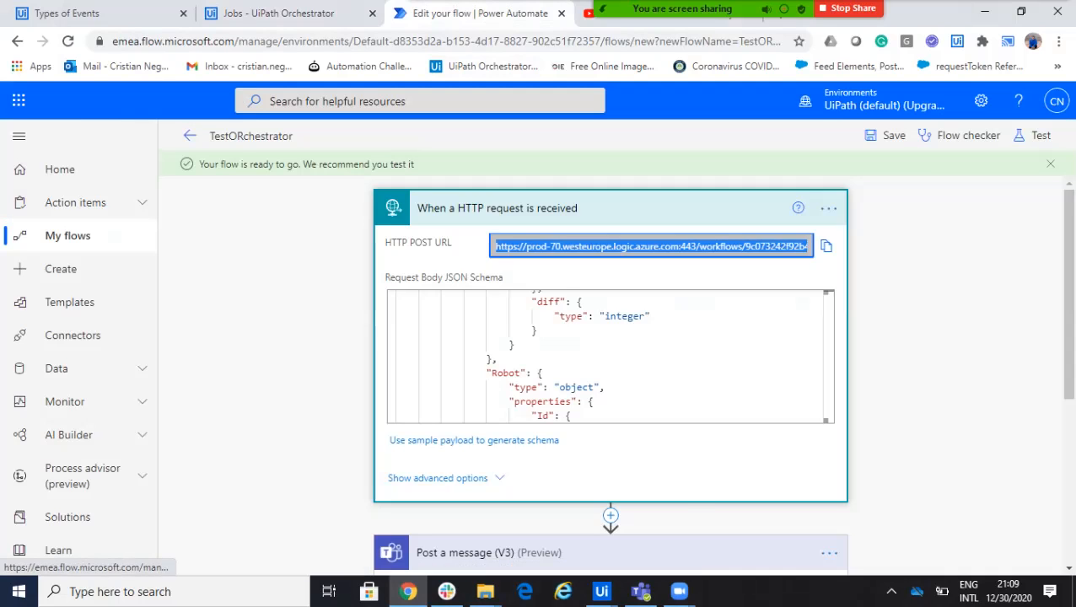
{"action": "left_click", "coordinate": [189, 136]}
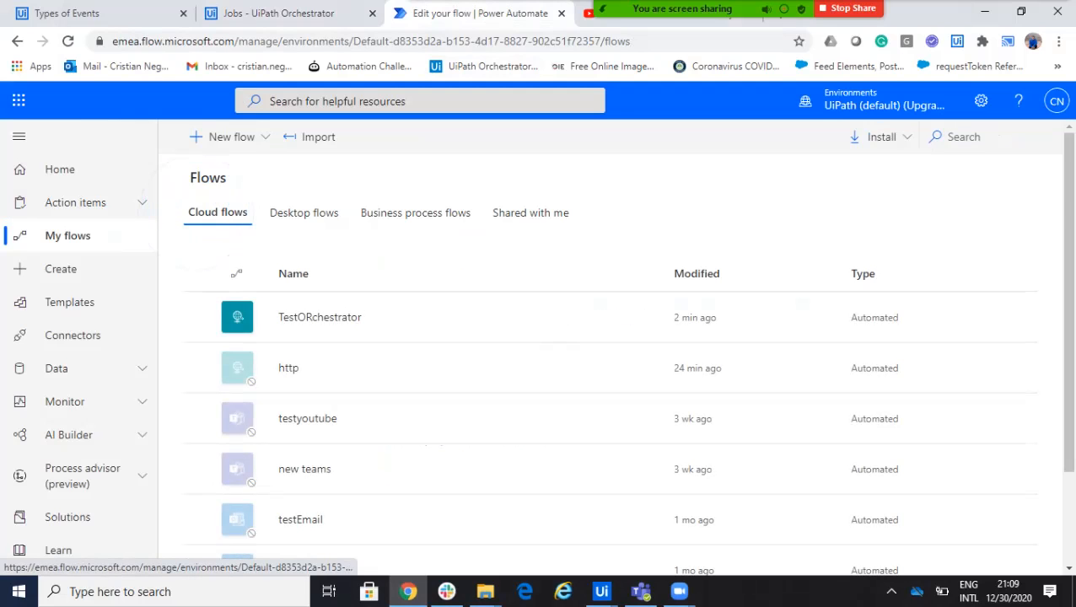
{"action": "left_click", "coordinate": [649, 317]}
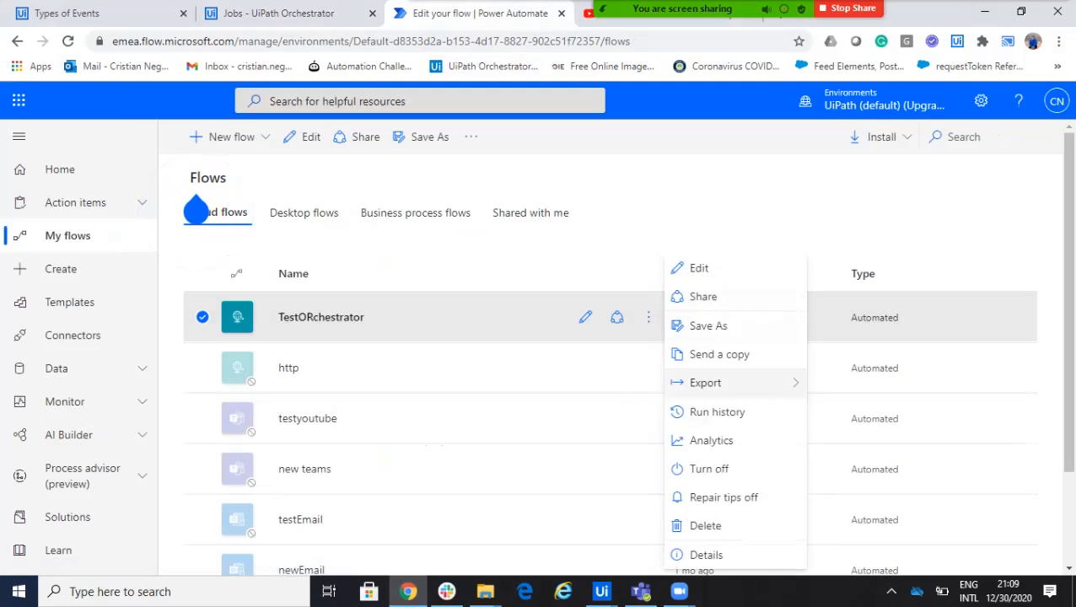
{"action": "mouse_move", "coordinate": [717, 411]}
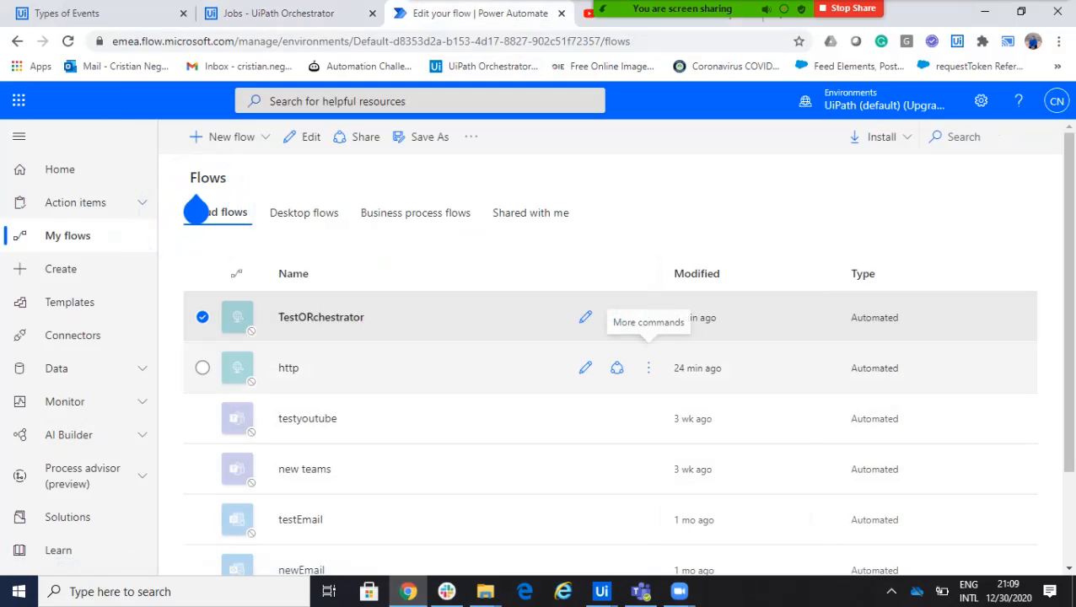
{"action": "left_click", "coordinate": [202, 368]}
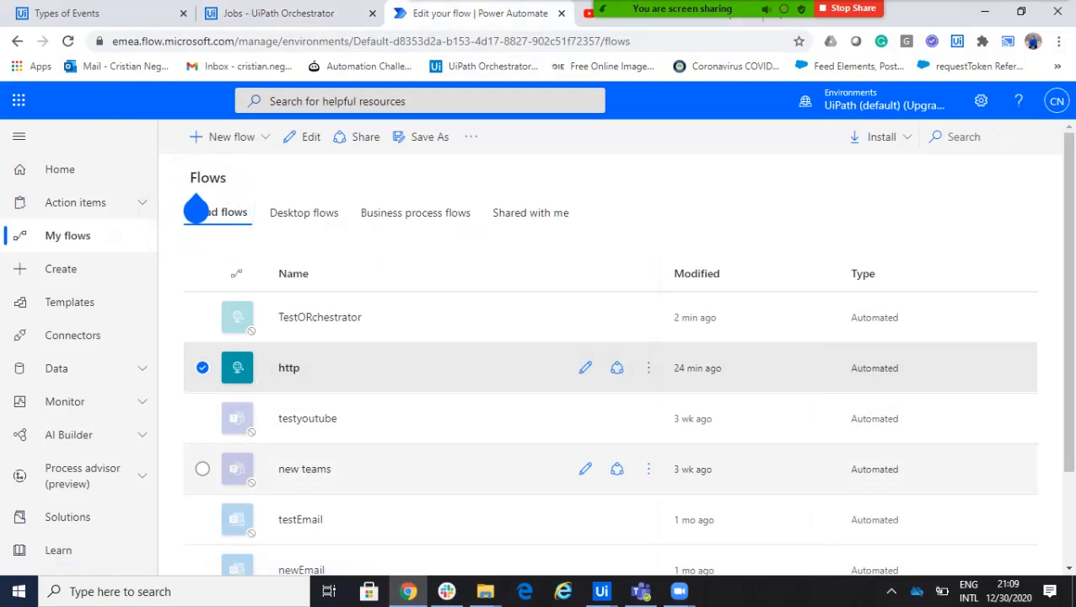
{"action": "mouse_move", "coordinate": [586, 368]}
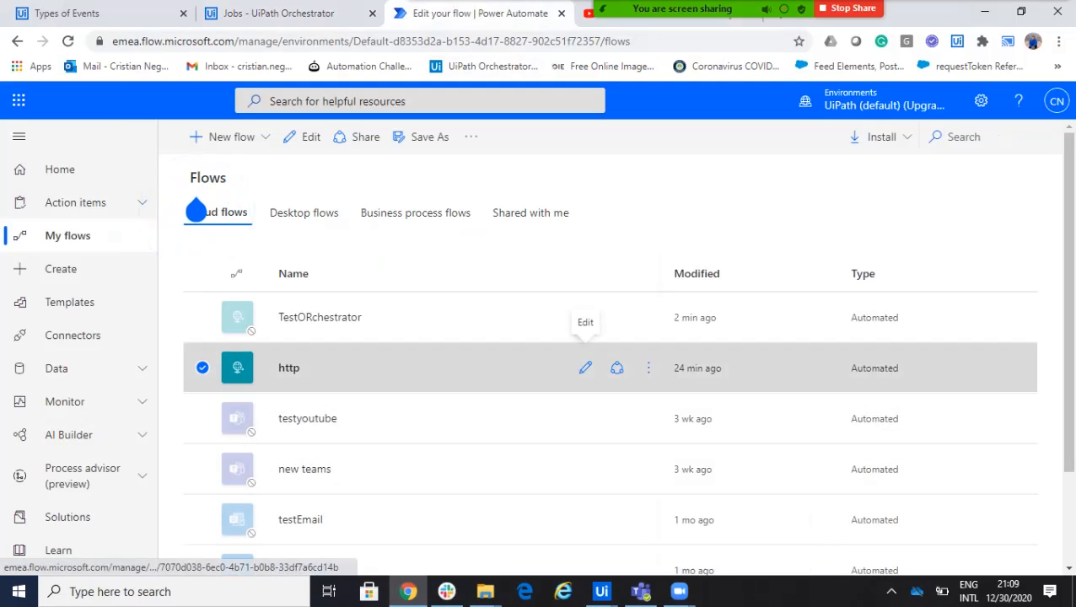
{"action": "left_click", "coordinate": [585, 368]}
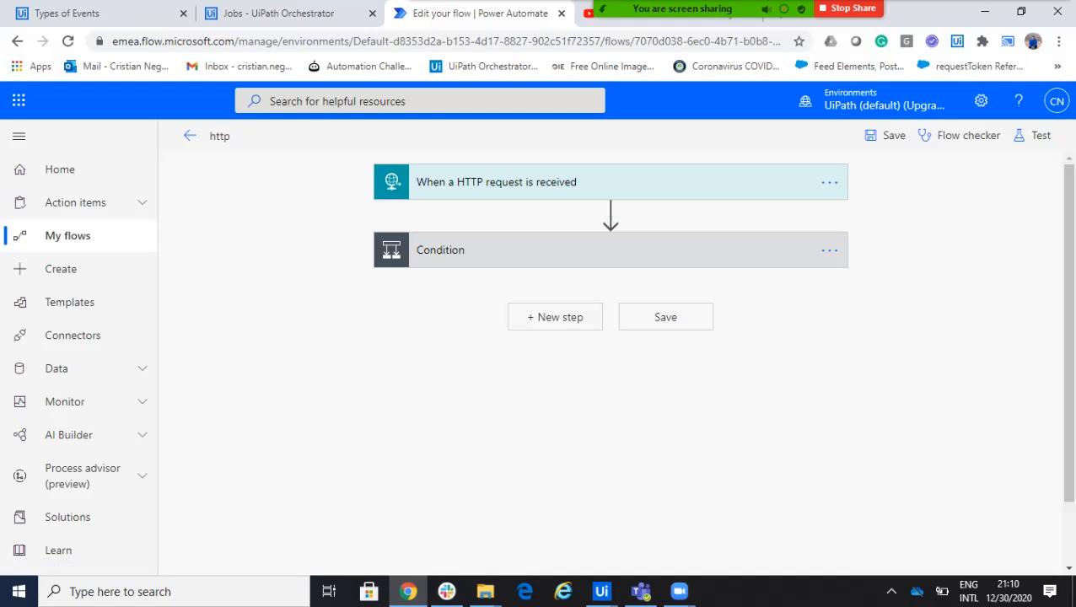
Step: Expand the HTTP trigger and scroll through its JSON request schema
{"action": "left_click", "coordinate": [495, 182]}
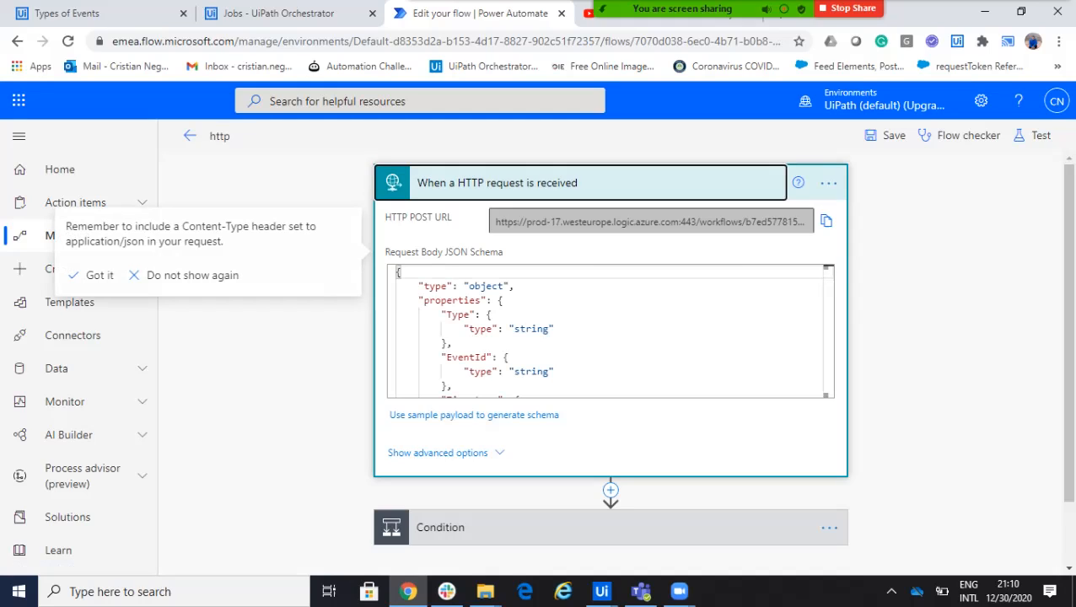
{"action": "scroll", "scroll_direction": "down", "scroll_amount": 3}
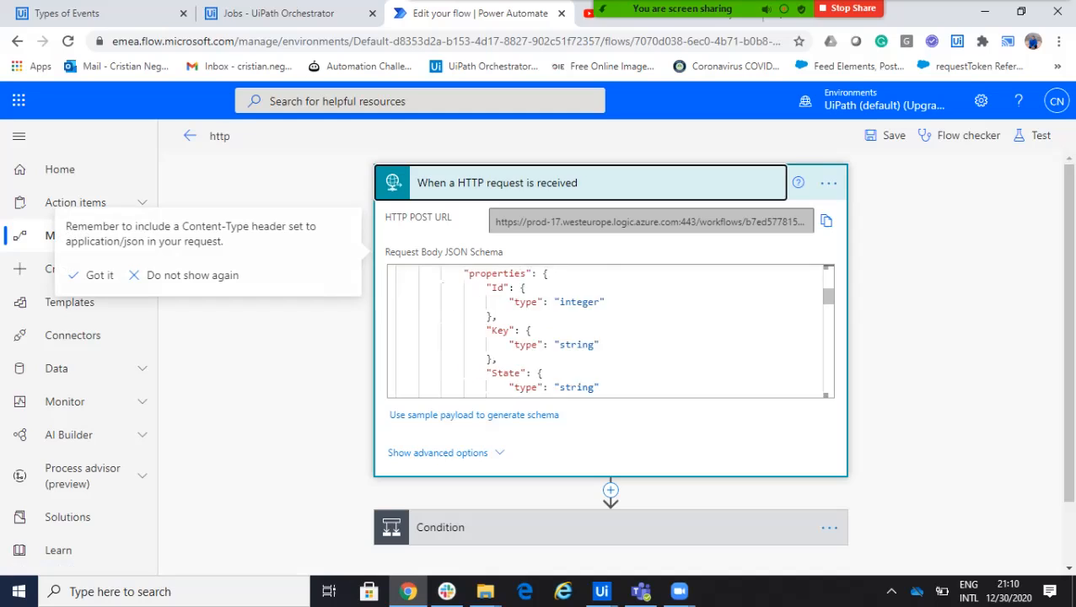
{"action": "scroll", "scroll_direction": "down", "scroll_amount": 3}
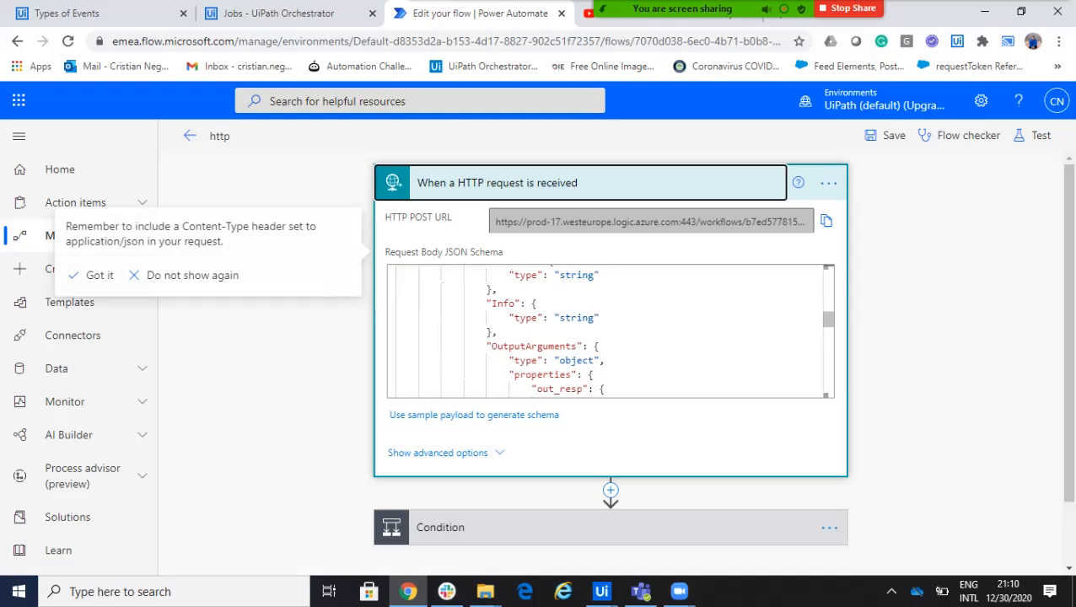
{"action": "scroll", "scroll_direction": "down", "scroll_amount": 3}
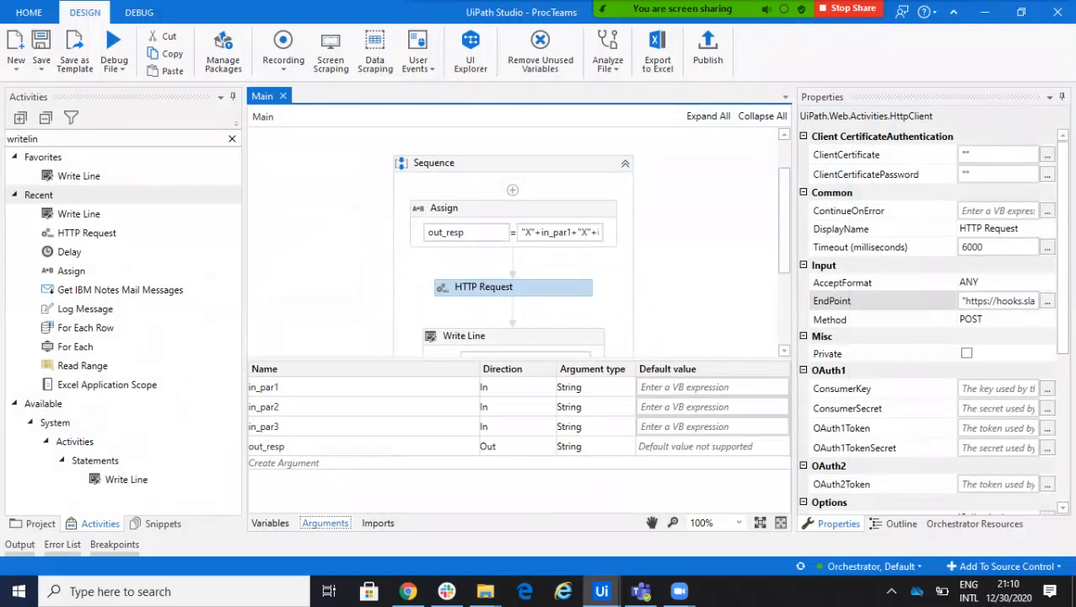
Step: Expand the 'Type contains completed' Condition and scroll to the Teams Post a message action
{"action": "left_click", "coordinate": [337, 425]}
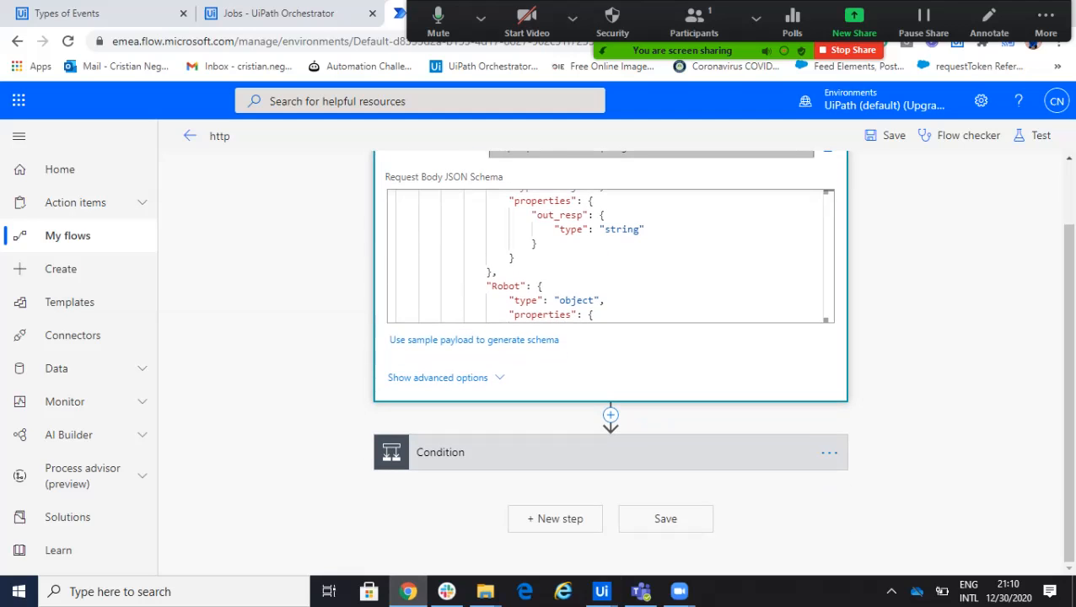
{"action": "left_click", "coordinate": [440, 452]}
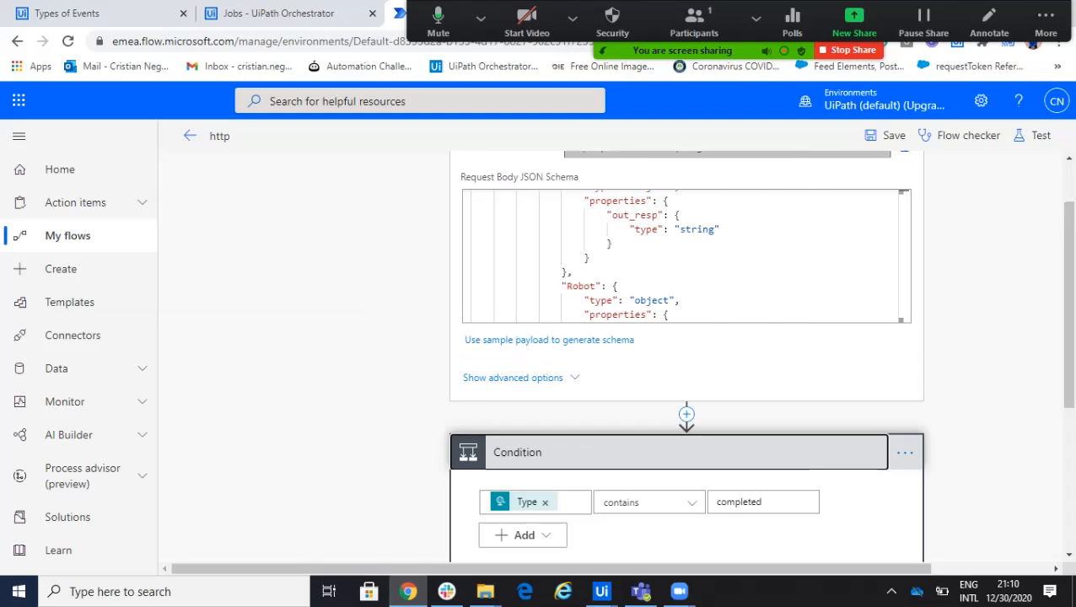
{"action": "scroll", "scroll_direction": "down", "scroll_amount": 3}
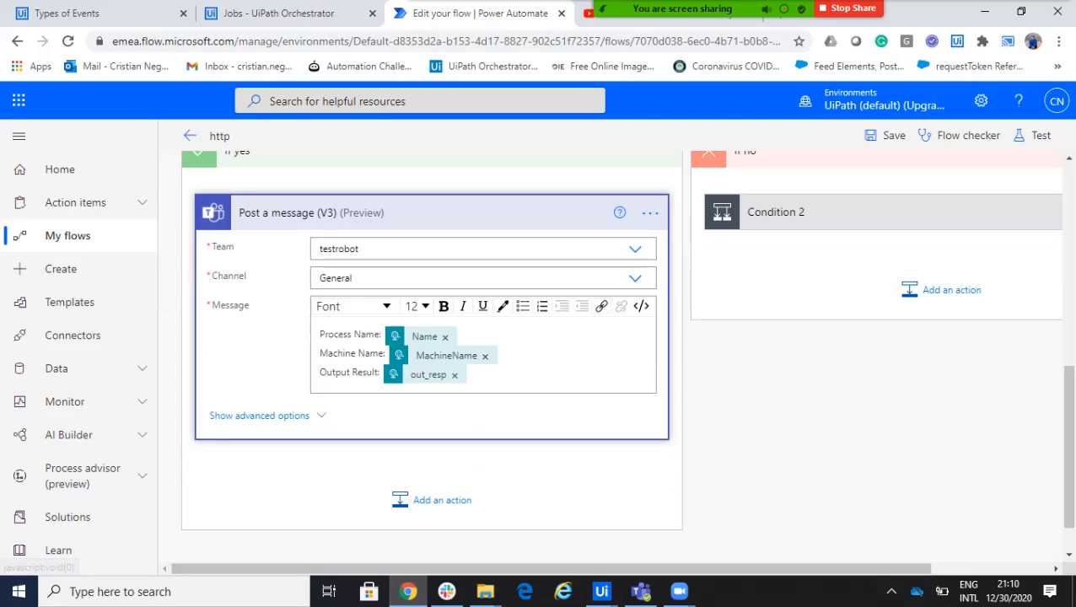
{"action": "scroll", "scroll_direction": "right", "scroll_amount": 3}
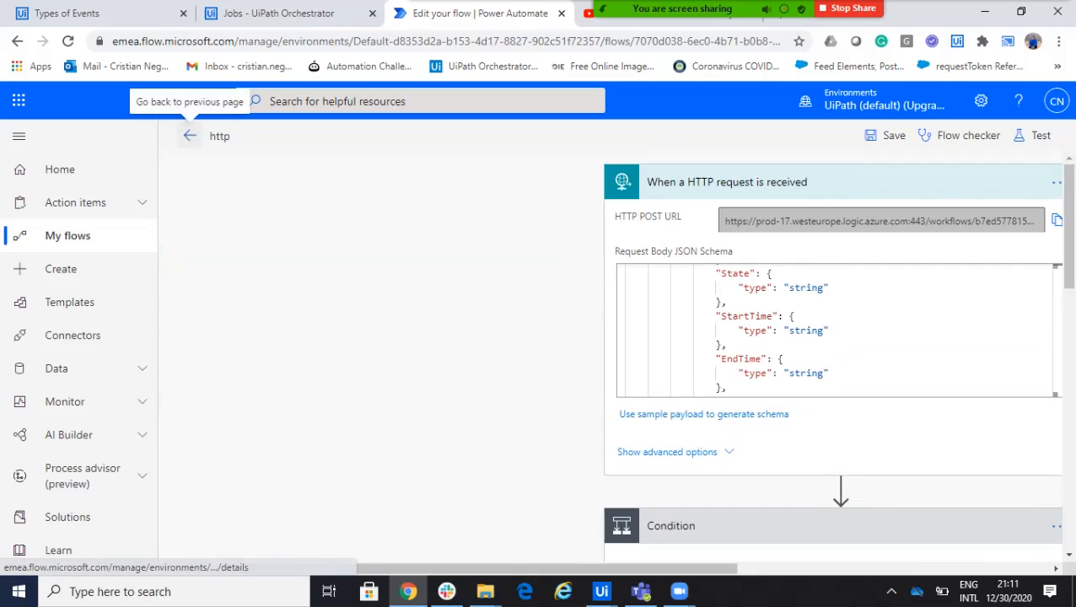
Step: Leave the http flow for My flows and switch to Orchestrator's Jobs page
{"action": "left_click", "coordinate": [190, 135]}
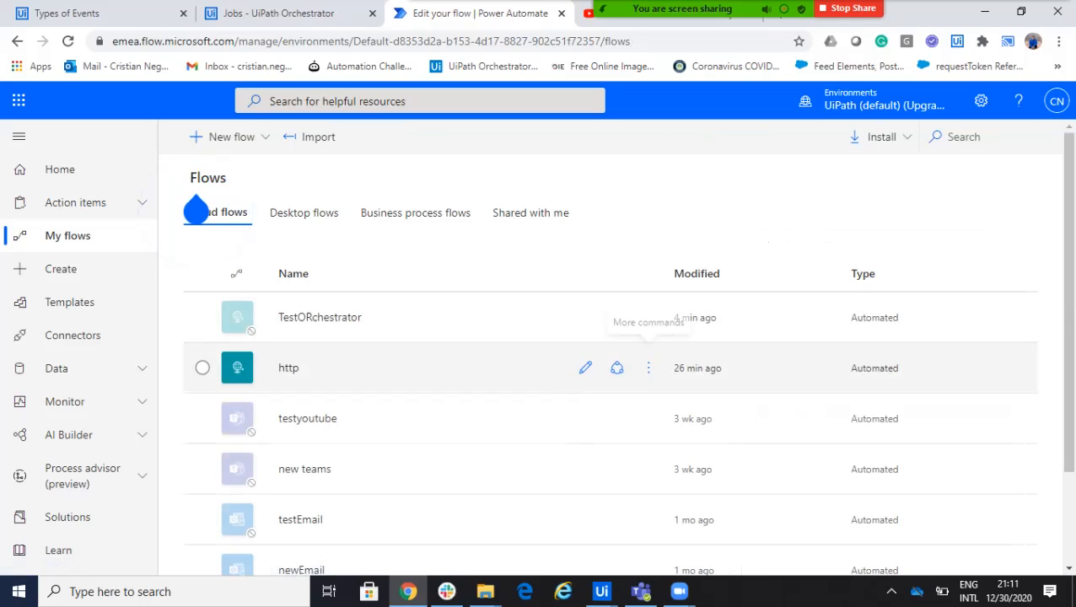
{"action": "left_click", "coordinate": [279, 12]}
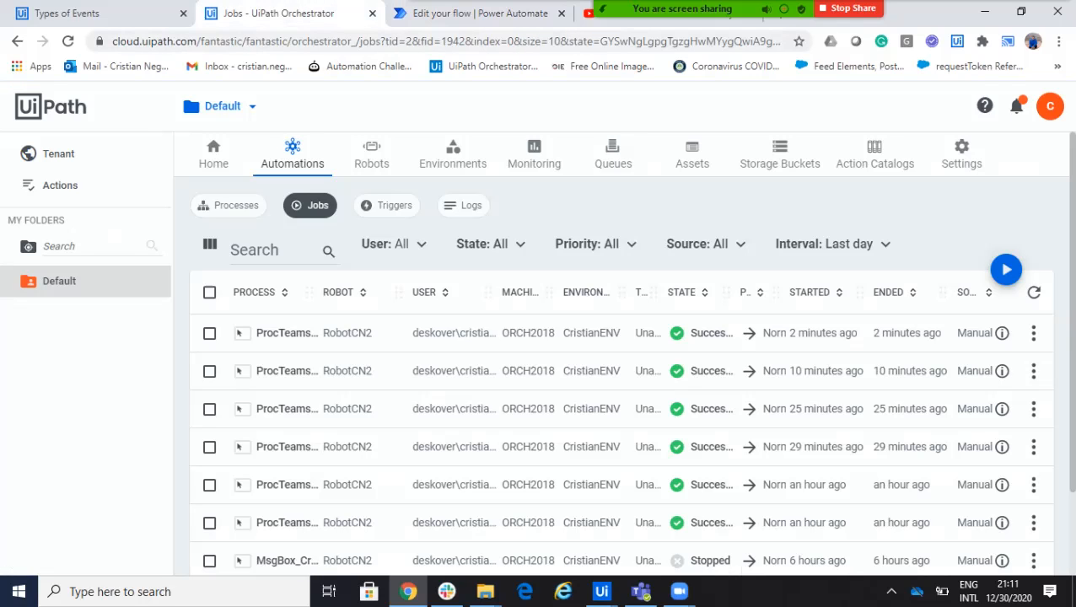
{"action": "mouse_move", "coordinate": [291, 153]}
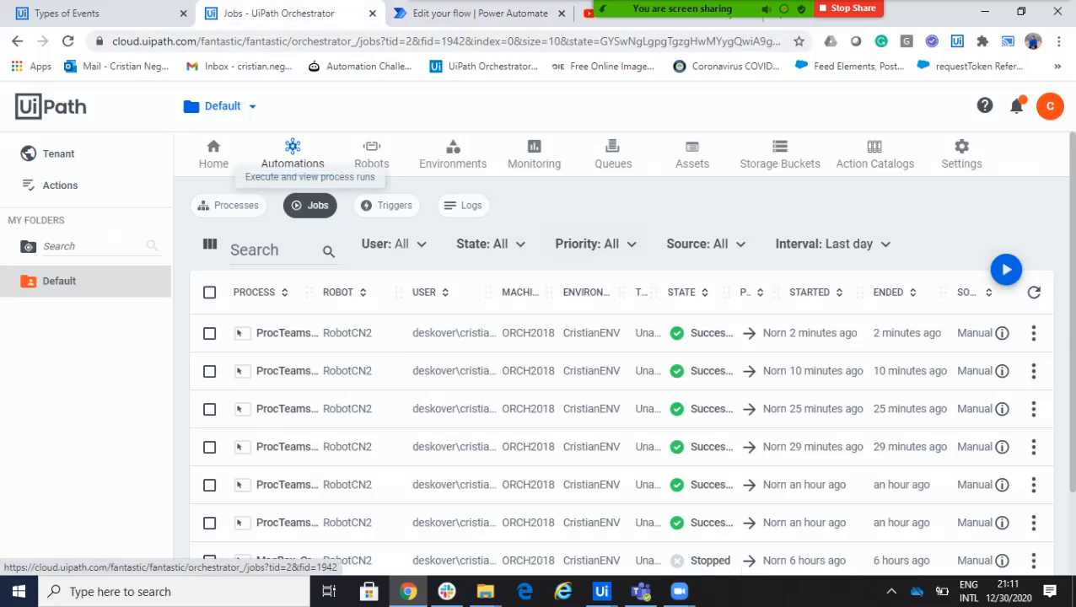
Step: Start a new job form and pick the ProcTeams_CristianENV process
{"action": "left_click", "coordinate": [1007, 269]}
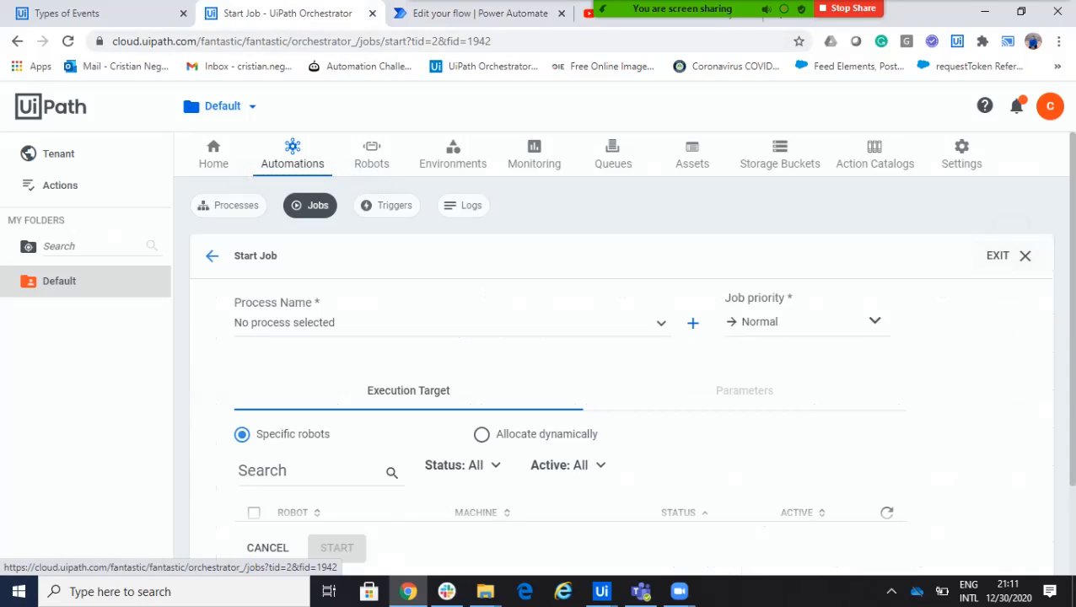
{"action": "left_click", "coordinate": [451, 322]}
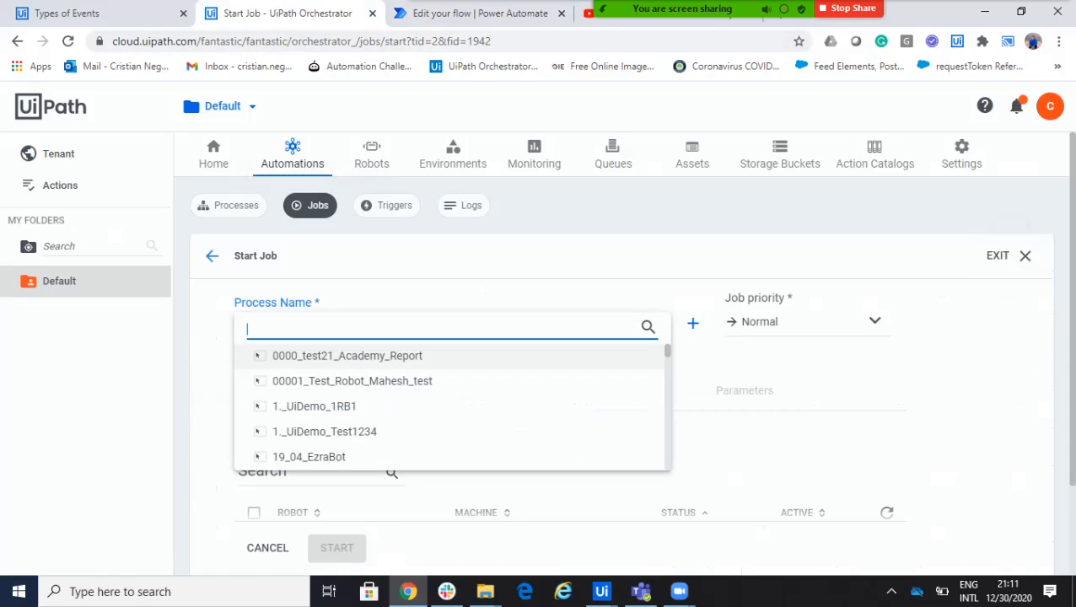
{"action": "type", "text": "procteam"}
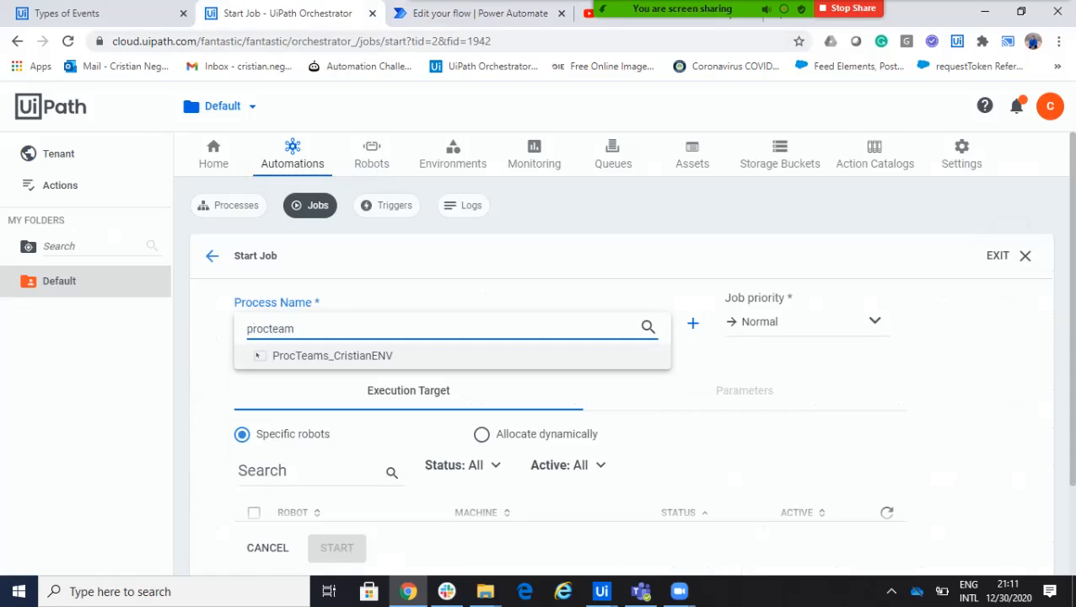
{"action": "left_click", "coordinate": [332, 355]}
{"action": "type", "text": "val"}
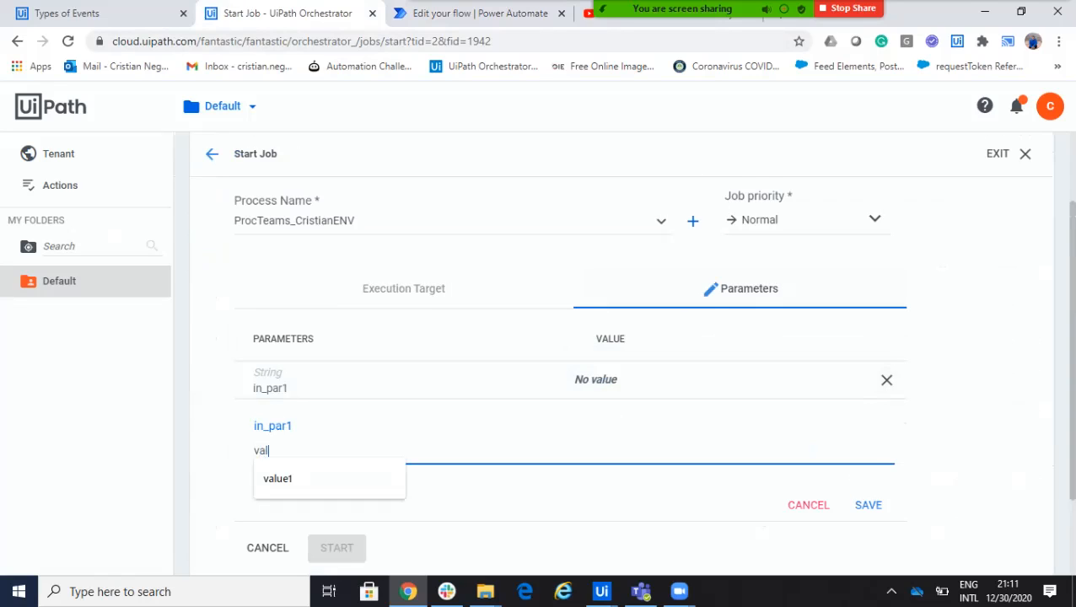
Step: Set job parameters in_par1 'value1', in_par2 'youtube' and in_par3 'Live'
{"action": "left_click", "coordinate": [278, 478]}
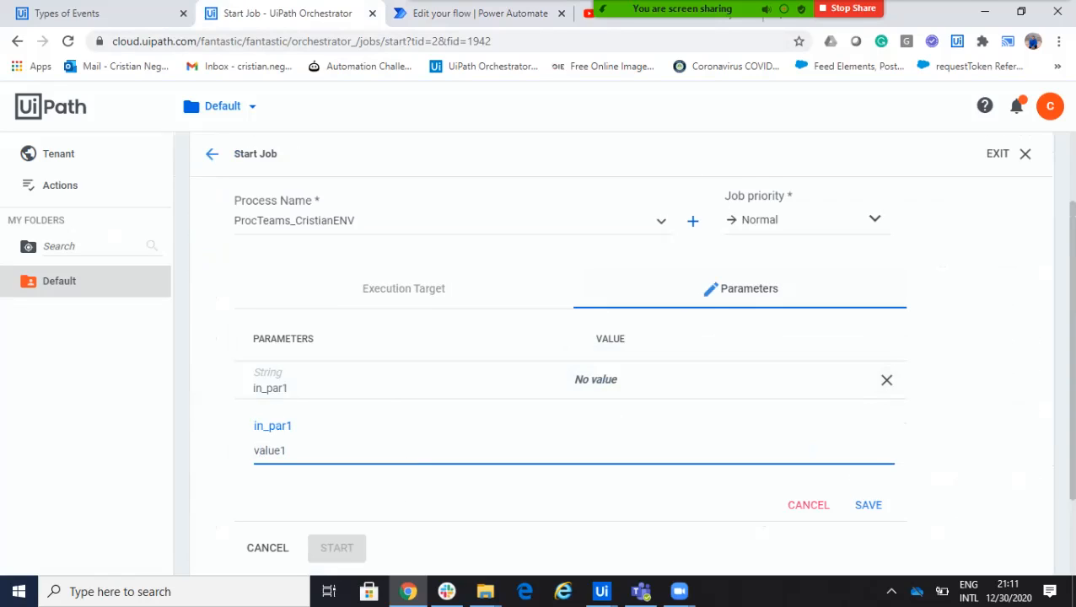
{"action": "left_click", "coordinate": [868, 504]}
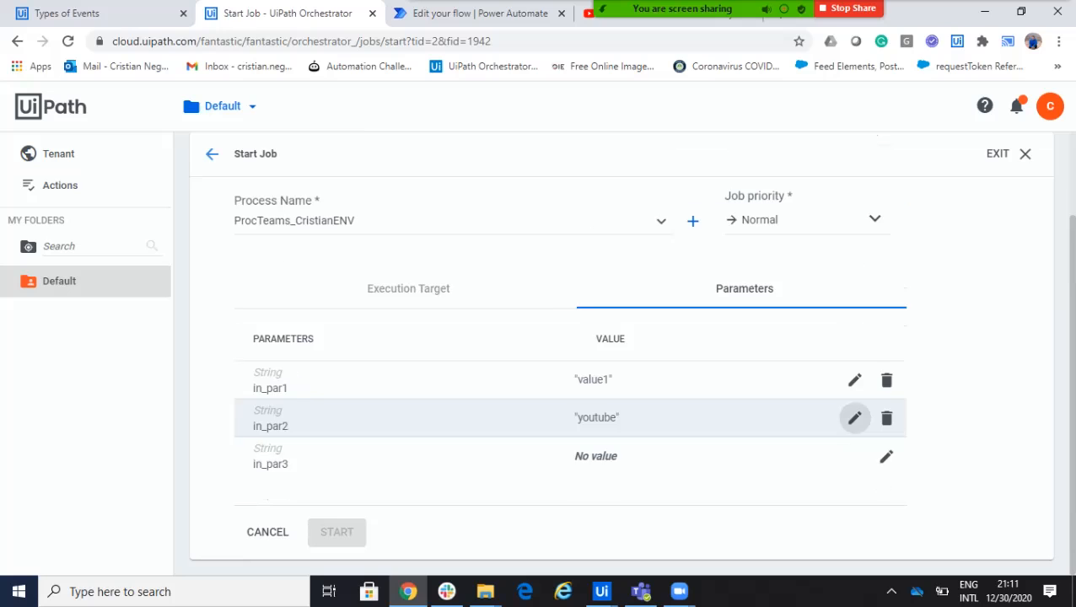
{"action": "left_click", "coordinate": [886, 457]}
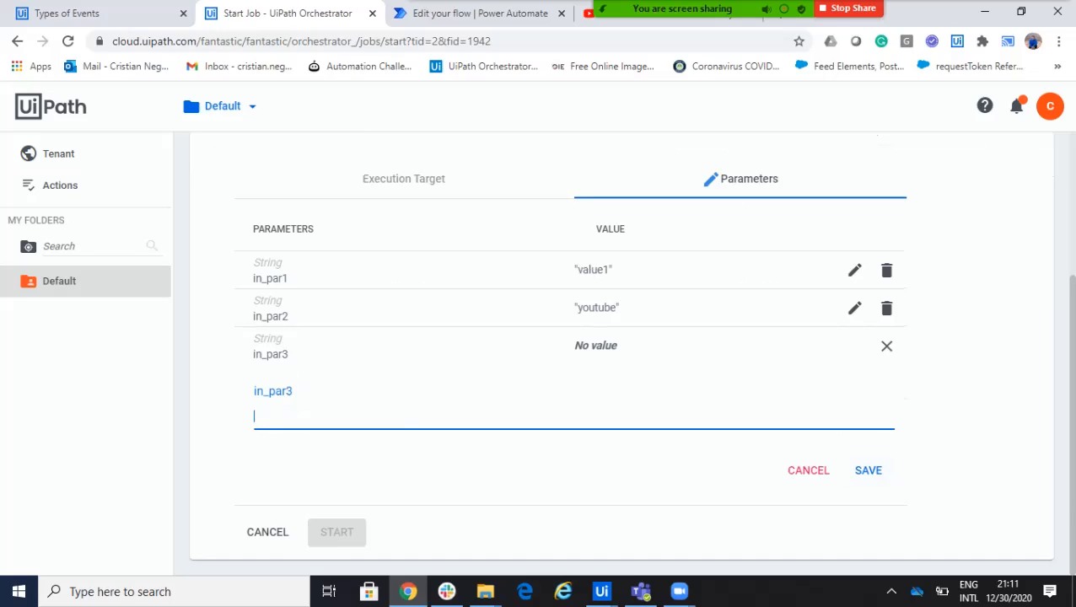
{"action": "type", "text": "Live"}
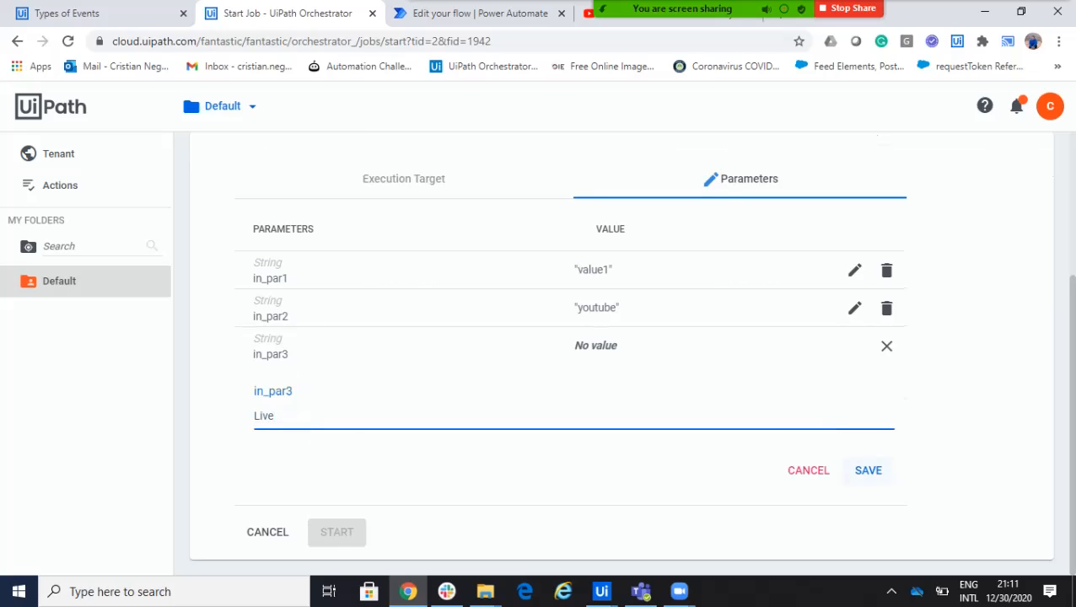
{"action": "left_click", "coordinate": [868, 471]}
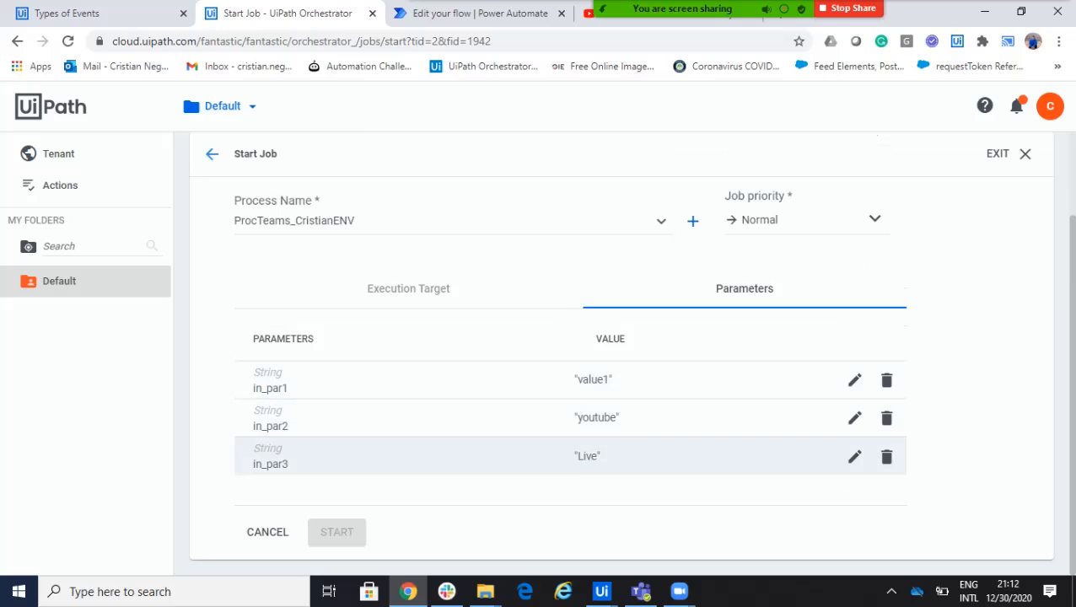
Step: Target RobotCN2 and start the parameterised ProcTeams_CristianENV job
{"action": "left_click", "coordinate": [408, 289]}
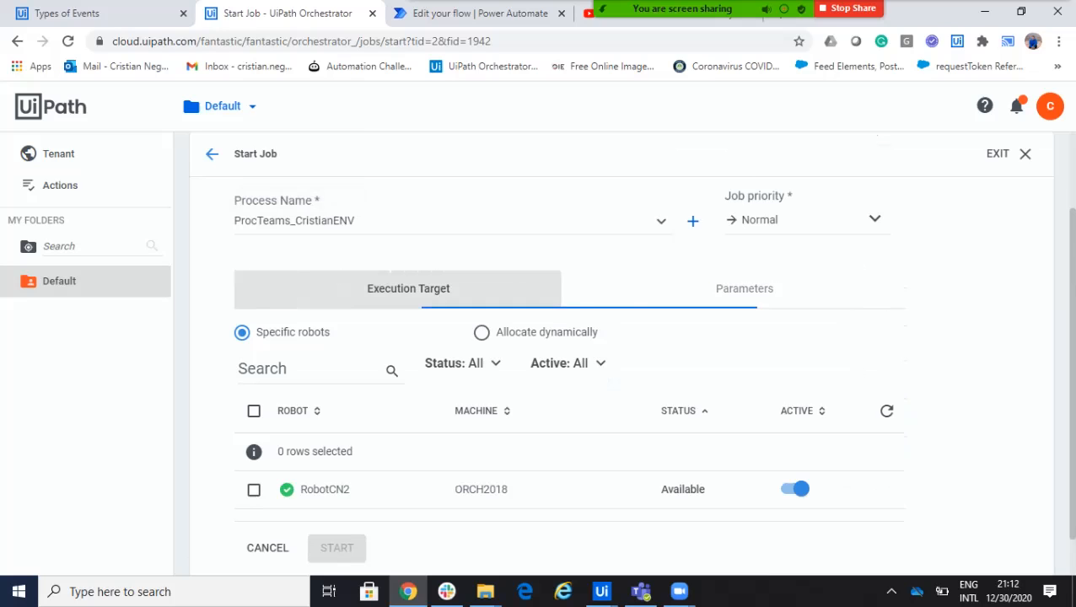
{"action": "left_click", "coordinate": [253, 489]}
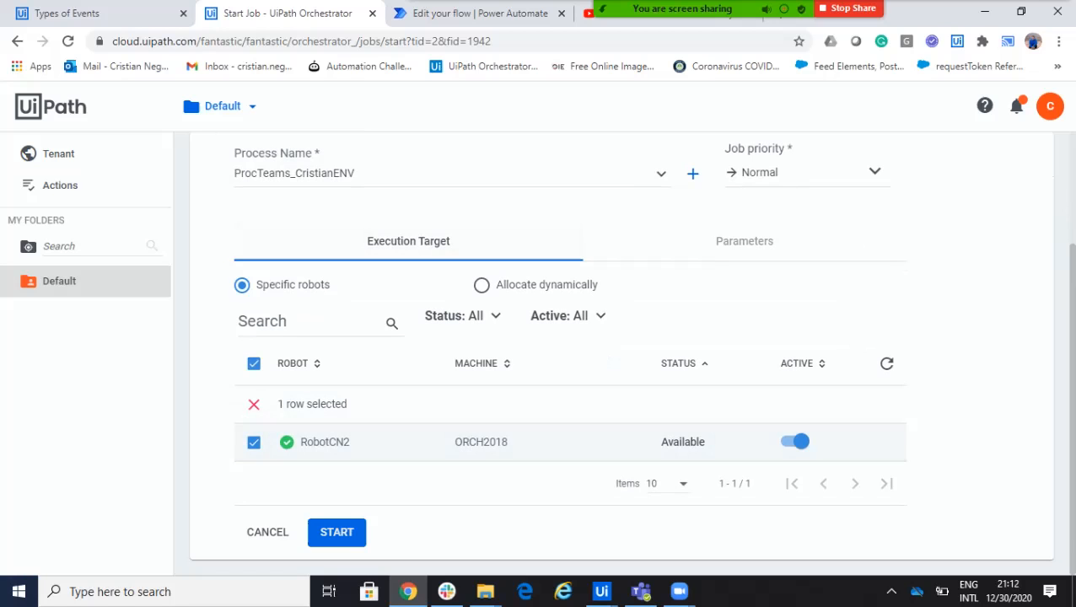
{"action": "left_click", "coordinate": [337, 532]}
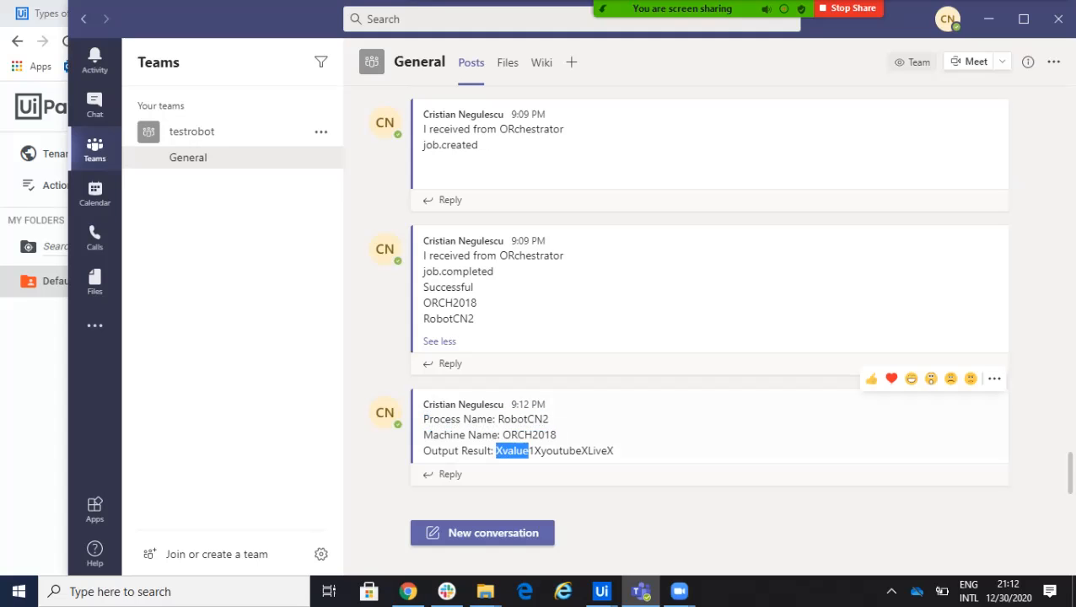
Step: Highlight 'value1' in the Teams post's Output Result, then go back to Orchestrator
{"action": "double_click", "coordinate": [552, 450]}
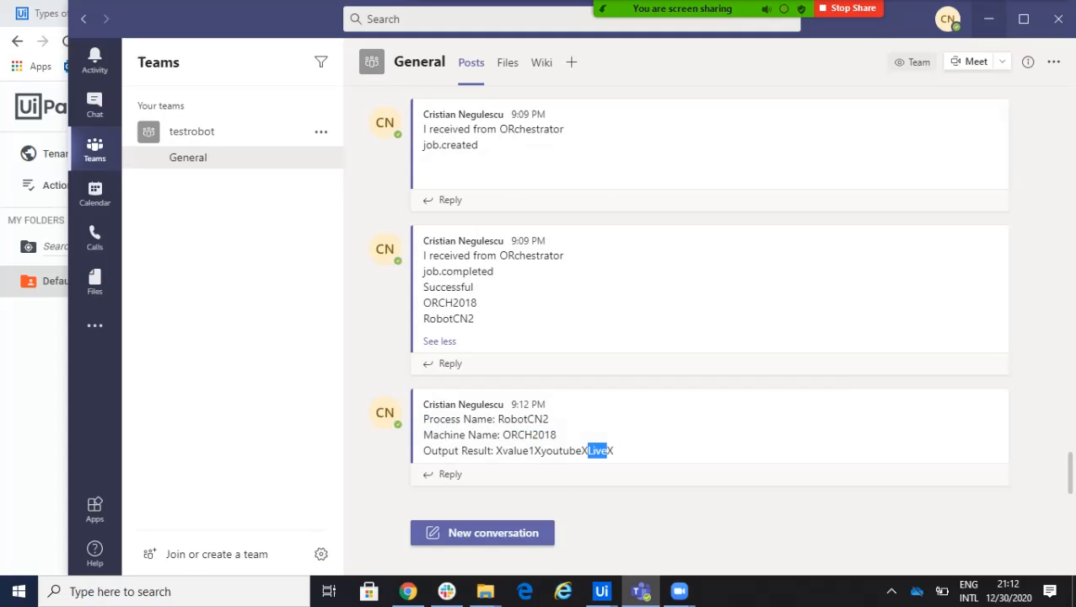
{"action": "left_click", "coordinate": [291, 13]}
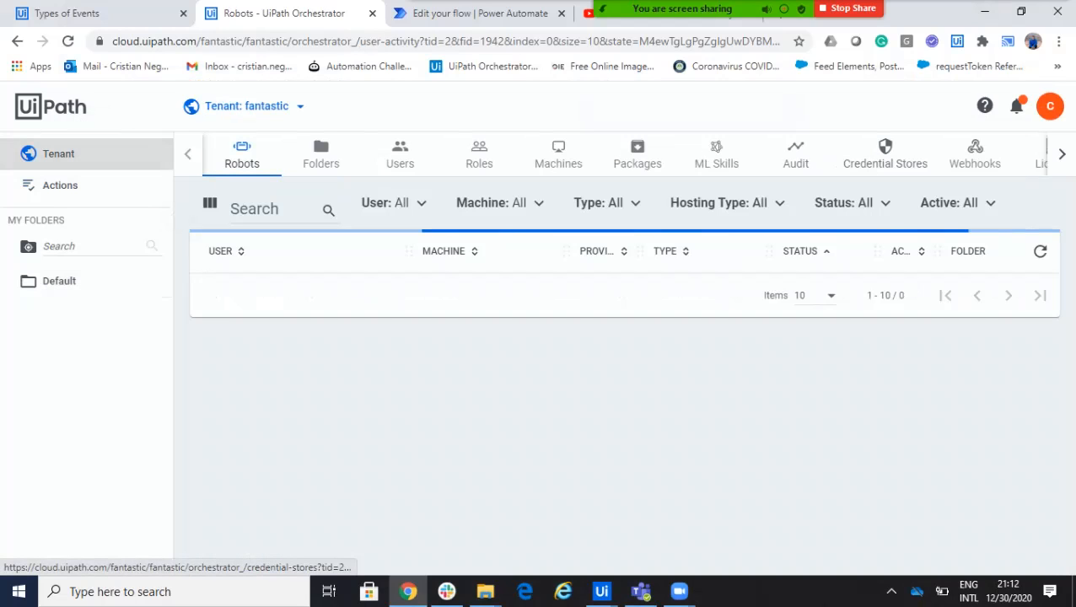
Step: View the tenant's Webhooks list, the Power Automate flows list, then the YouTube channel videos
{"action": "left_click", "coordinate": [975, 155]}
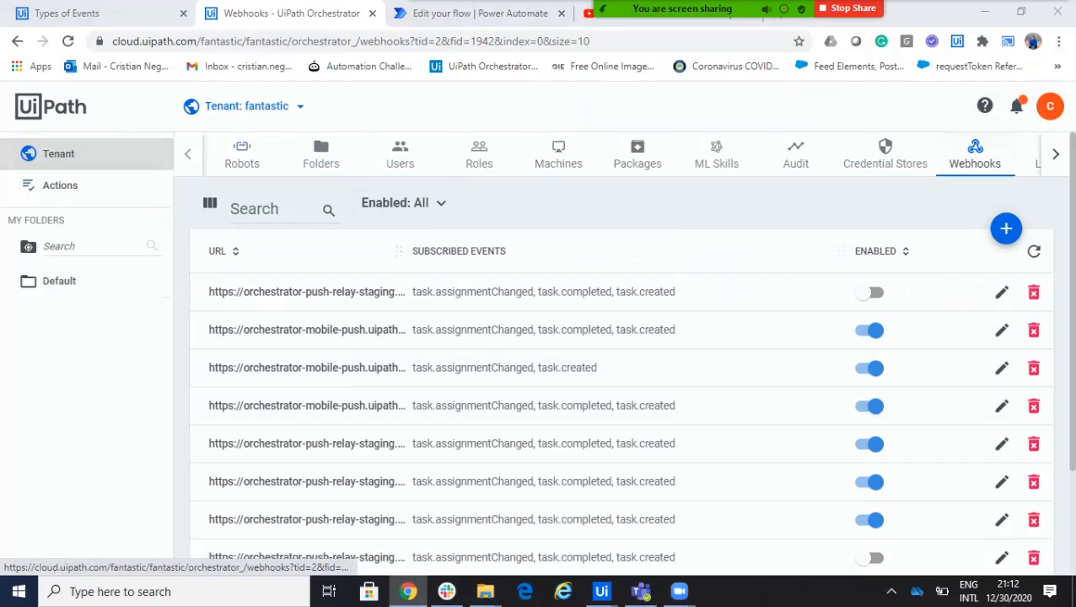
{"action": "left_click", "coordinate": [480, 13]}
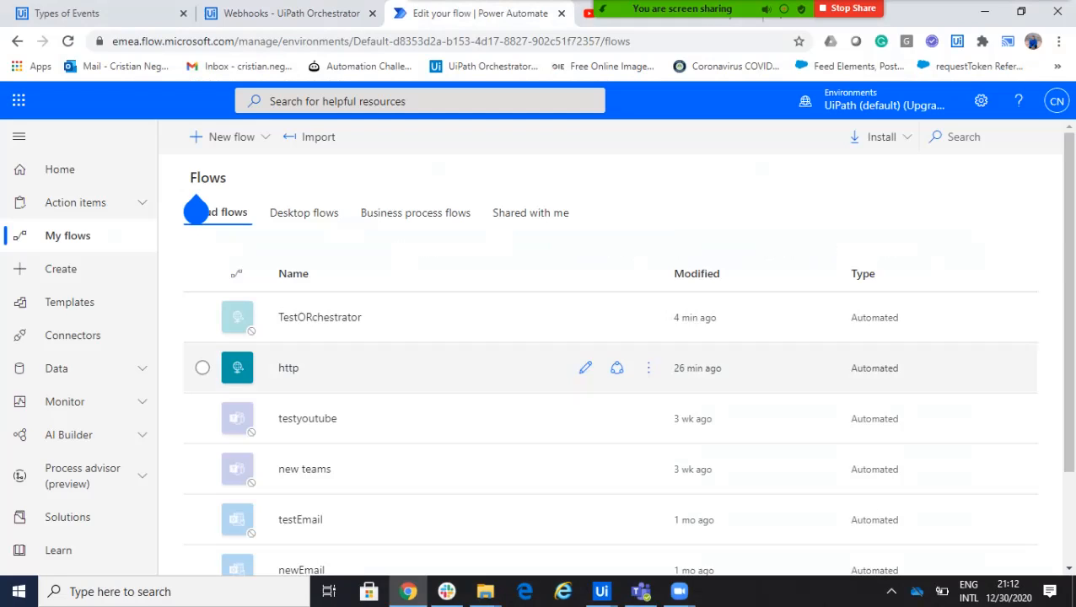
{"action": "left_click", "coordinate": [202, 368]}
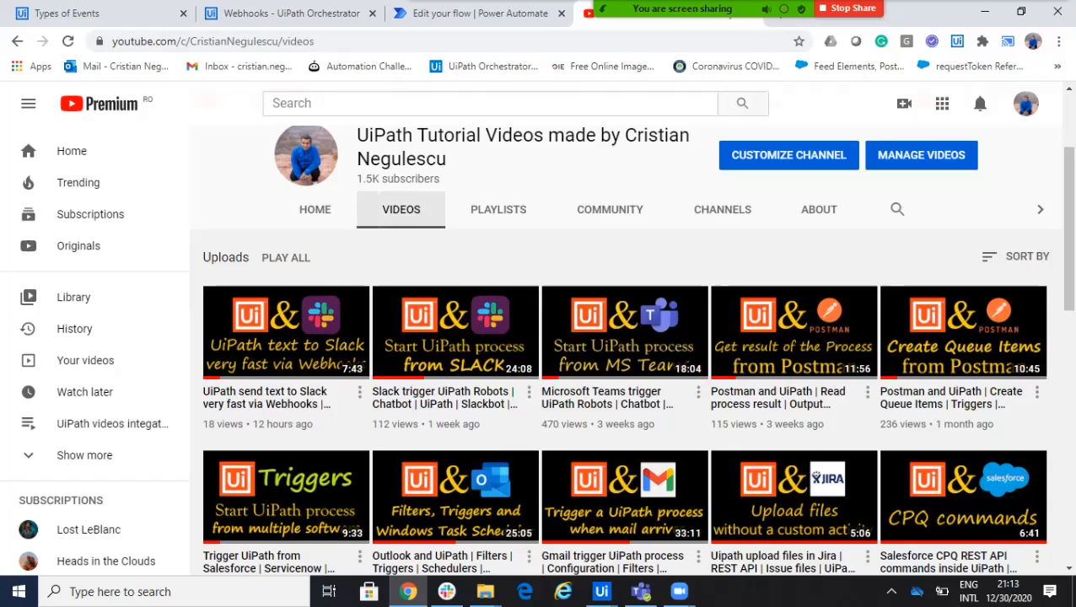
{"action": "mouse_move", "coordinate": [624, 332]}
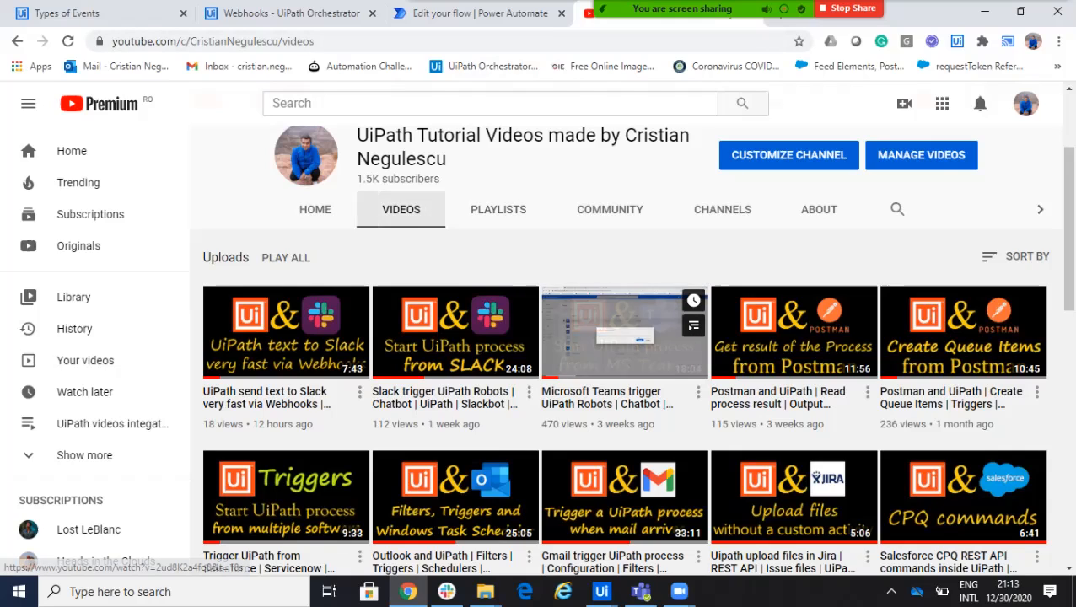
{"action": "mouse_move", "coordinate": [624, 332]}
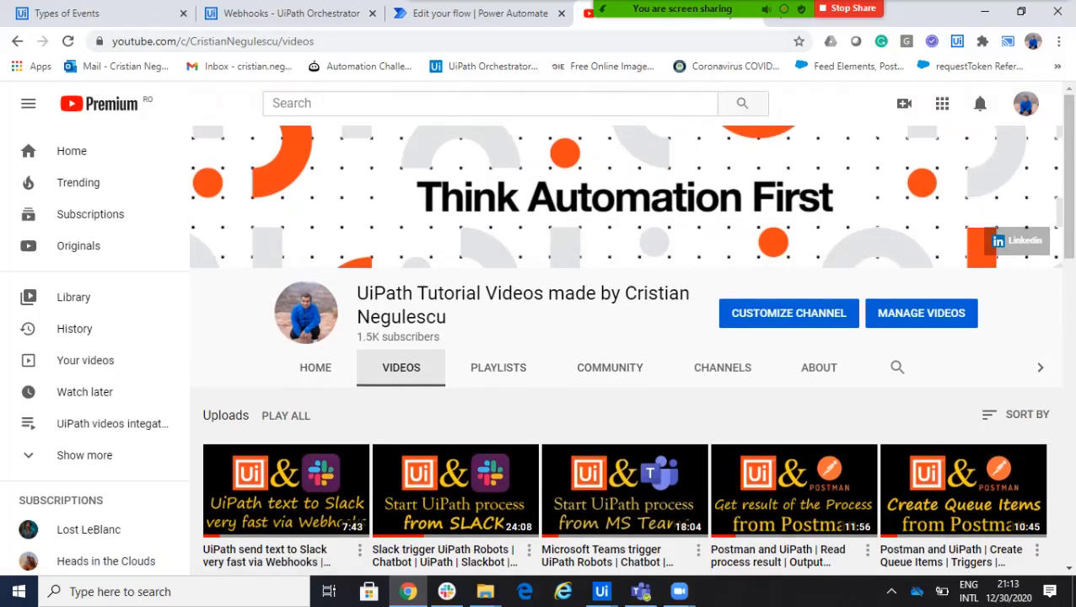
{"action": "scroll", "scroll_direction": "down", "scroll_amount": 3}
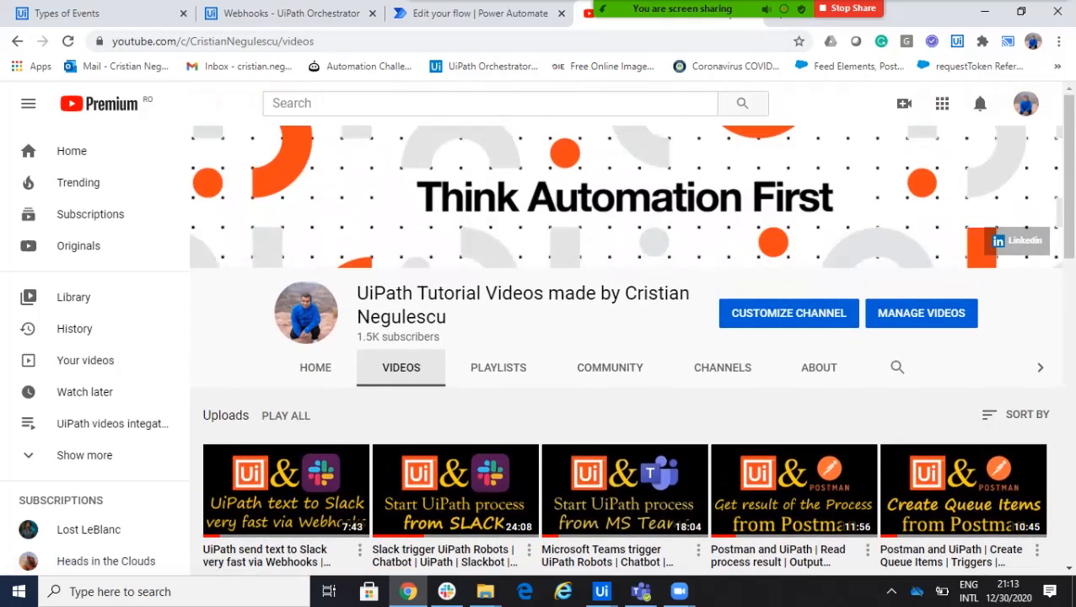
{"action": "left_click", "coordinate": [1045, 17]}
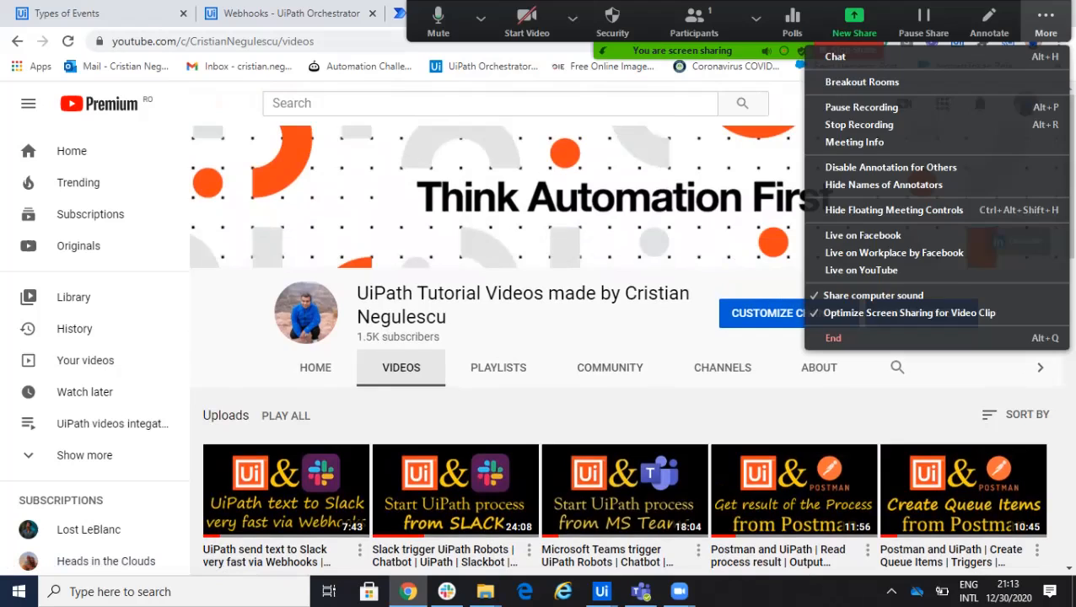